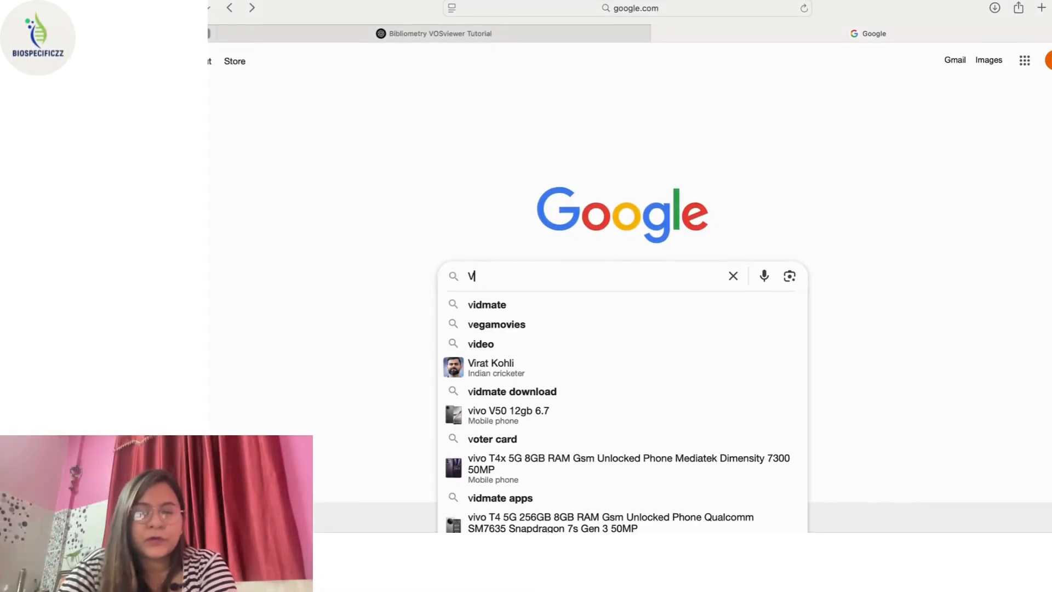
Search Google for 'VOSviewer download' and download VOSviewer 1.6.20 for macOS from the official page.
{"action": "type", "text": "osviewer do"}
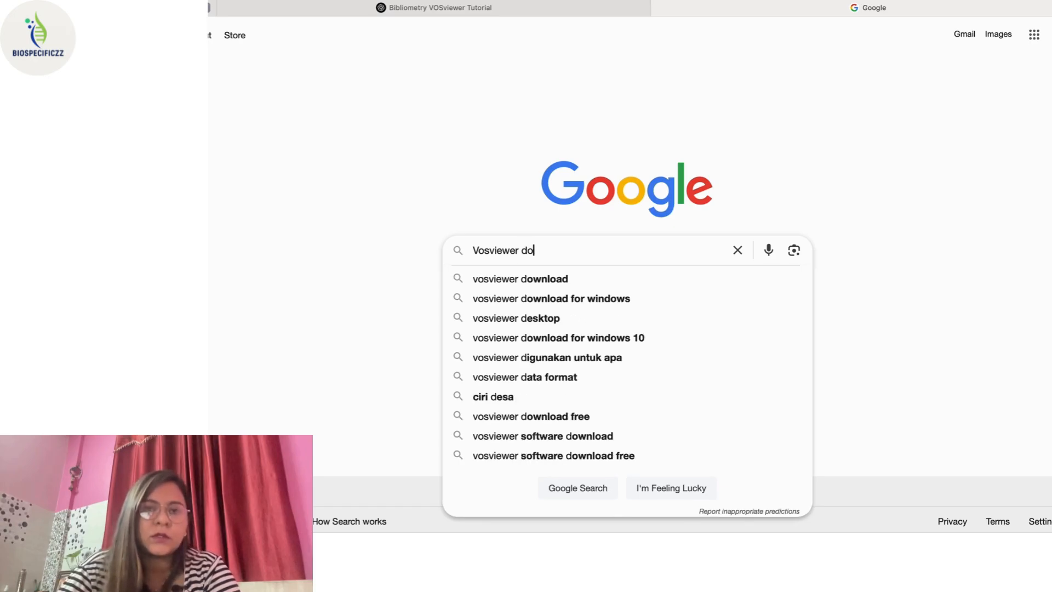
{"action": "type", "text": "wnload"}
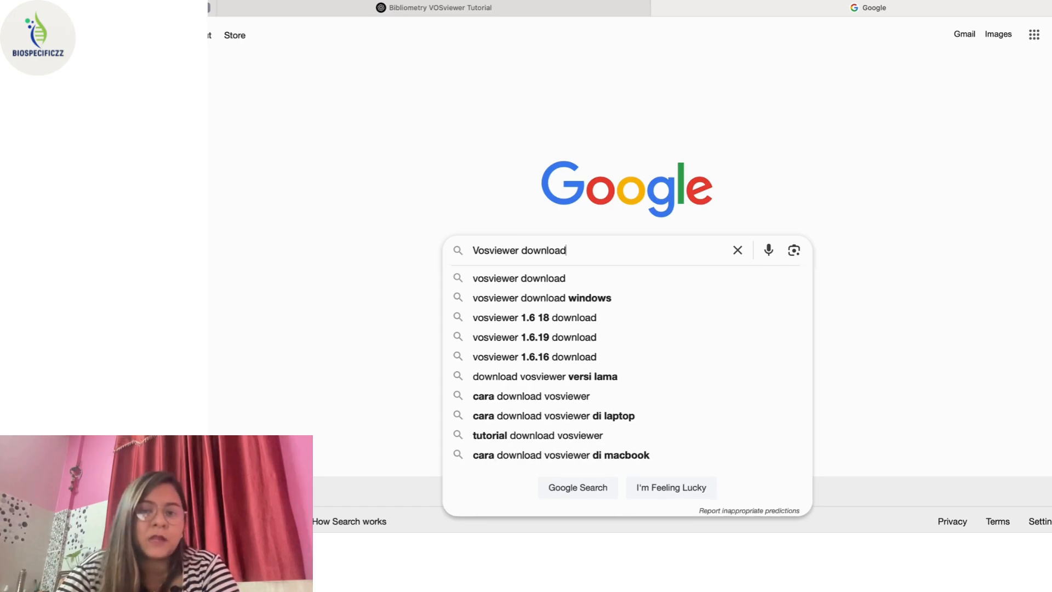
{"action": "key", "text": "Enter"}
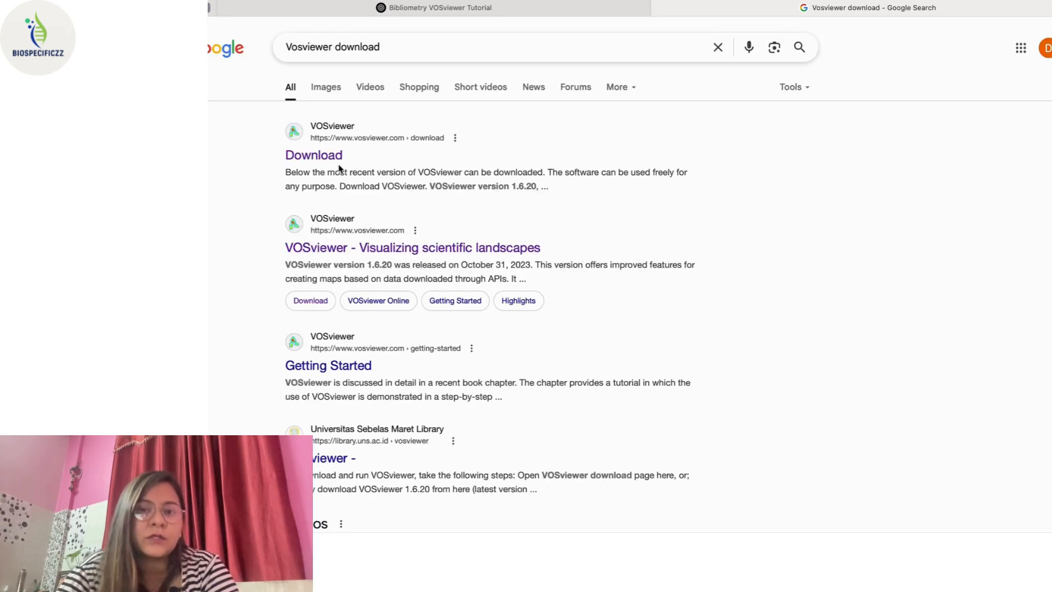
{"action": "left_click", "coordinate": [313, 155]}
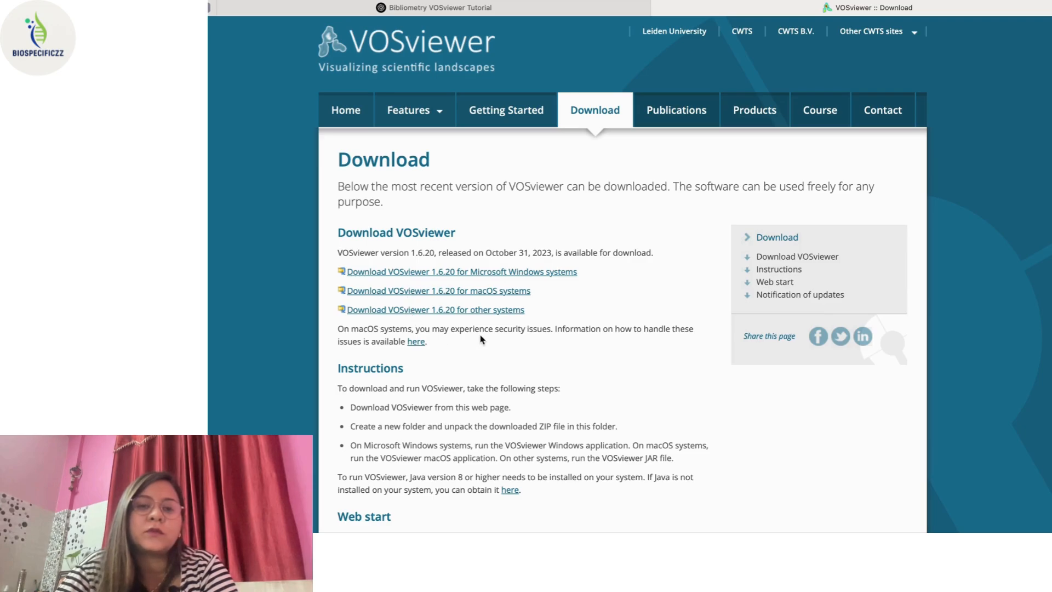
{"action": "mouse_move", "coordinate": [517, 295]}
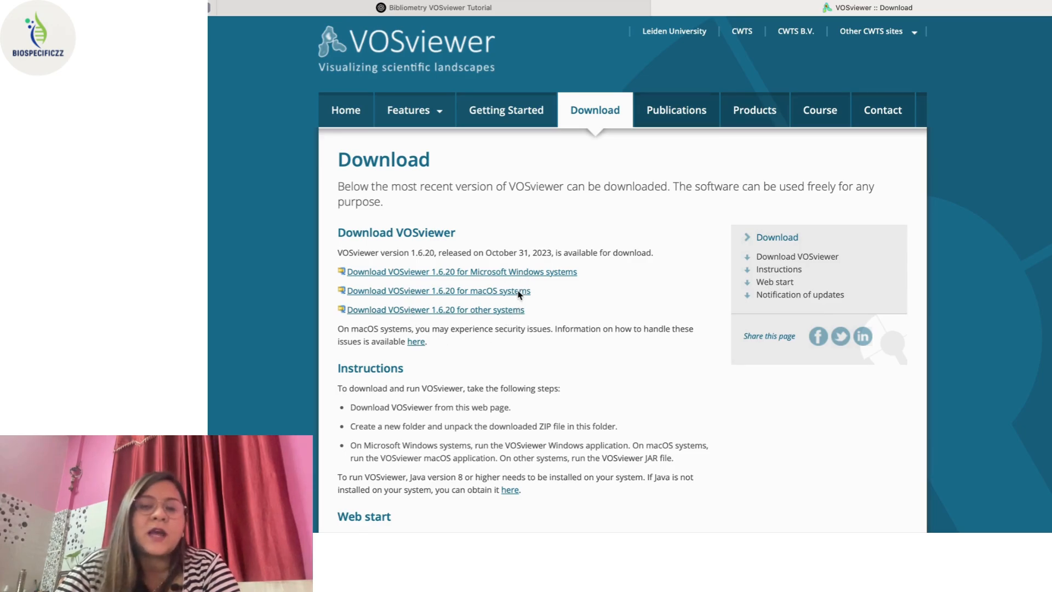
{"action": "left_click", "coordinate": [435, 291]}
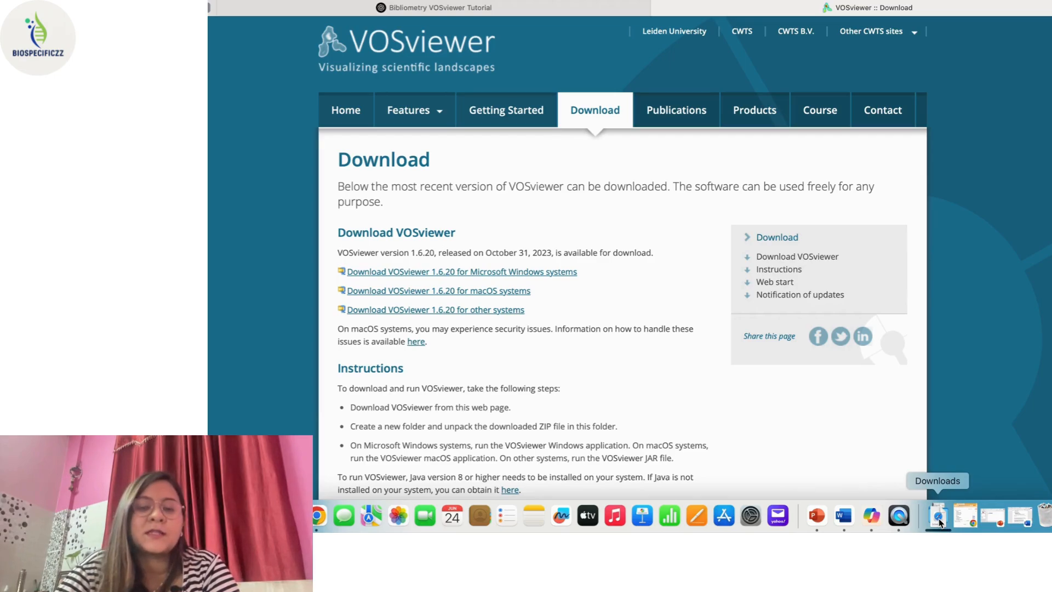
Open the VOSviewer_1-2 folder from Downloads and select Manual_VOSviewer_1.6.20.pdf.
{"action": "left_click", "coordinate": [938, 515]}
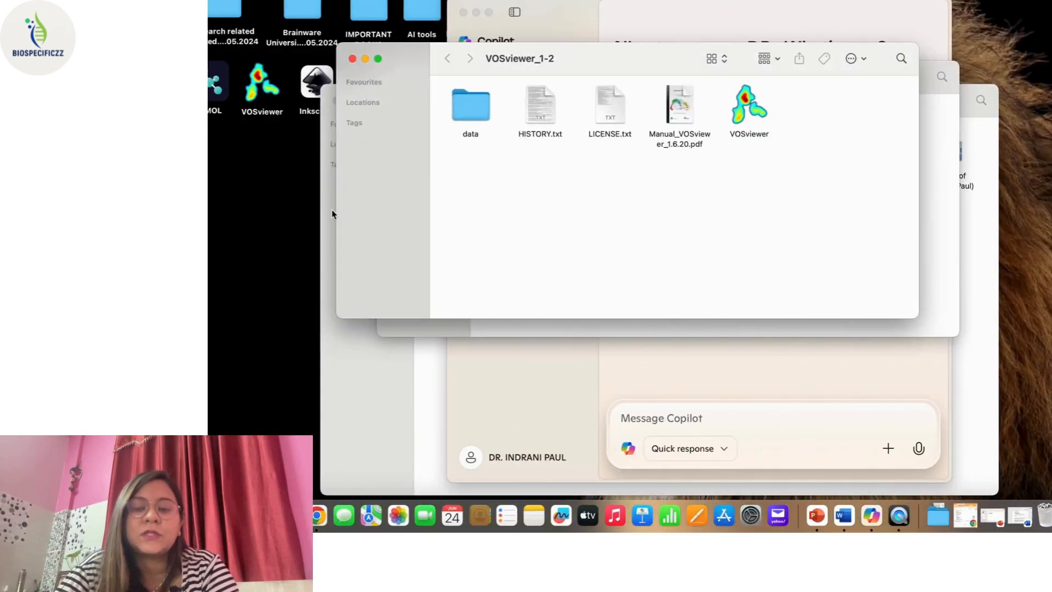
{"action": "left_click", "coordinate": [470, 105]}
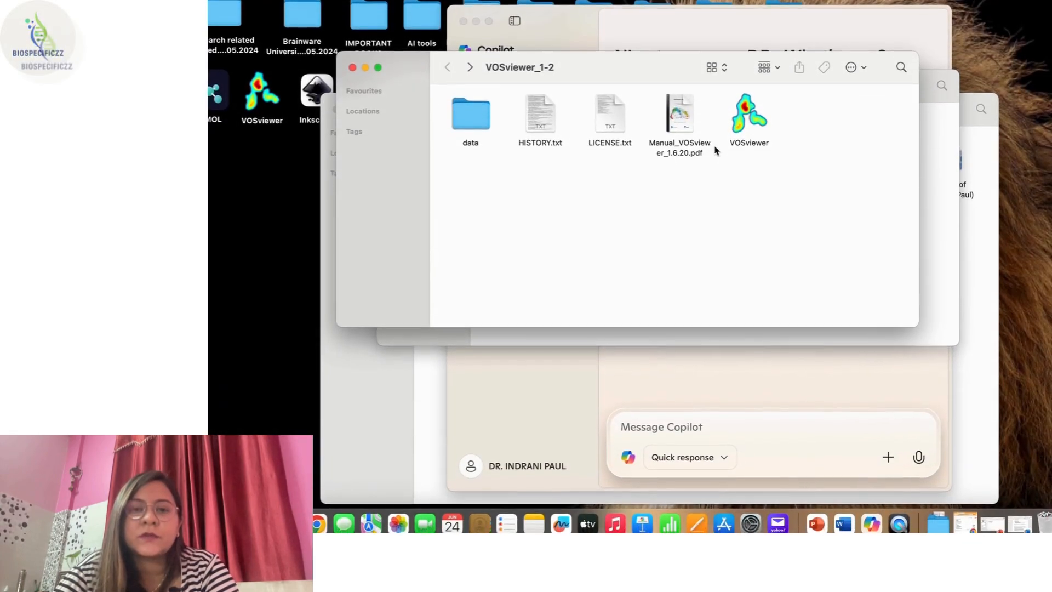
{"action": "left_click", "coordinate": [678, 114]}
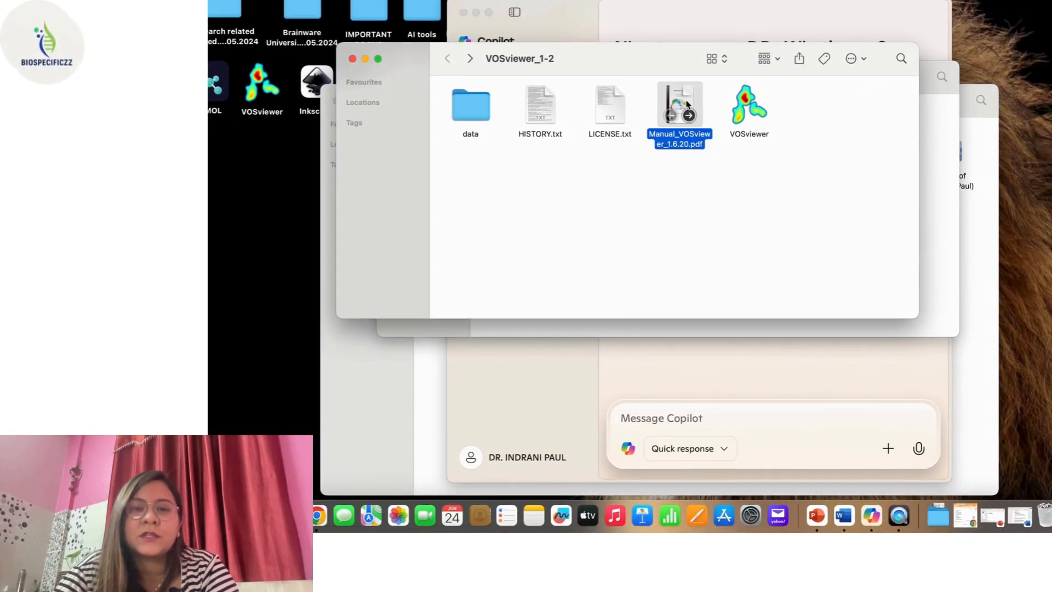
Open the VOSviewer 1.6.20 manual in Preview and browse down to page 22.
{"action": "double_click", "coordinate": [678, 107]}
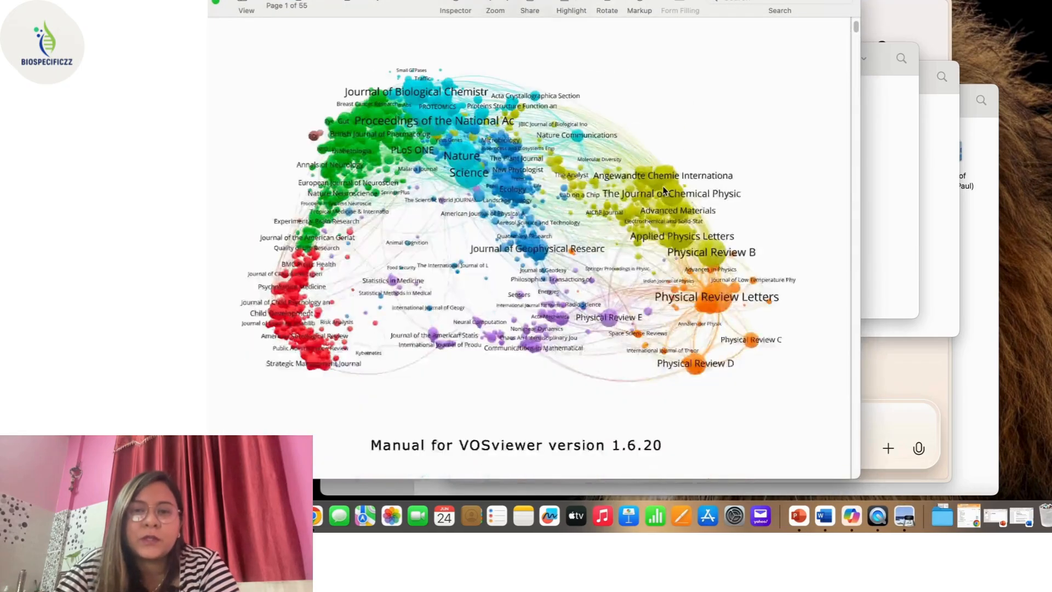
{"action": "scroll", "scroll_direction": "down", "scroll_amount": 3}
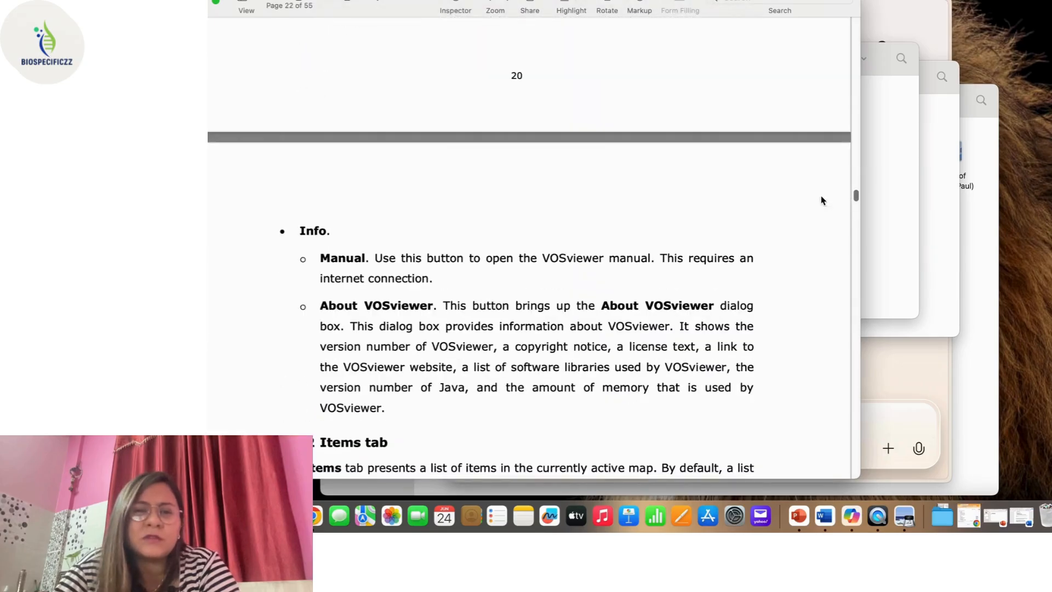
{"action": "scroll", "scroll_direction": "down", "scroll_amount": 3}
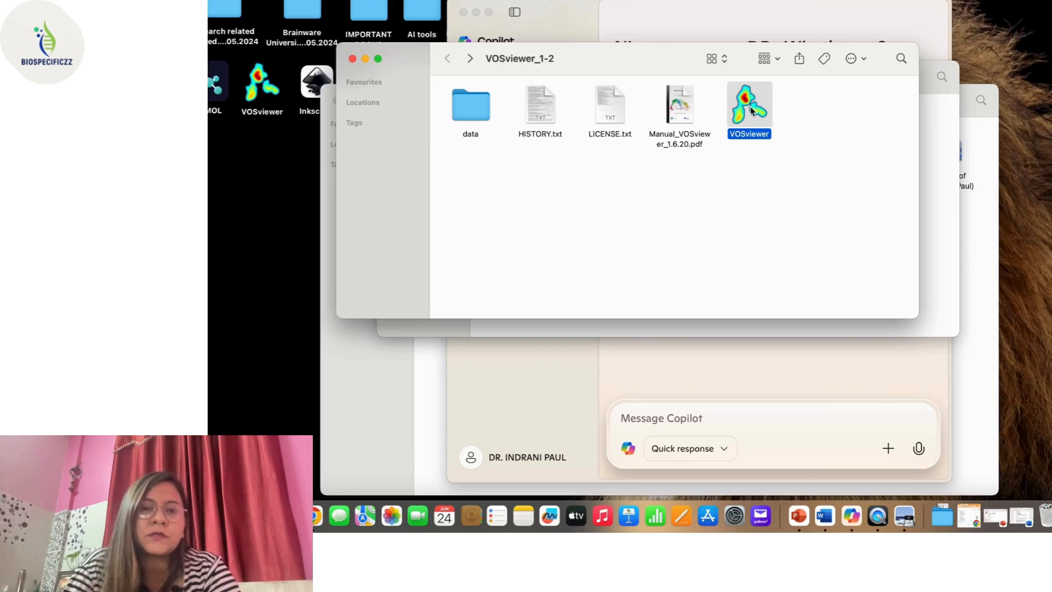
Pick an option from the VOSviewer app's context menu, close the folder window, and open Safari.
{"action": "right_click", "coordinate": [749, 108]}
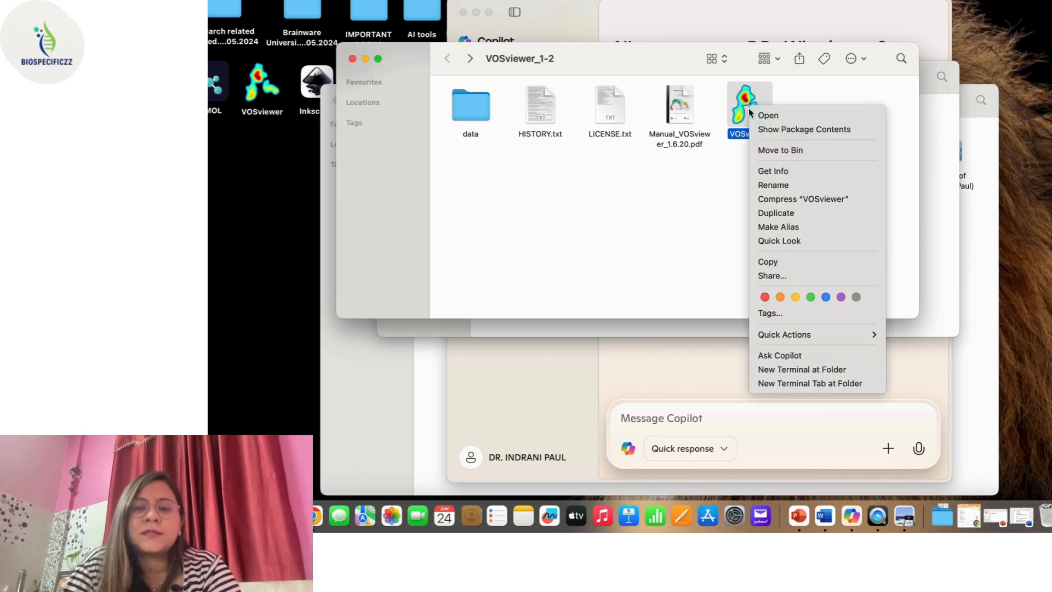
{"action": "left_click", "coordinate": [750, 246]}
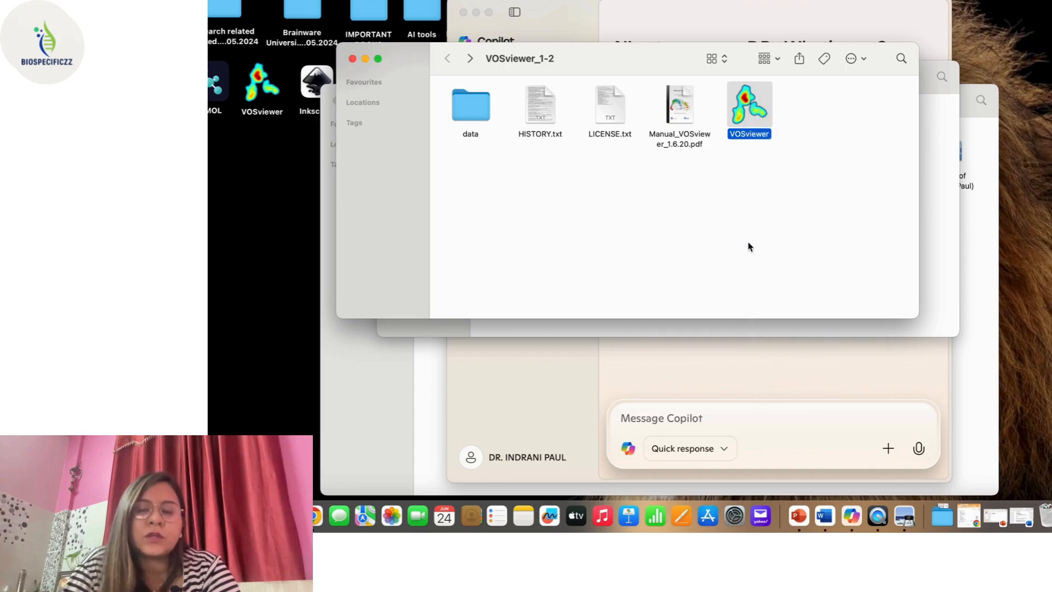
{"action": "left_click", "coordinate": [351, 59]}
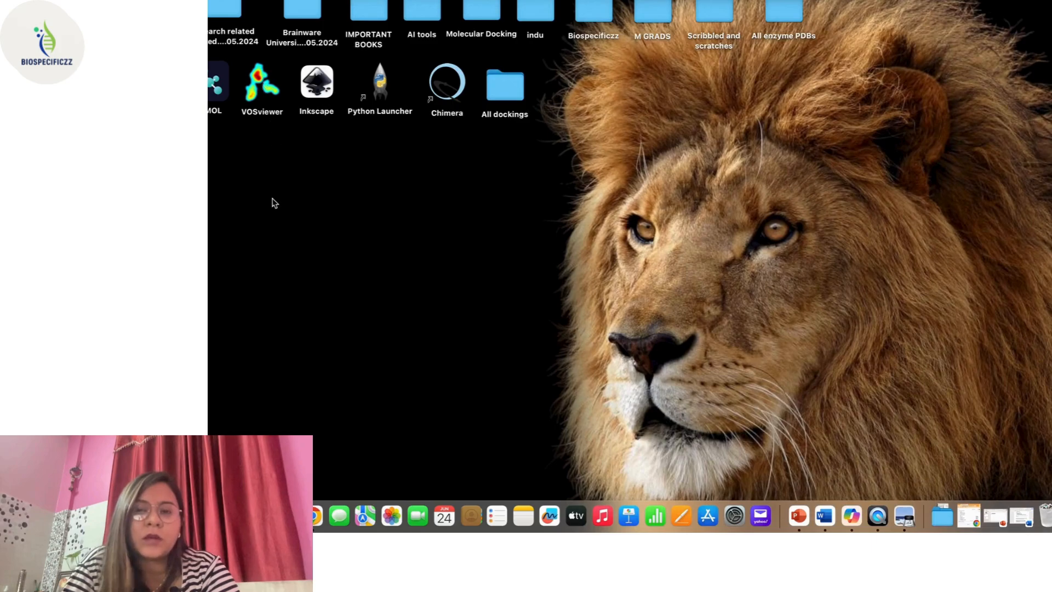
{"action": "double_click", "coordinate": [261, 81]}
{"action": "type", "text": "s"}
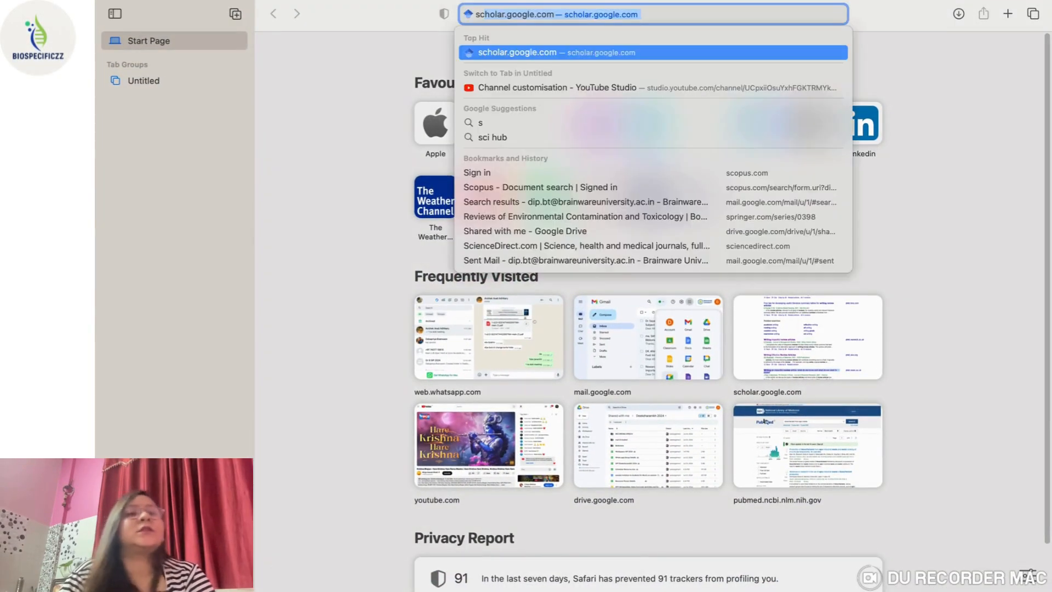
Search Scopus documents for 'Lung cancer, Pneumonitis', returning 5,920 results.
{"action": "left_click", "coordinate": [540, 187]}
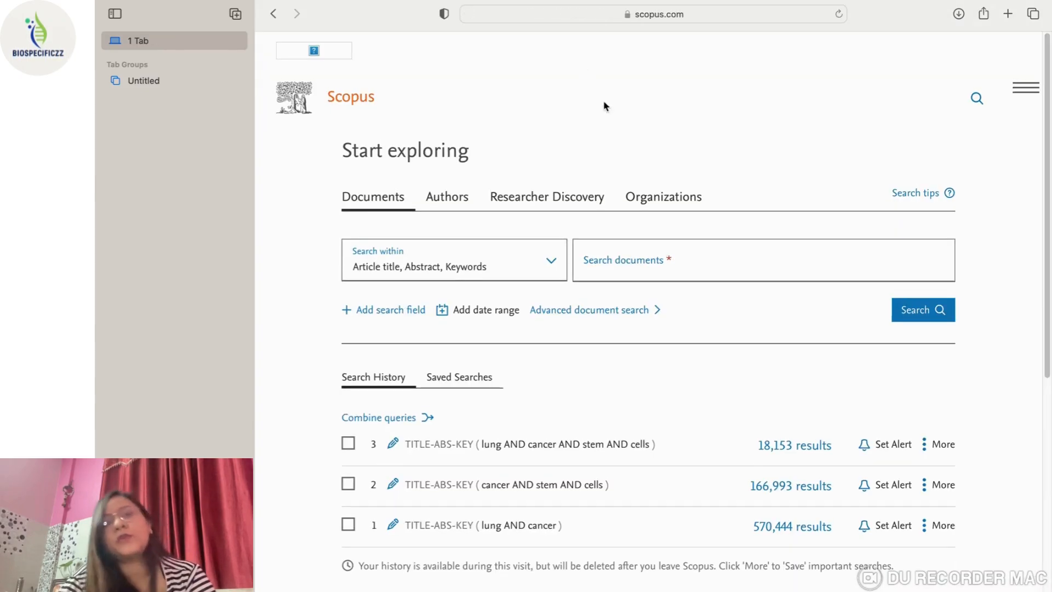
{"action": "left_click", "coordinate": [763, 261]}
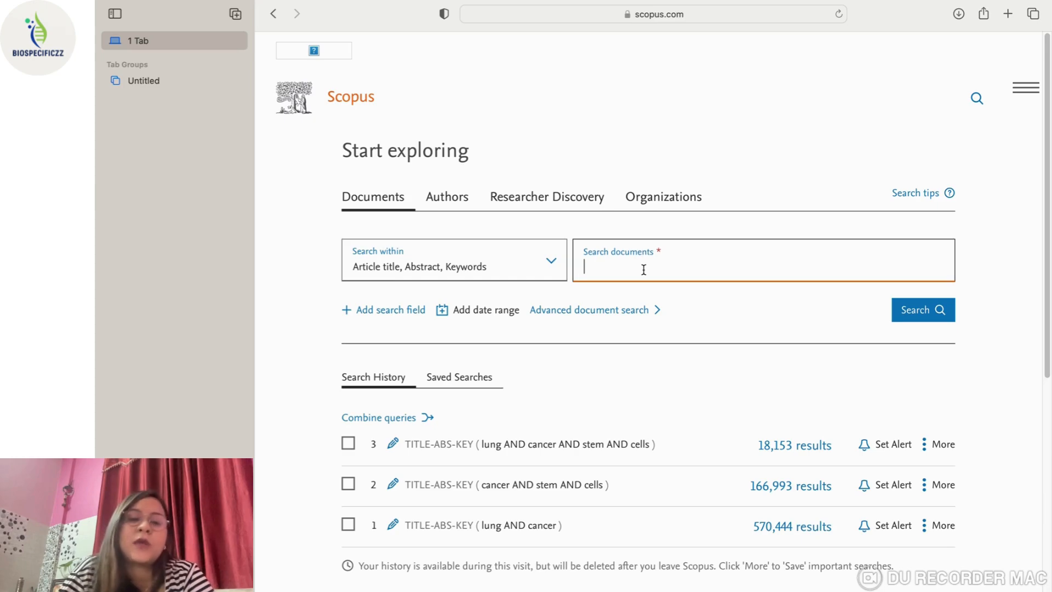
{"action": "type", "text": "Lung cancer"}
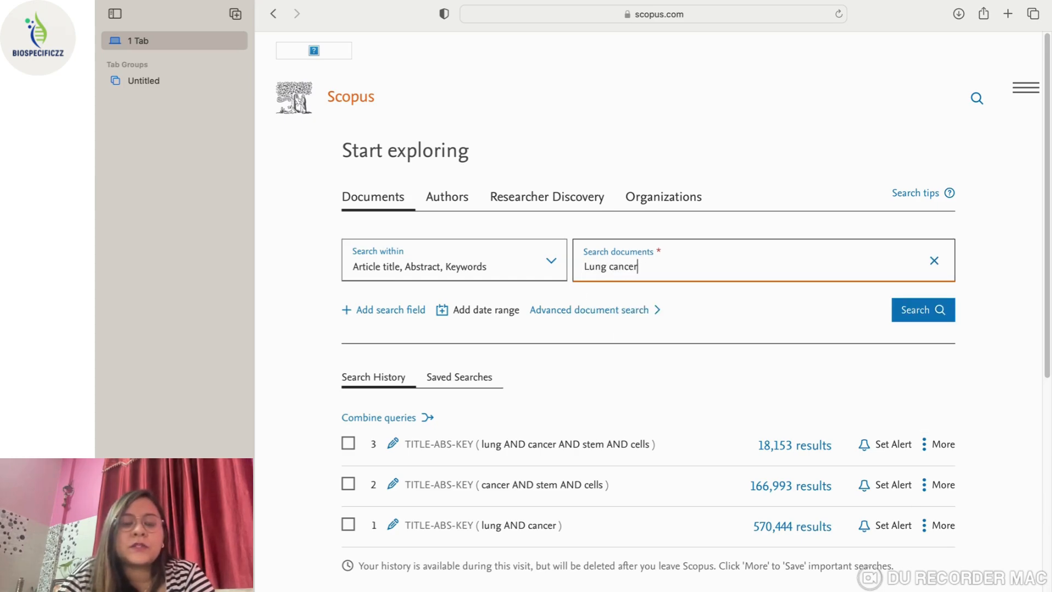
{"action": "type", "text": ", P"}
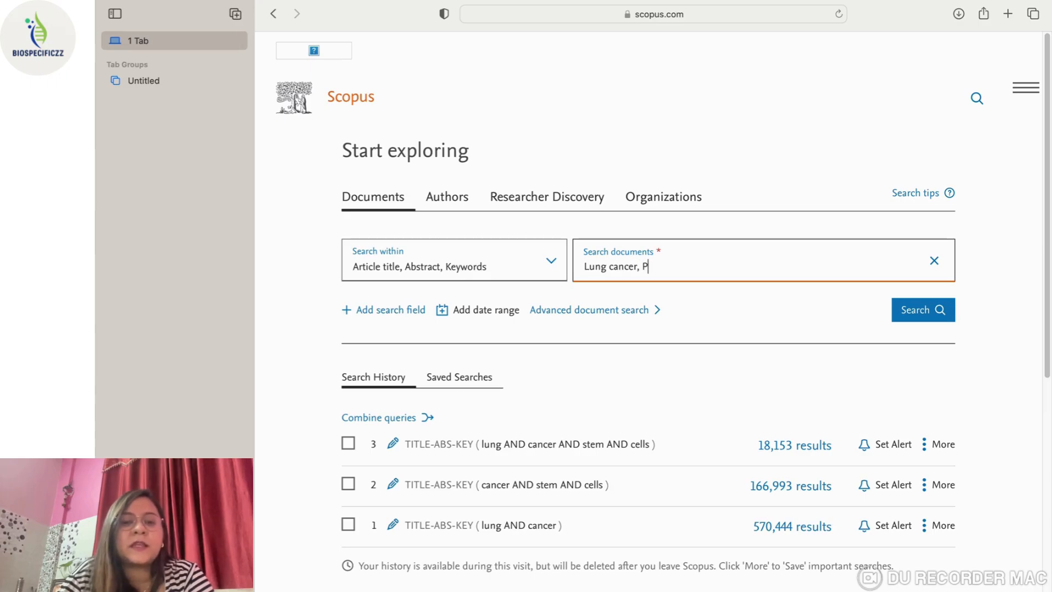
{"action": "type", "text": "neumonitis"}
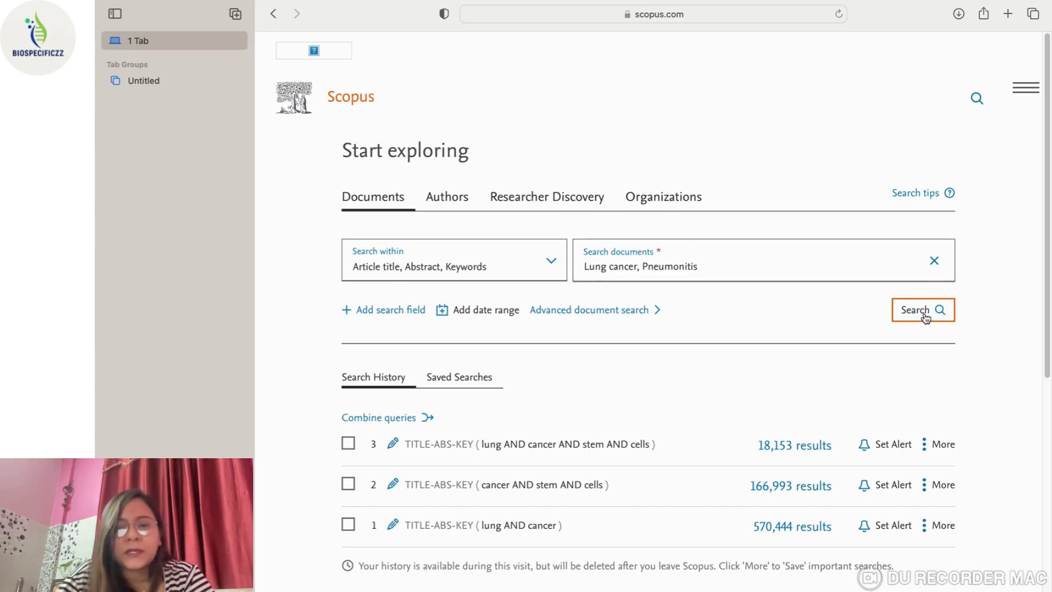
{"action": "left_click", "coordinate": [922, 309]}
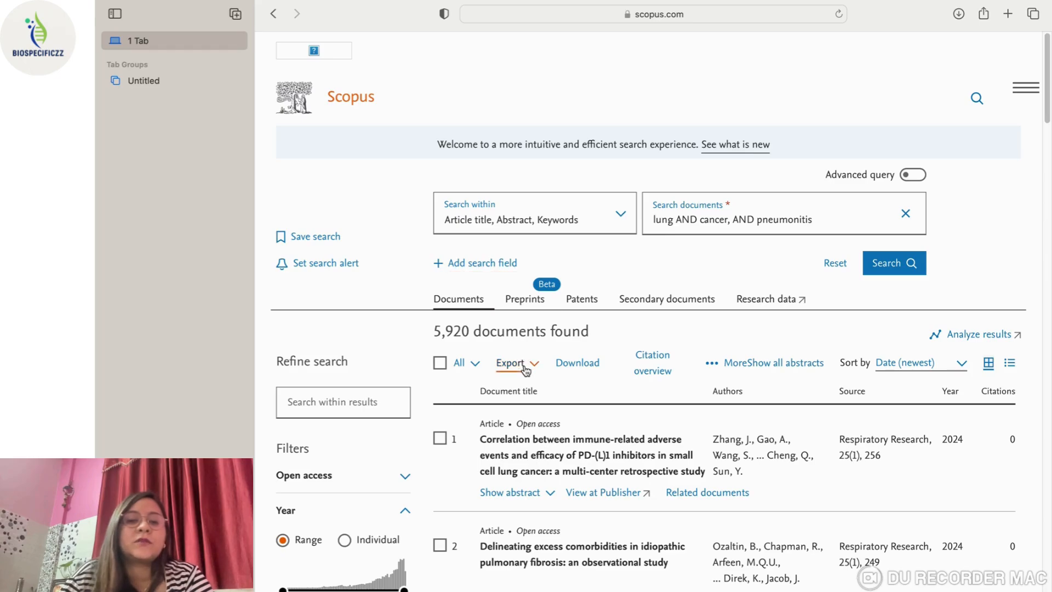
Export documents 1–5920 to CSV with all information fields selected.
{"action": "left_click", "coordinate": [511, 362]}
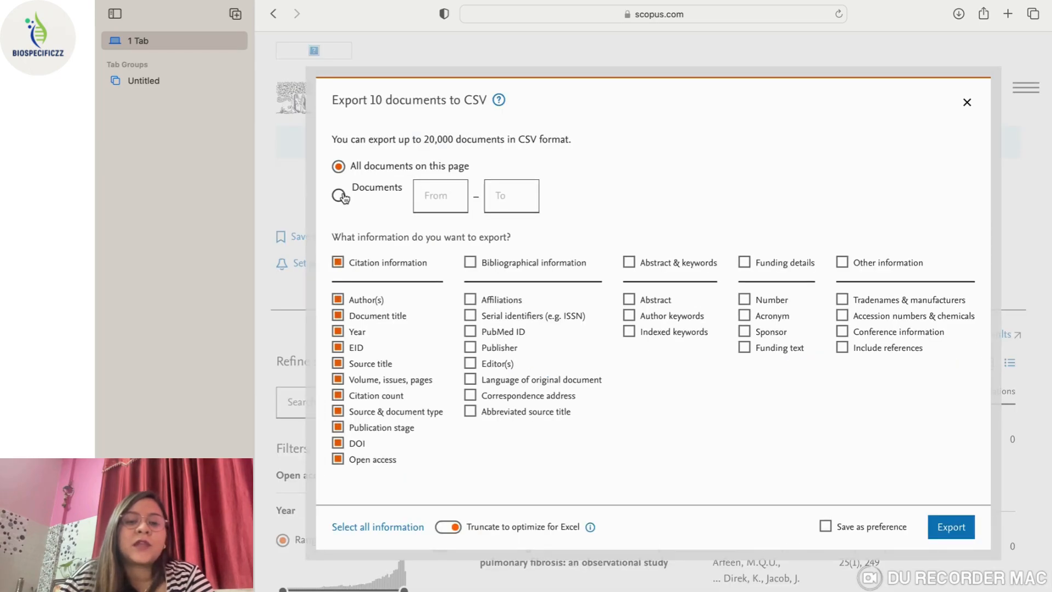
{"action": "left_click", "coordinate": [338, 188]}
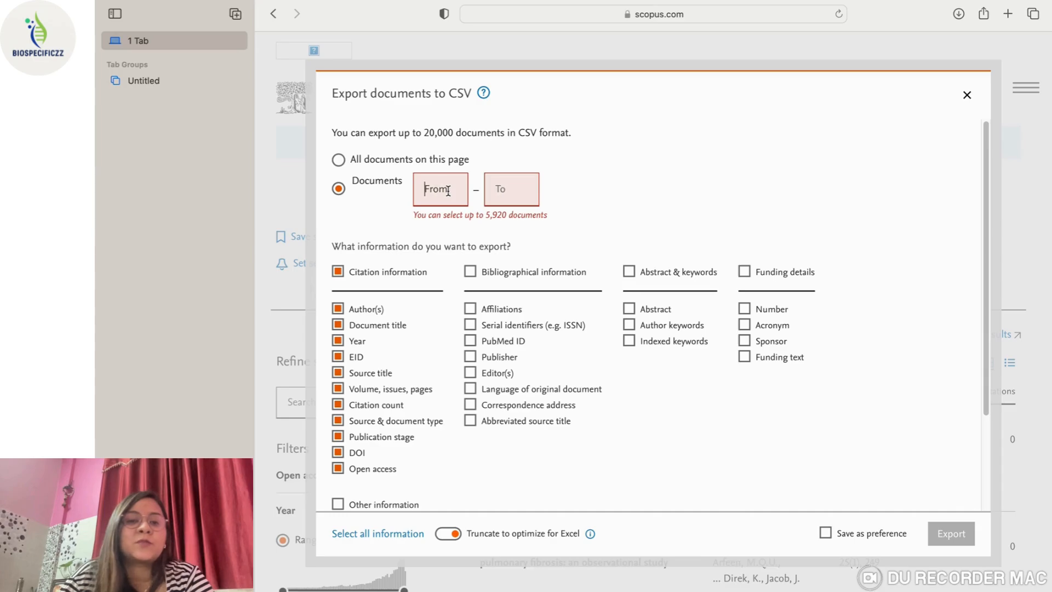
{"action": "type", "text": "5"}
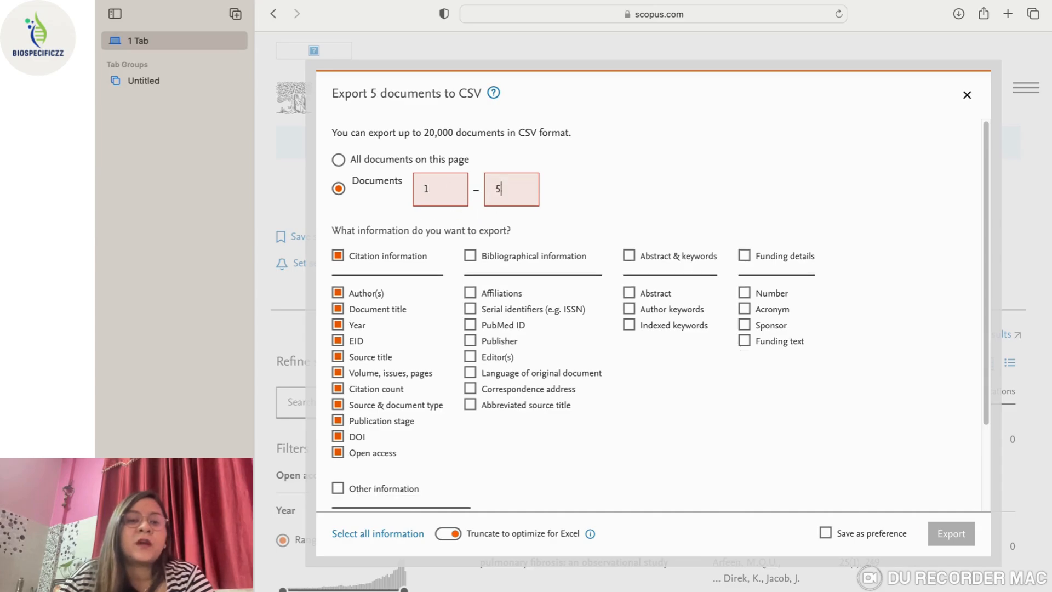
{"action": "type", "text": "920"}
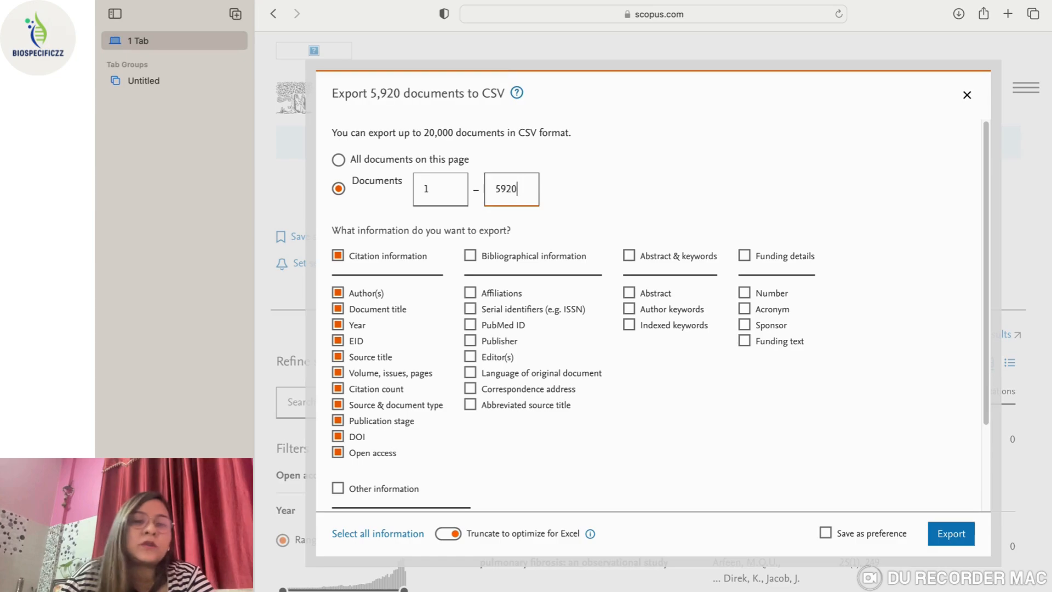
{"action": "left_click", "coordinate": [470, 256]}
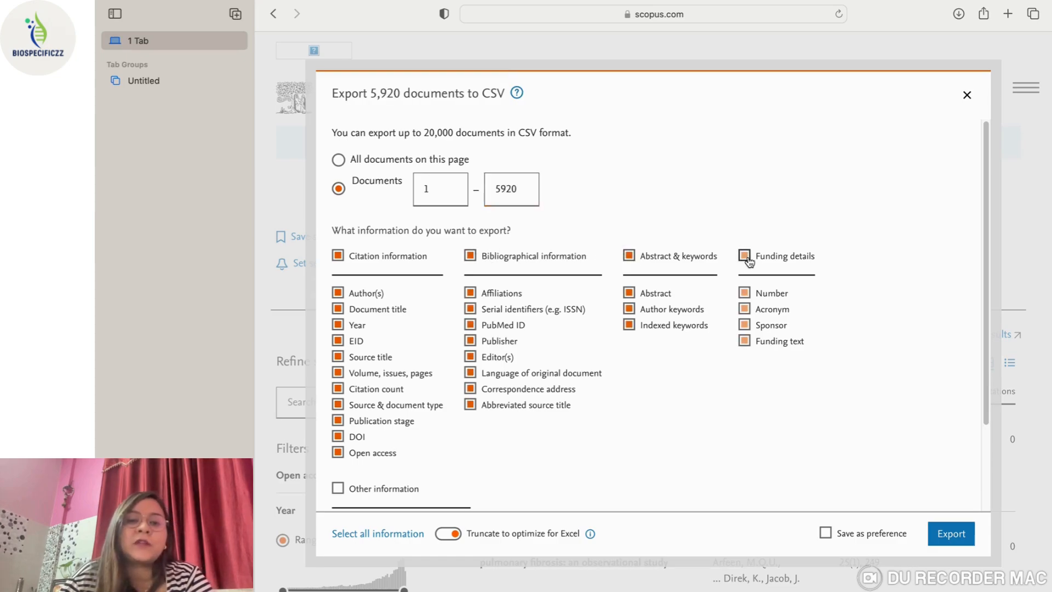
{"action": "left_click", "coordinate": [950, 533]}
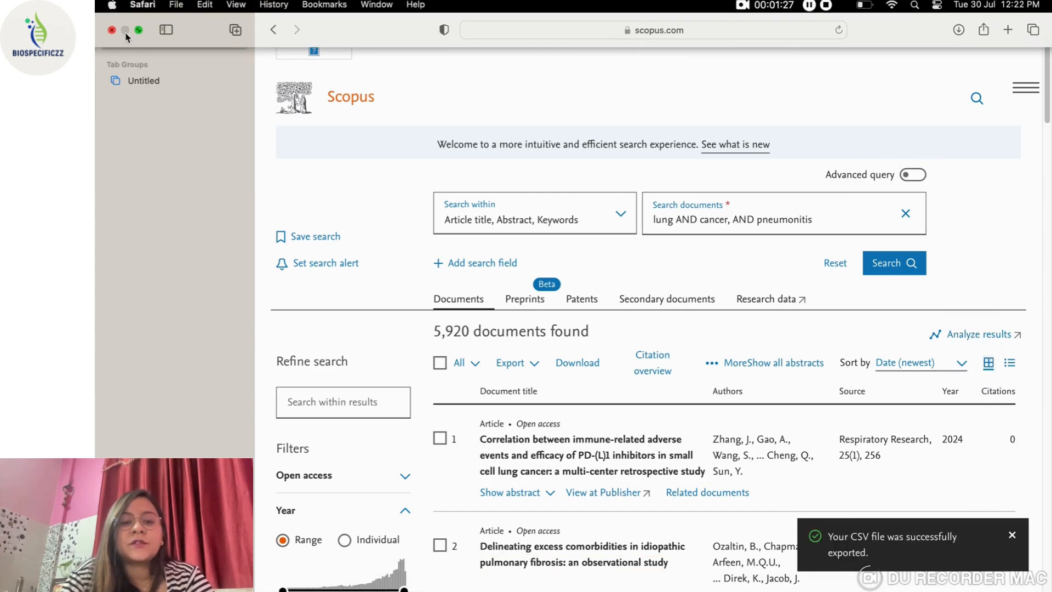
Bring VOSviewer to the front and start a new map based on bibliographic data.
{"action": "left_click", "coordinate": [140, 30]}
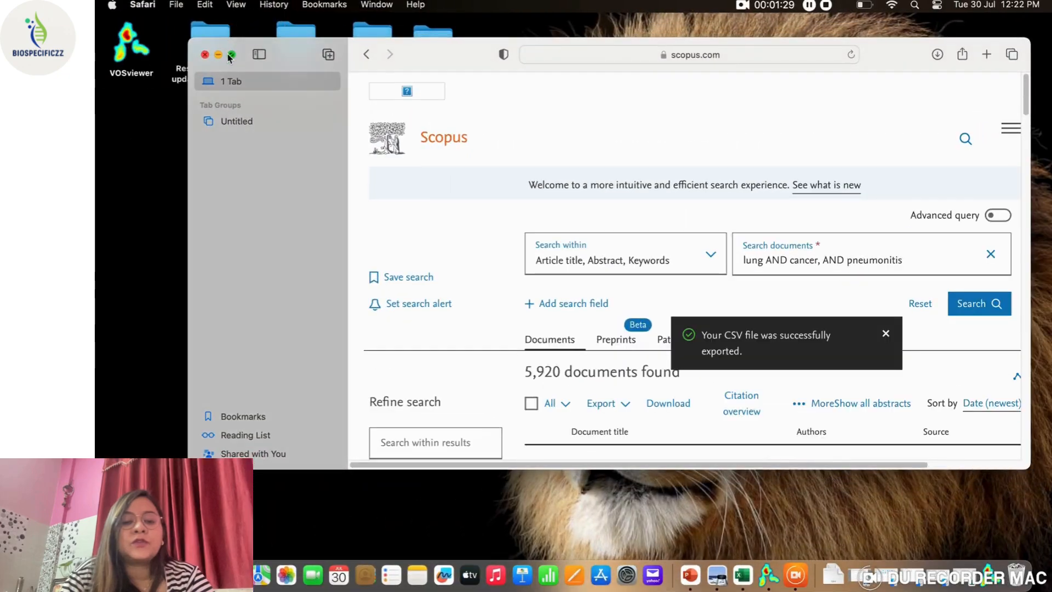
{"action": "left_click", "coordinate": [206, 54]}
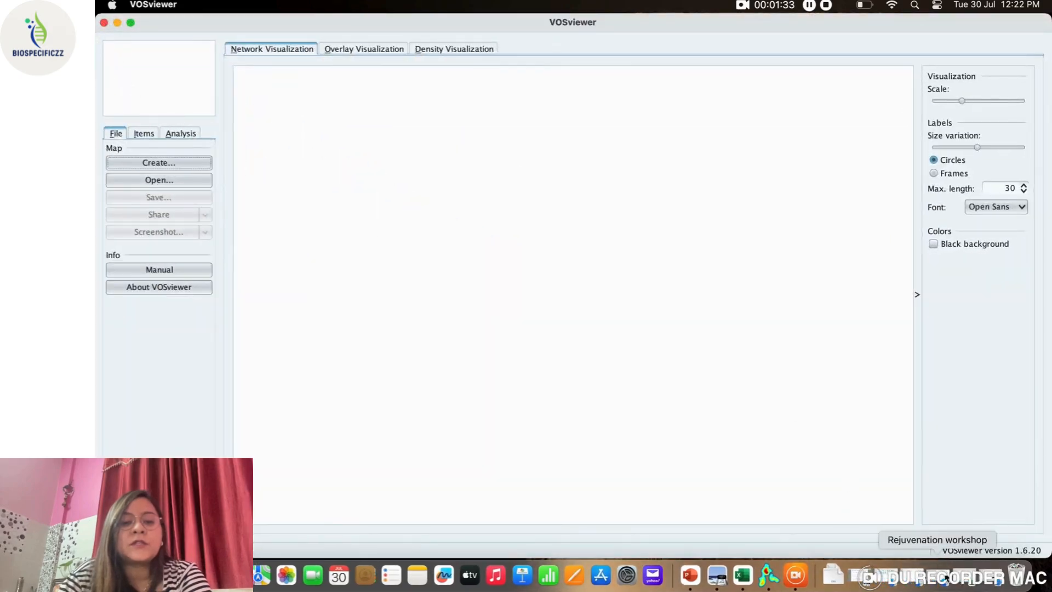
{"action": "left_click", "coordinate": [837, 575]}
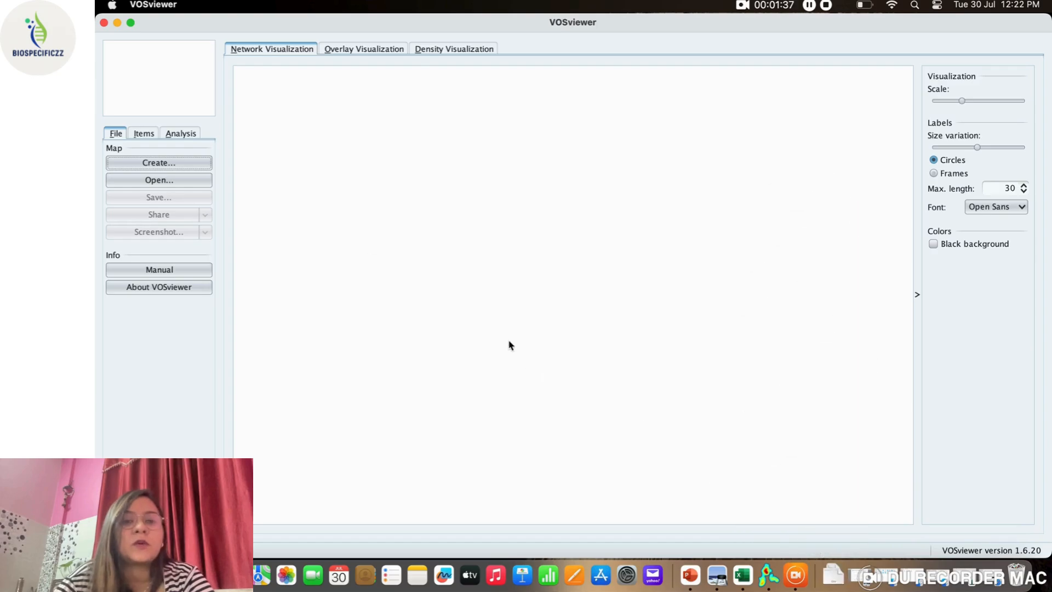
{"action": "mouse_move", "coordinate": [730, 43]}
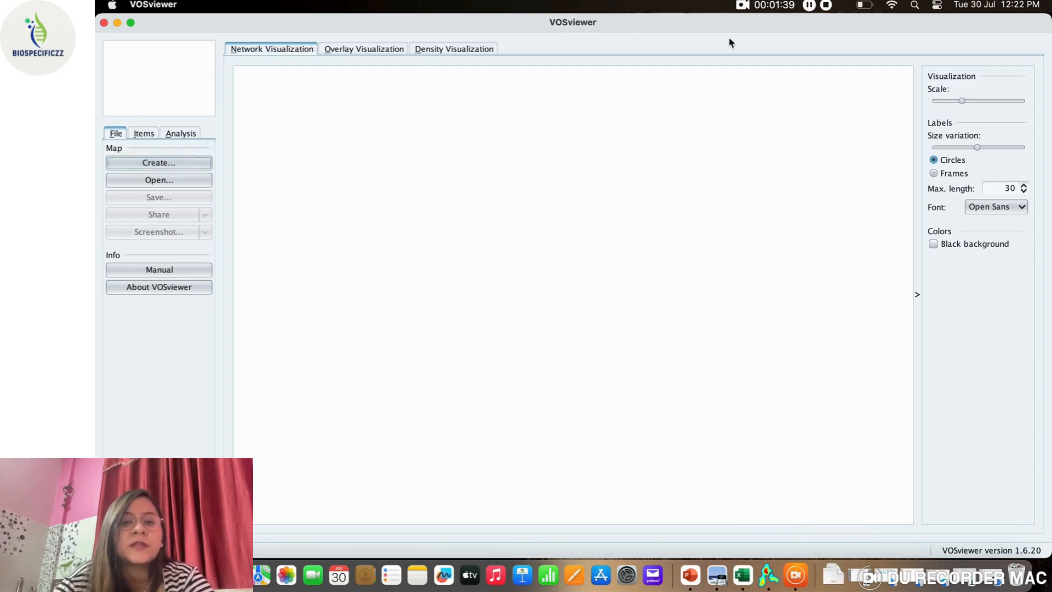
{"action": "left_click", "coordinate": [158, 162]}
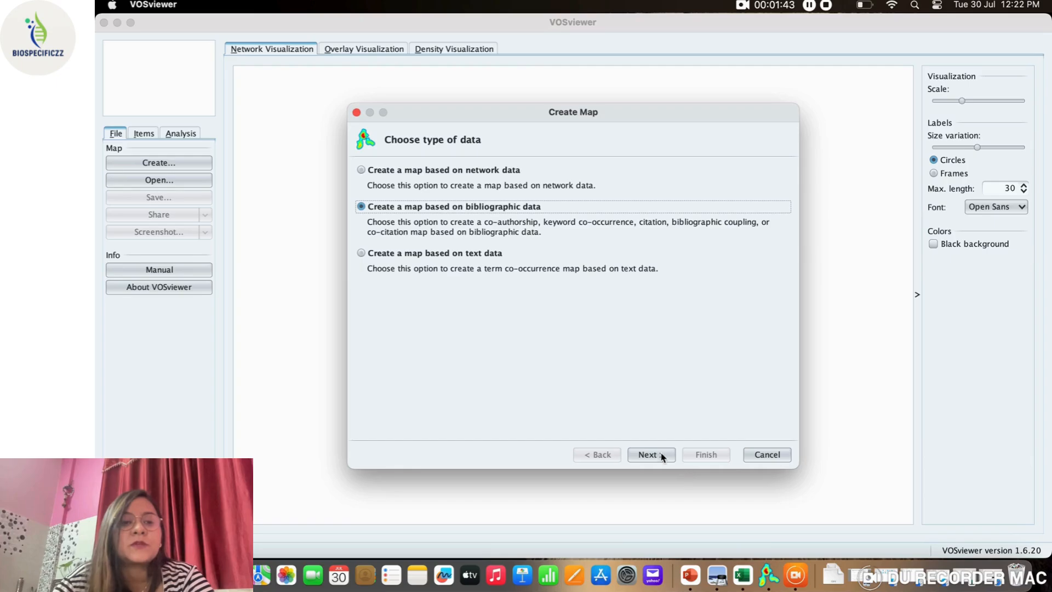
Read data from Scopus database files, loading scopus-11.csv from Downloads.
{"action": "left_click", "coordinate": [650, 454]}
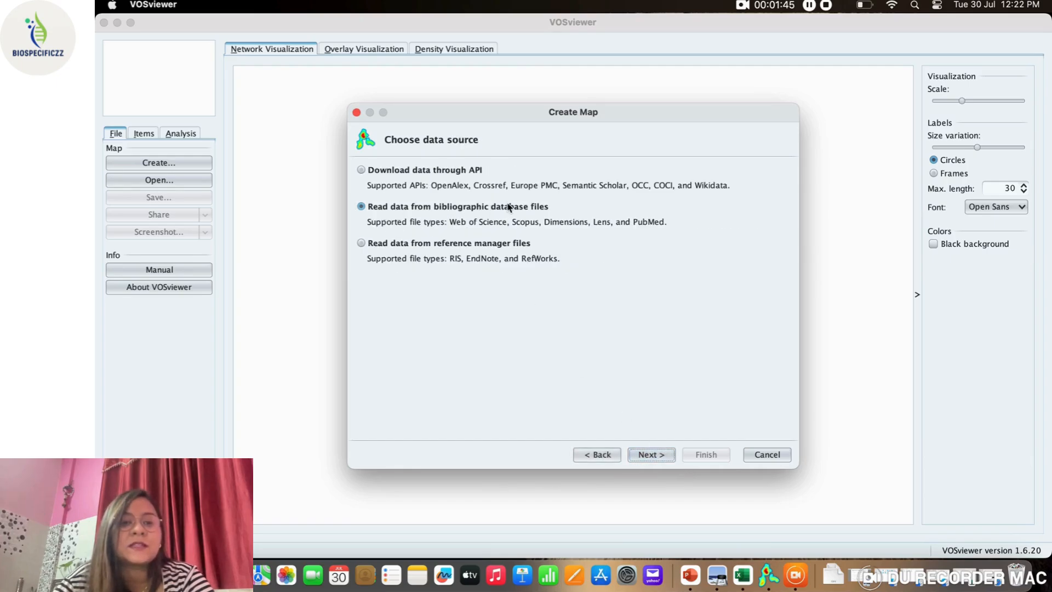
{"action": "left_click", "coordinate": [649, 454]}
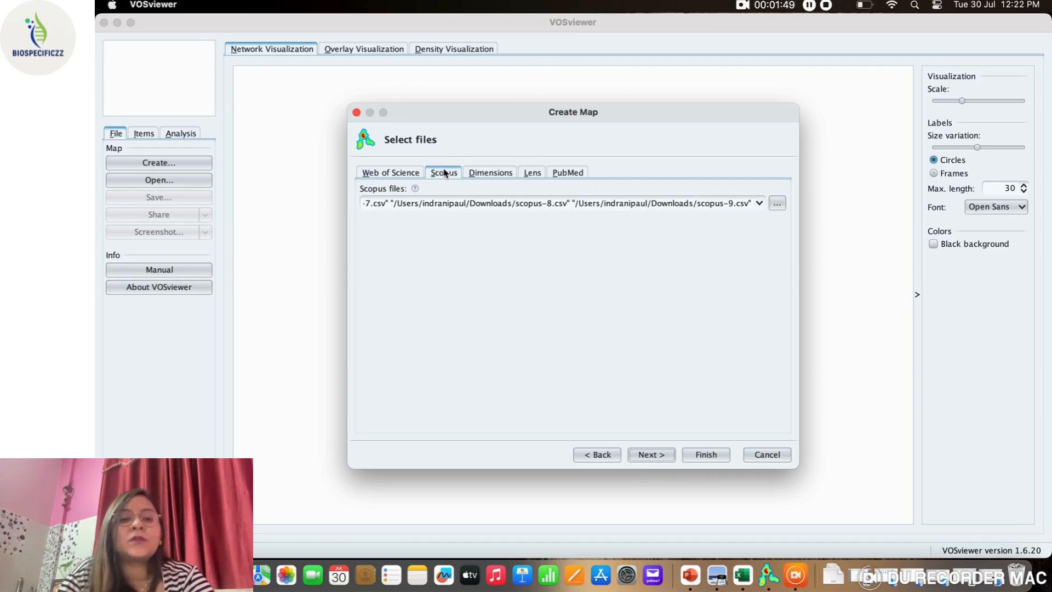
{"action": "left_click", "coordinate": [559, 203]}
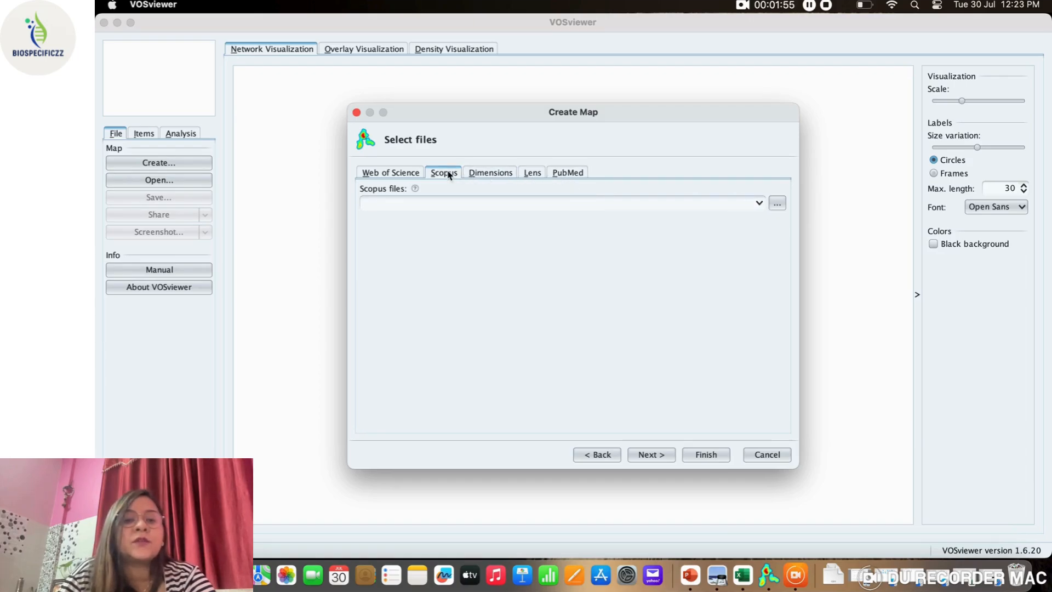
{"action": "left_click", "coordinate": [776, 202]}
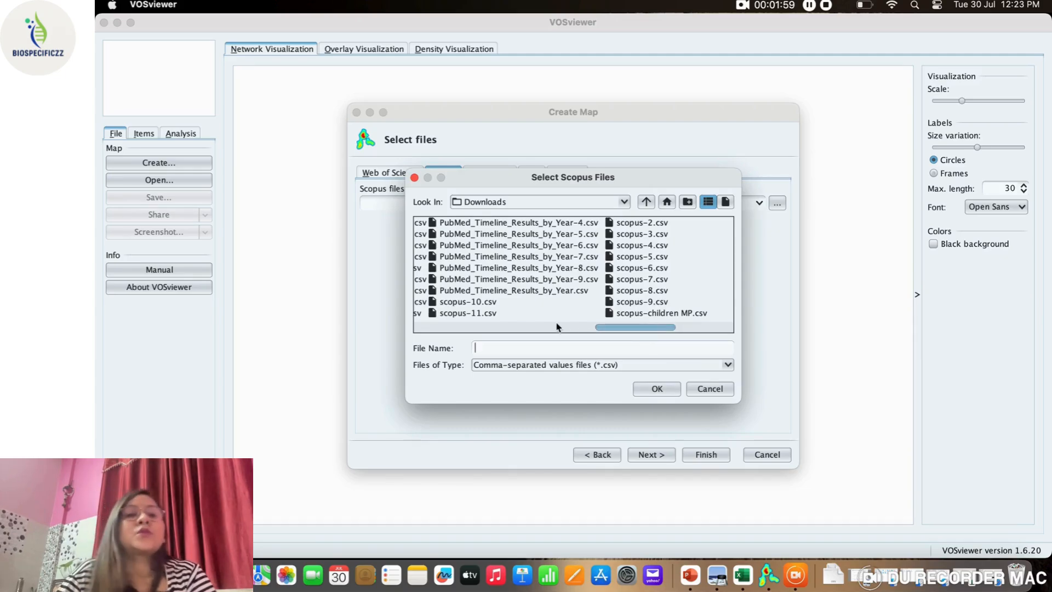
{"action": "left_click", "coordinate": [466, 313]}
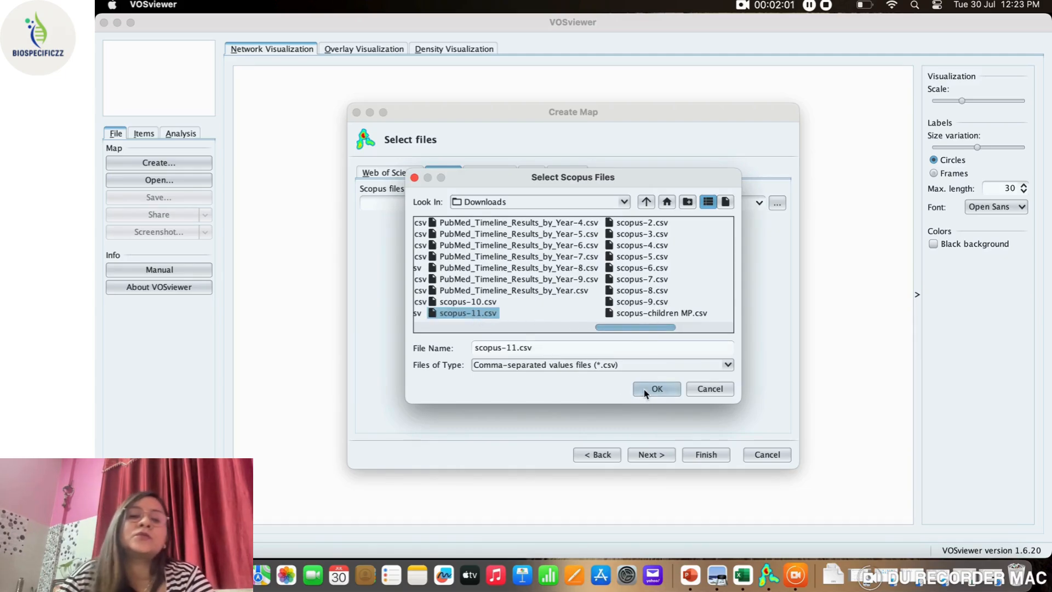
{"action": "left_click", "coordinate": [655, 388]}
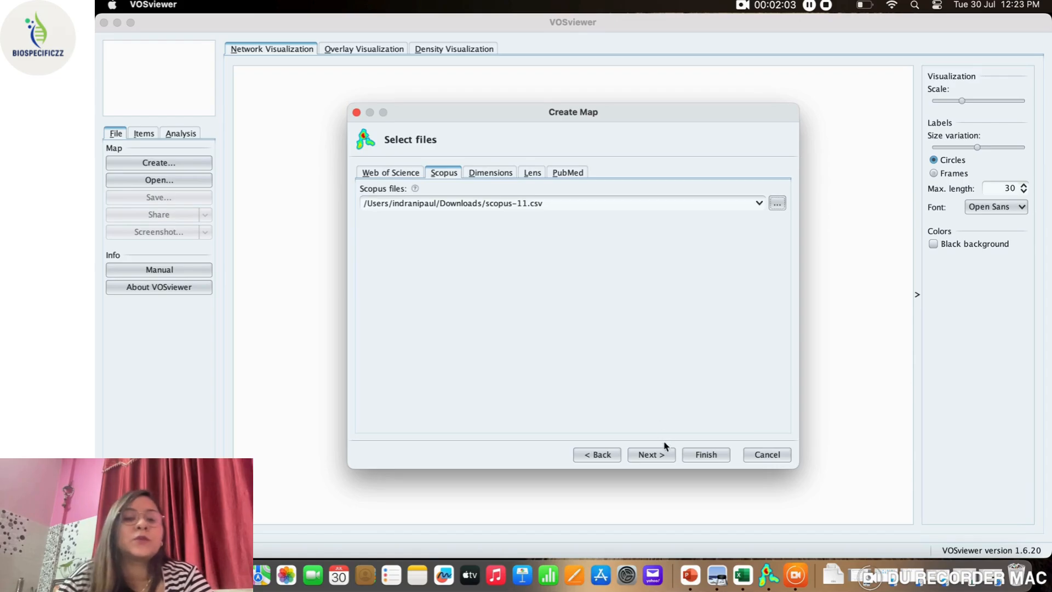
Choose co-occurrence analysis with all keywords as the unit and full counting.
{"action": "left_click", "coordinate": [649, 454]}
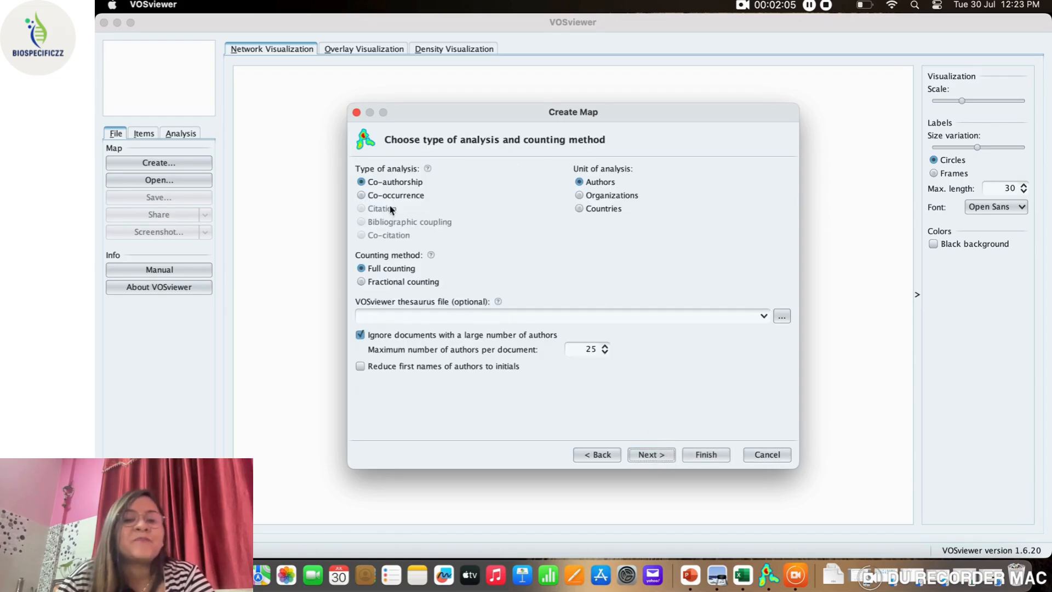
{"action": "left_click", "coordinate": [361, 194]}
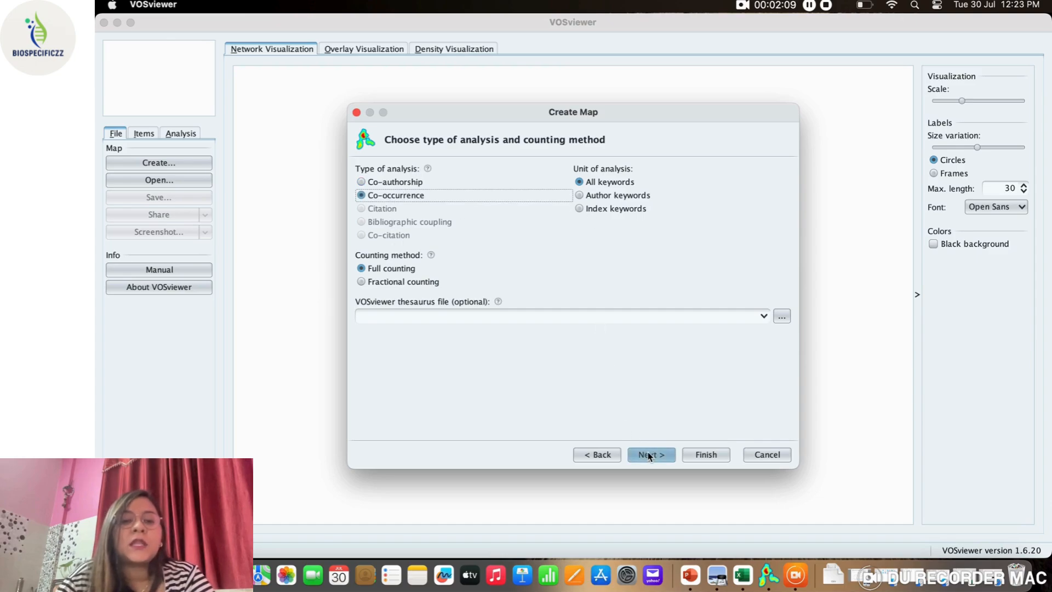
{"action": "left_click", "coordinate": [649, 454]}
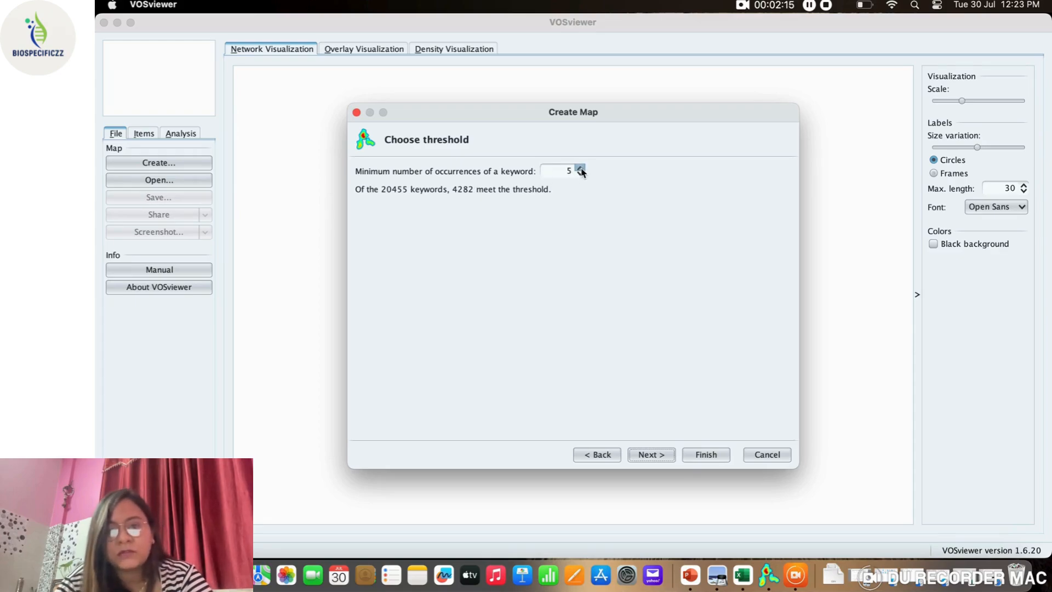
Raise the minimum keyword occurrences to 80, keeping 505 keywords, and continue.
{"action": "left_click", "coordinate": [580, 168]}
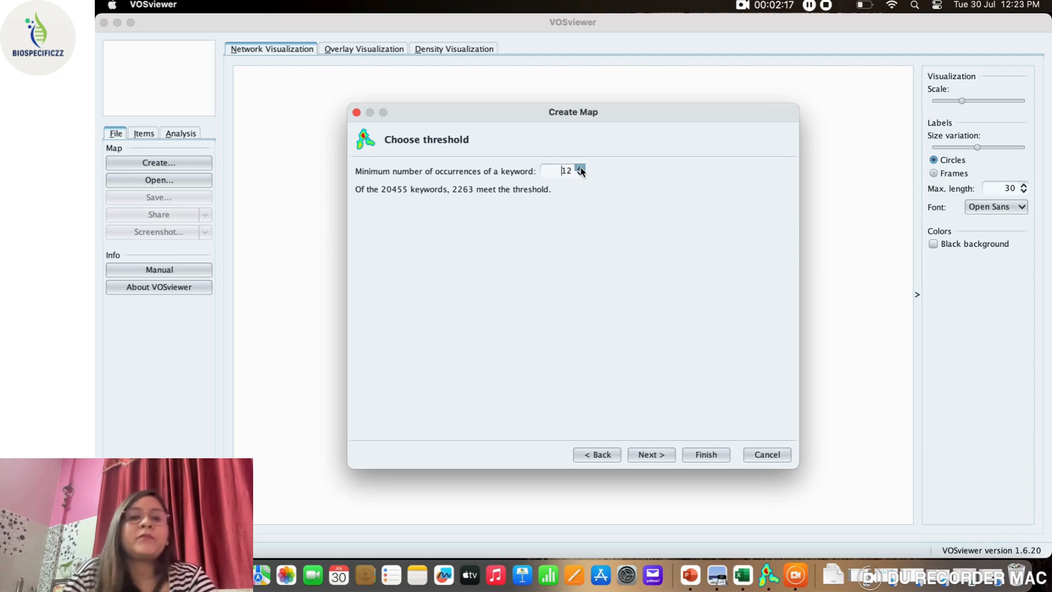
{"action": "left_click", "coordinate": [580, 167]}
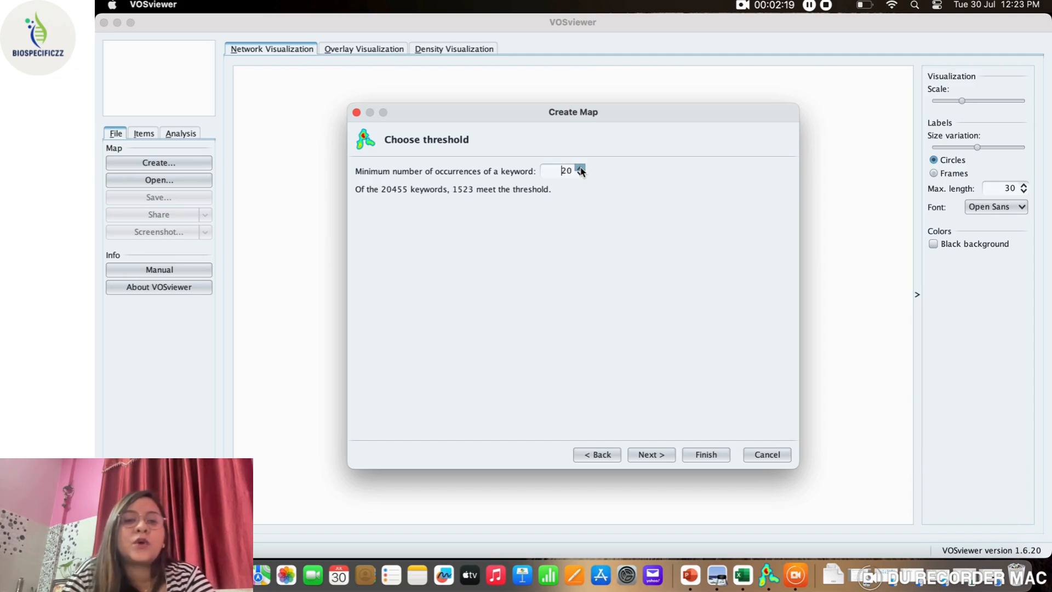
{"action": "left_click", "coordinate": [580, 167]}
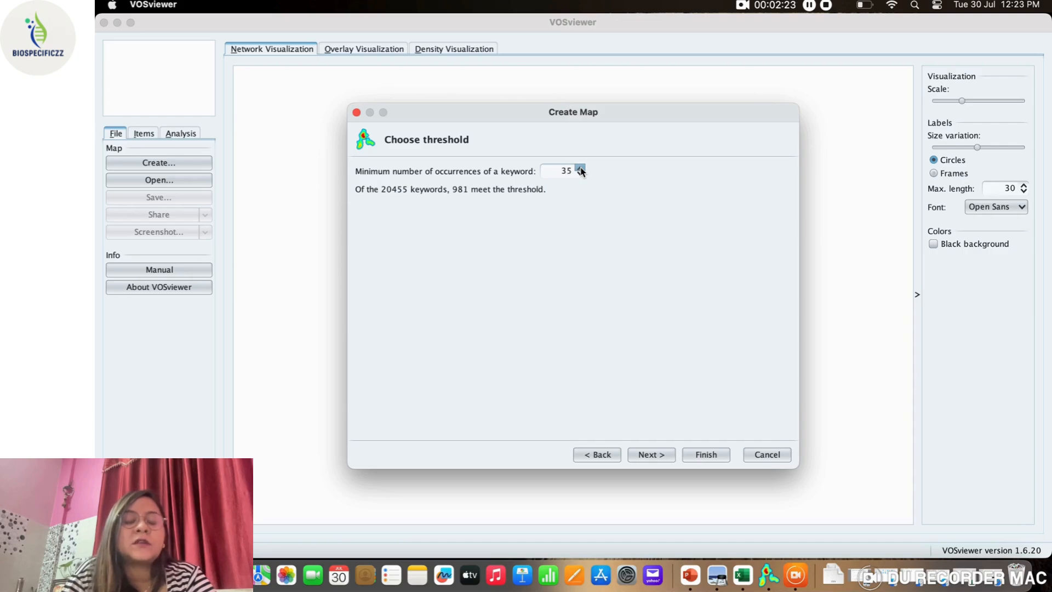
{"action": "left_click", "coordinate": [579, 168]}
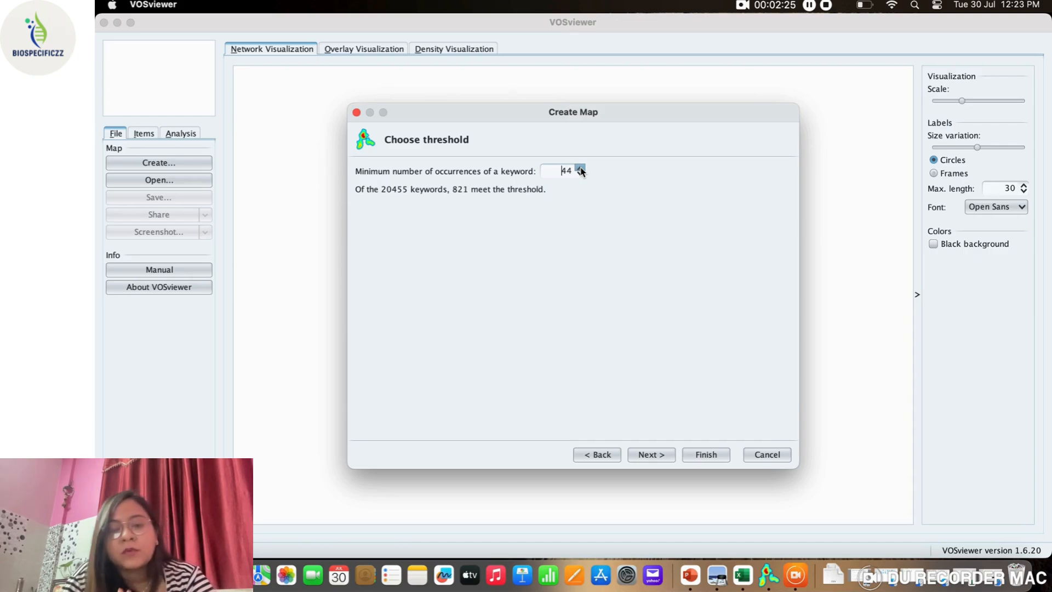
{"action": "left_click", "coordinate": [580, 167]}
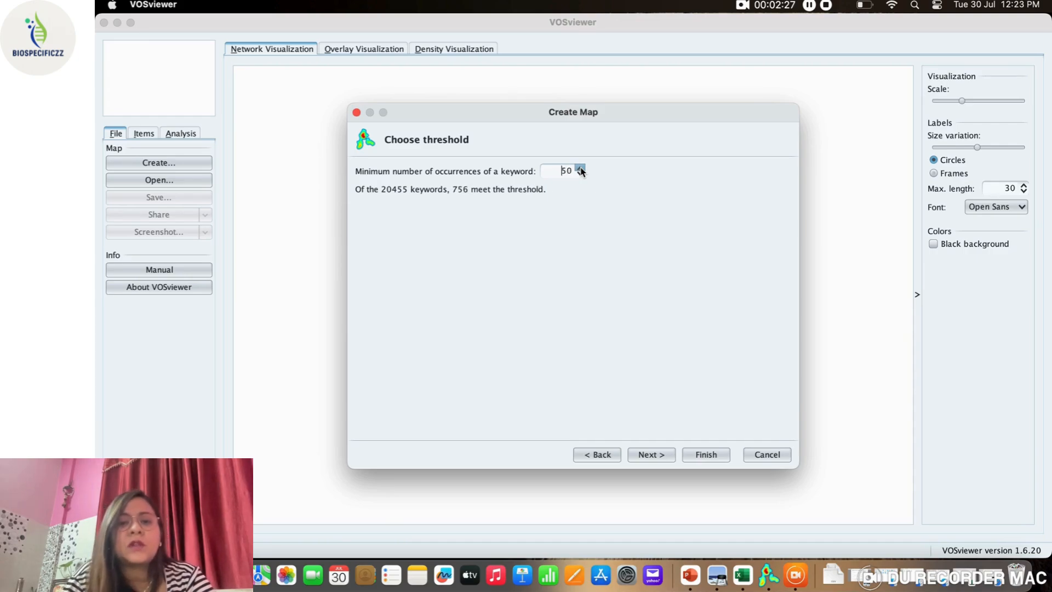
{"action": "left_click", "coordinate": [580, 168]}
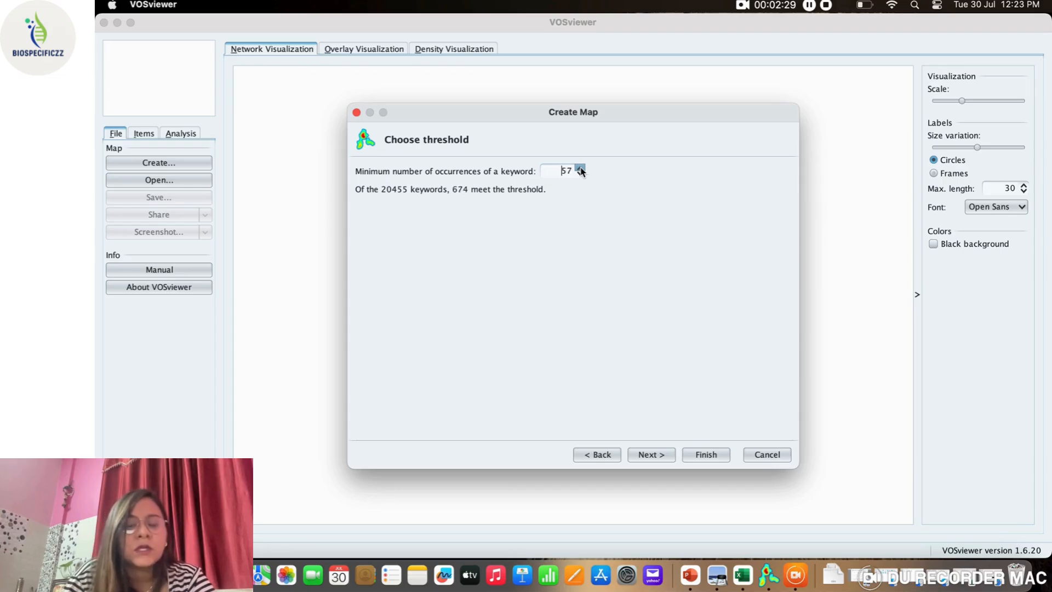
{"action": "left_click", "coordinate": [580, 167]}
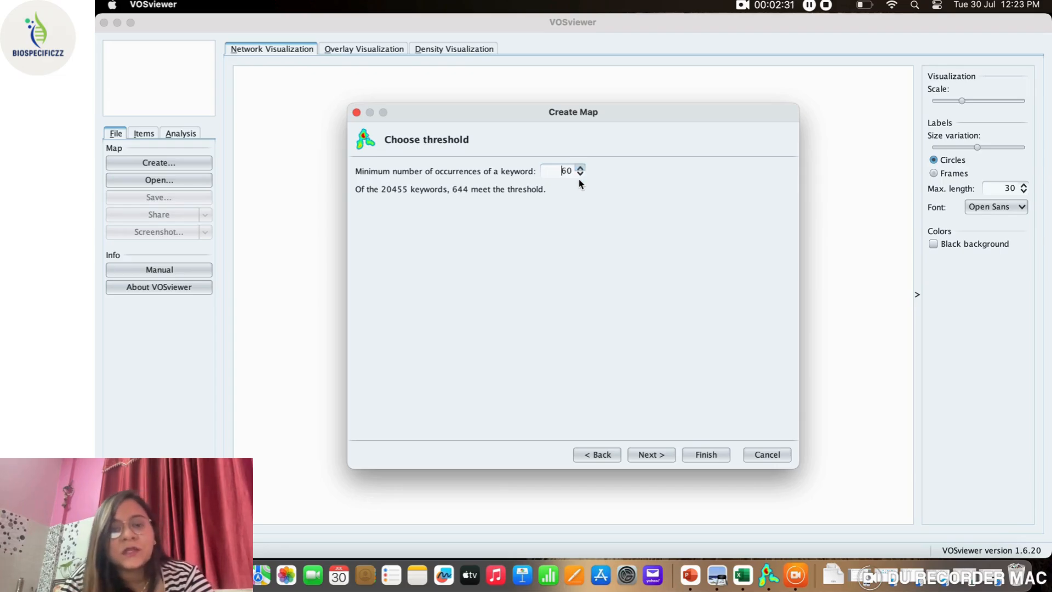
{"action": "left_click", "coordinate": [580, 167]}
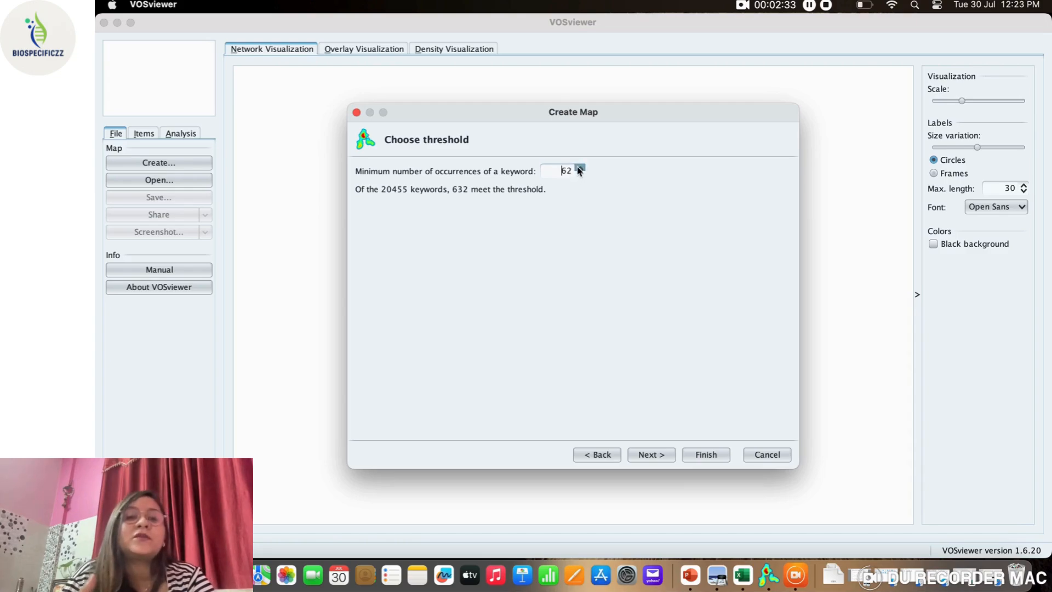
{"action": "left_click", "coordinate": [579, 168]}
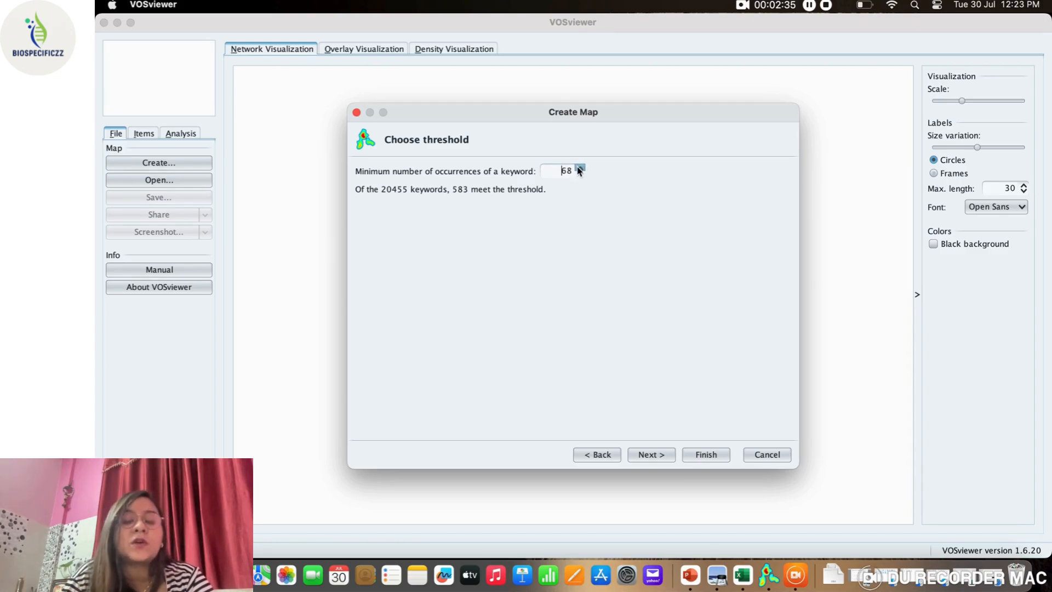
{"action": "left_click", "coordinate": [580, 167]}
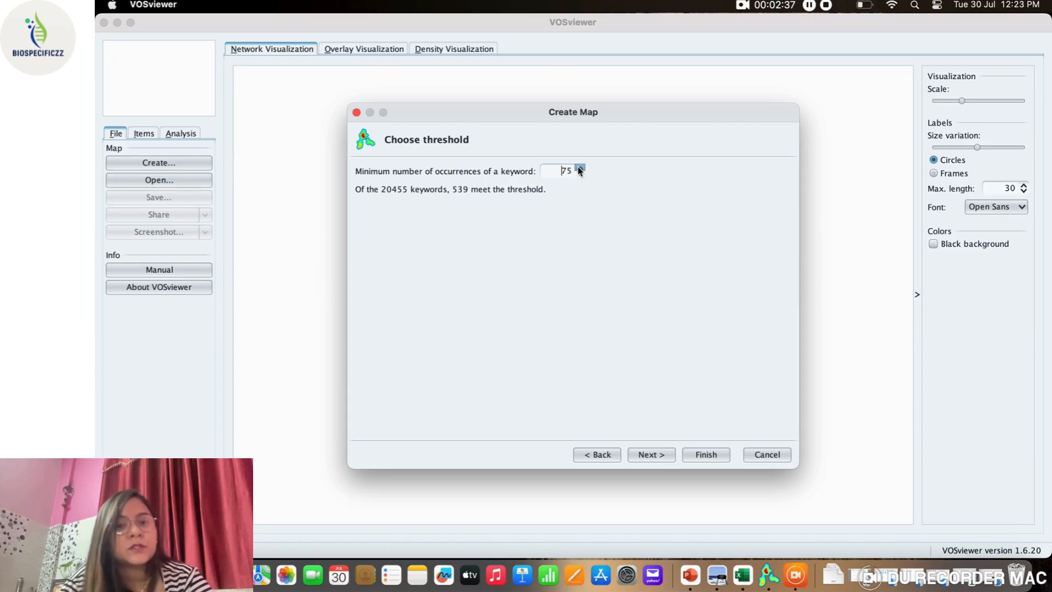
{"action": "left_click", "coordinate": [580, 167]}
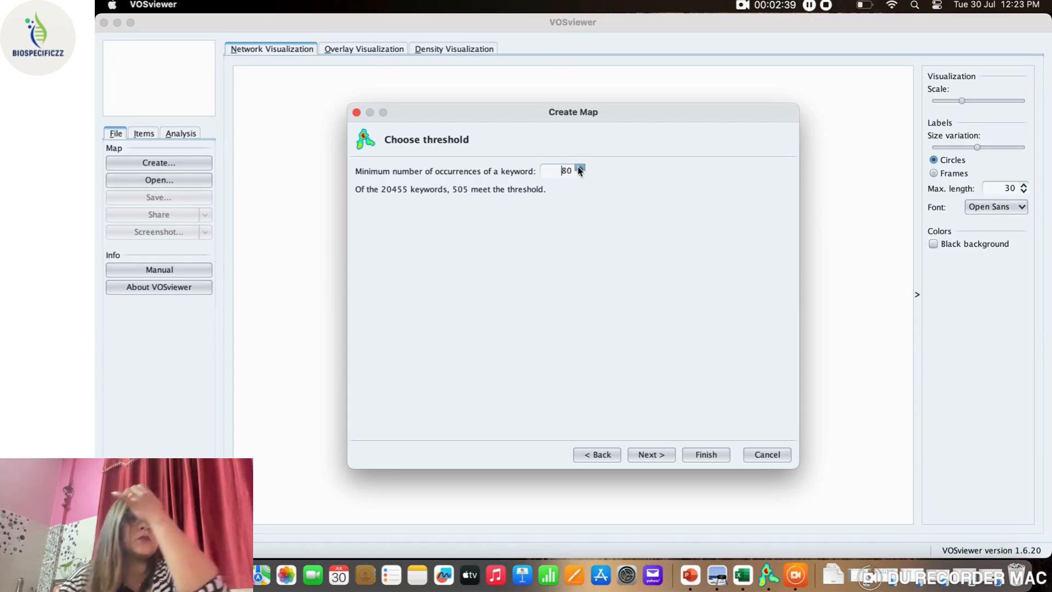
{"action": "left_click", "coordinate": [649, 454]}
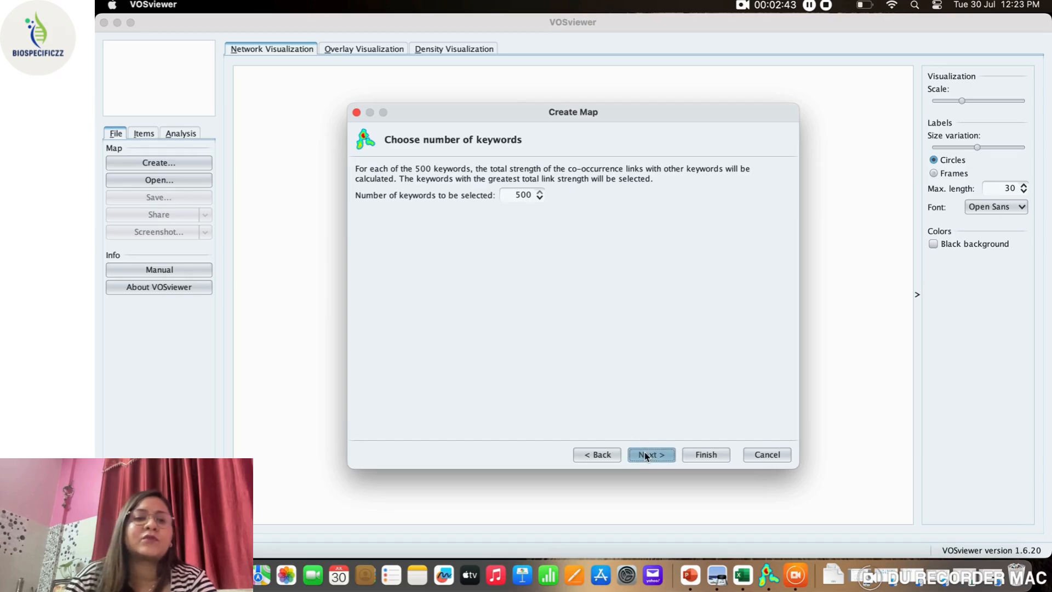
Uncheck the generic keywords human and humans, review the rest, and finish the map.
{"action": "left_click", "coordinate": [649, 454]}
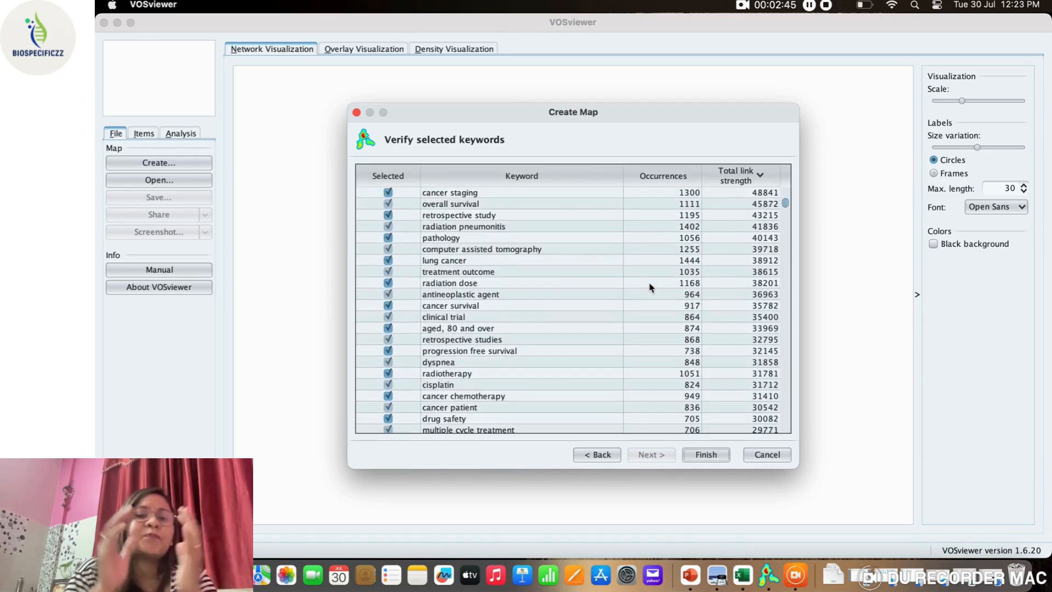
{"action": "scroll", "scroll_direction": "down", "scroll_amount": 3}
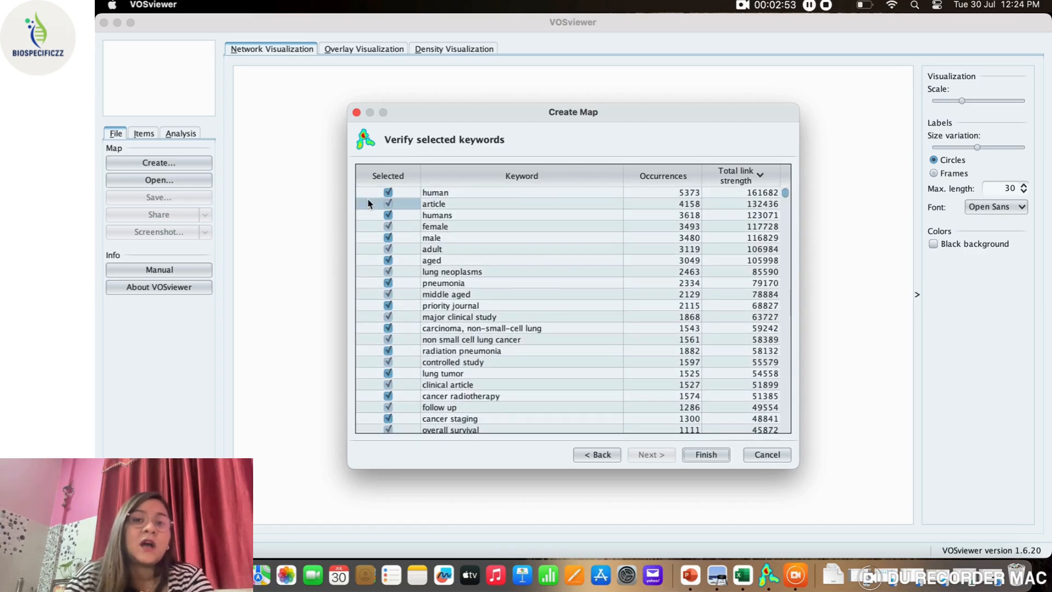
{"action": "left_click", "coordinate": [388, 192]}
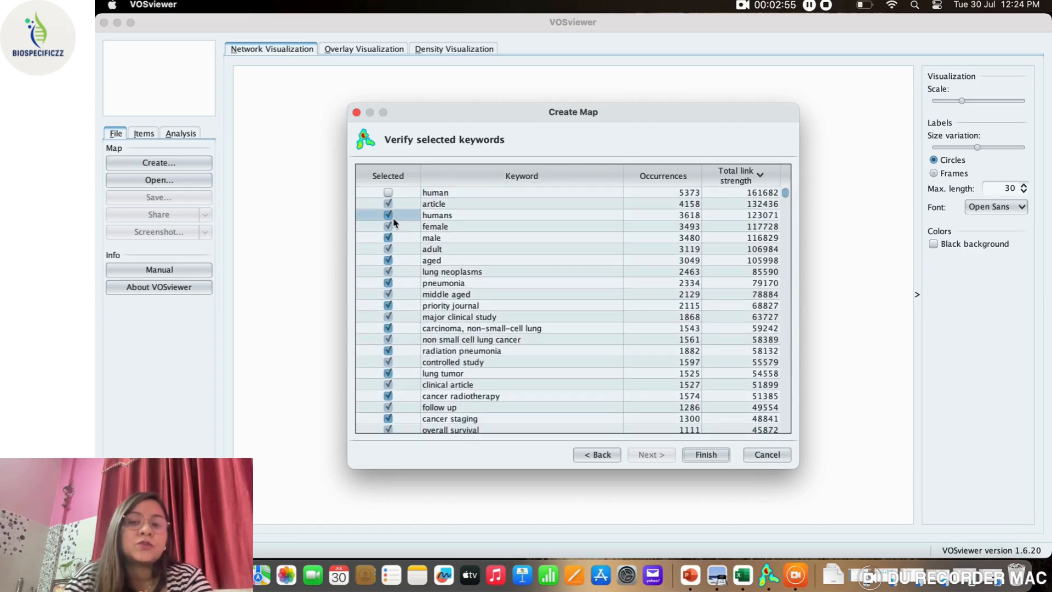
{"action": "left_click", "coordinate": [388, 215]}
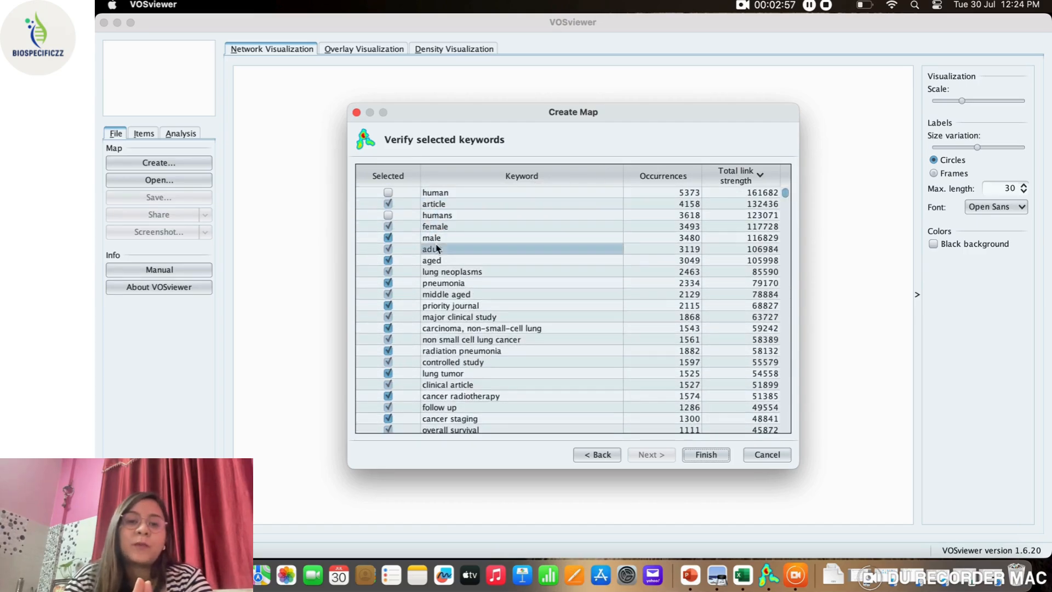
{"action": "left_click", "coordinate": [443, 283]}
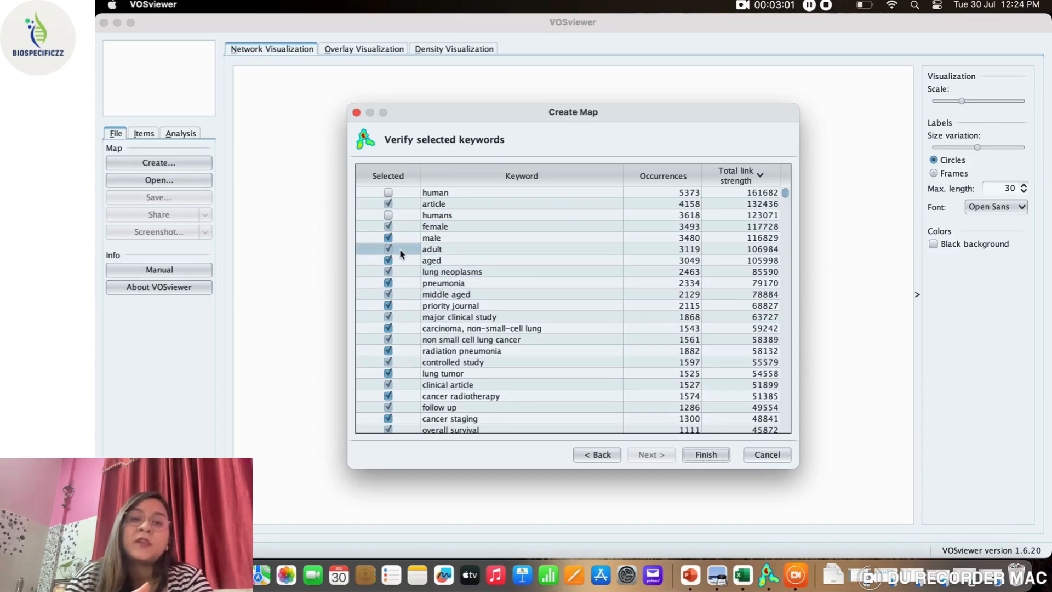
{"action": "left_click", "coordinate": [387, 248]}
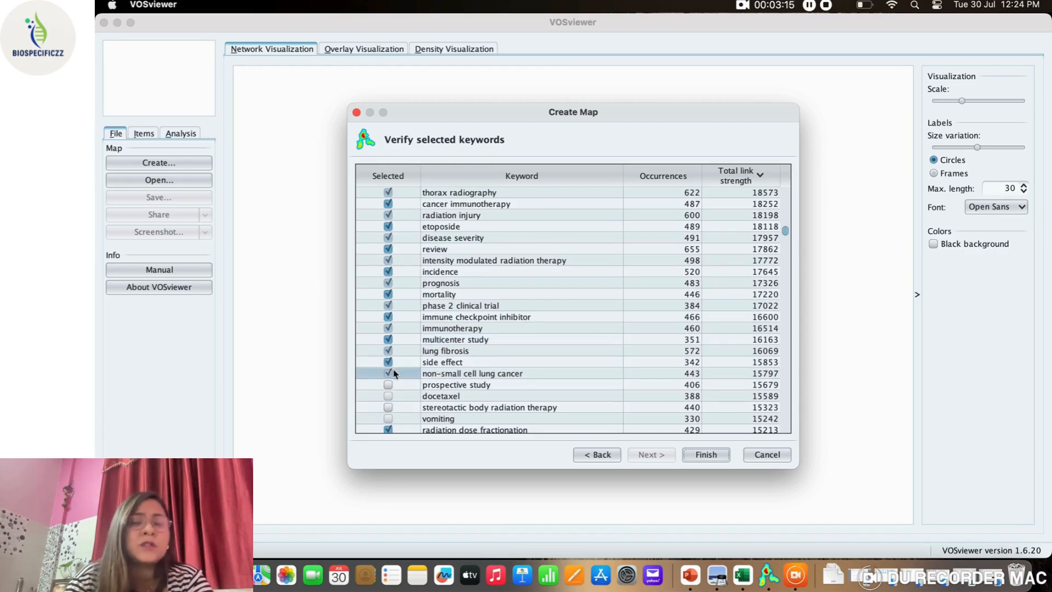
{"action": "scroll", "scroll_direction": "down", "scroll_amount": 3}
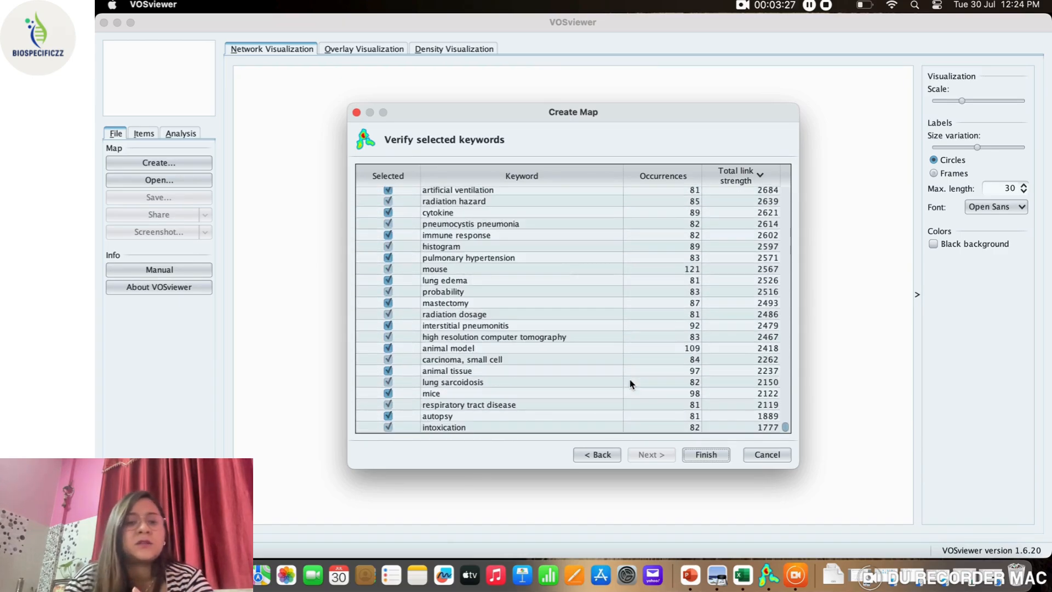
{"action": "left_click", "coordinate": [705, 454]}
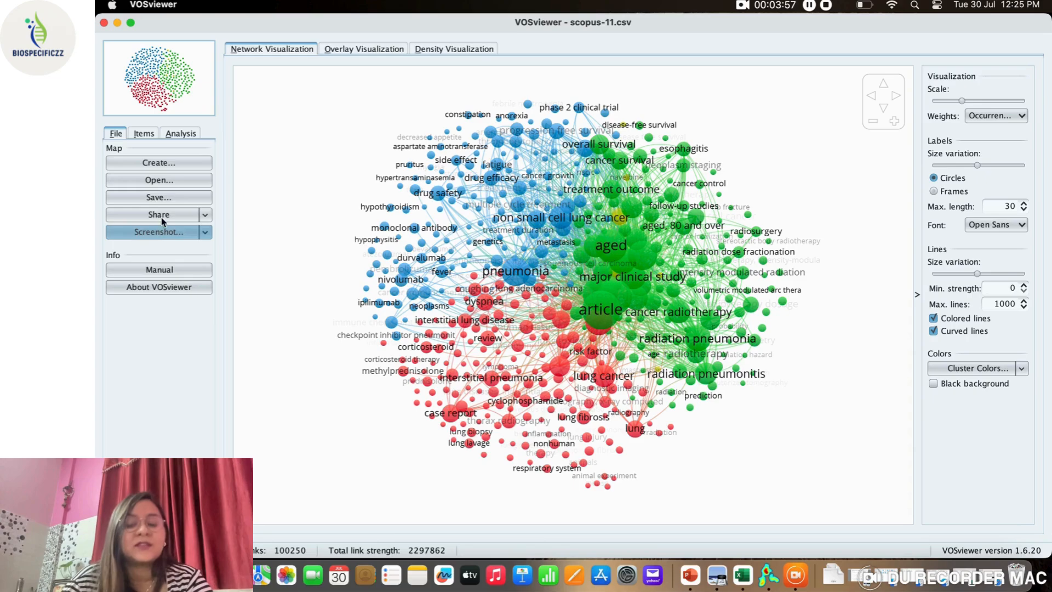
Open the Analysis settings for the new three-cluster keyword map.
{"action": "left_click", "coordinate": [180, 133]}
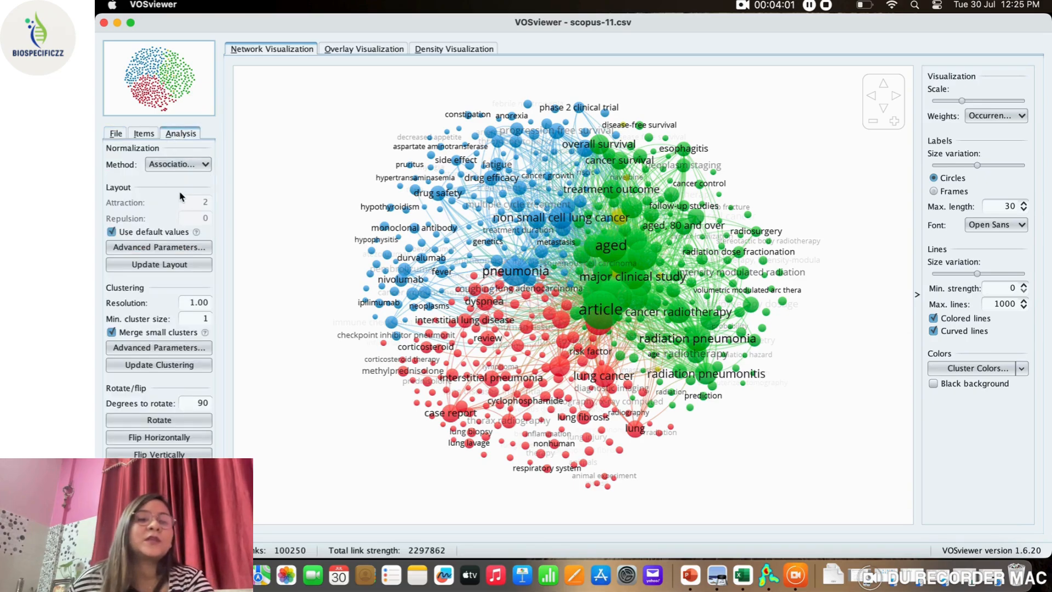
{"action": "left_click", "coordinate": [177, 164]}
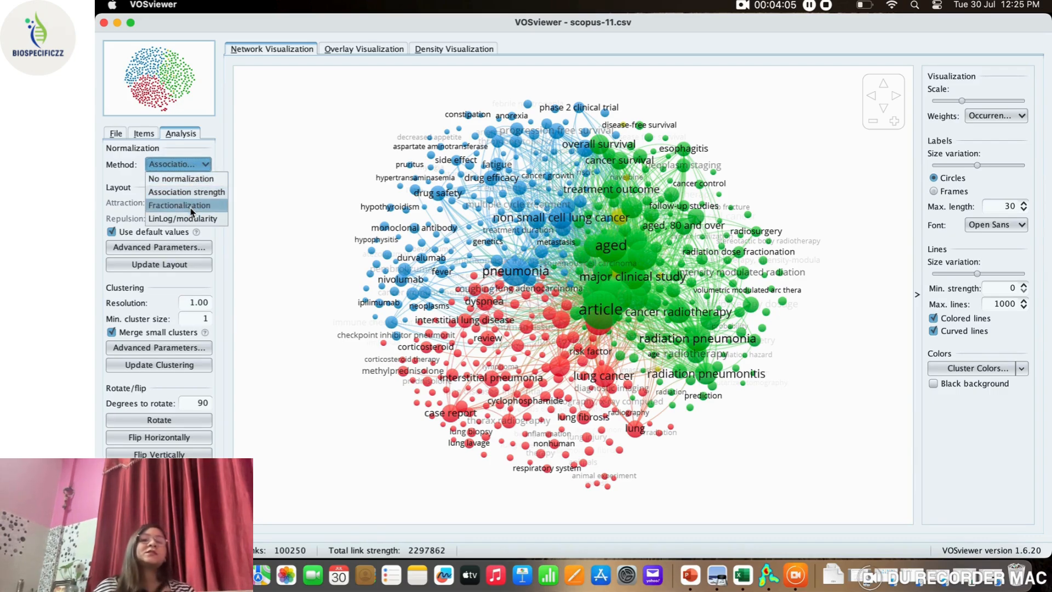
{"action": "left_click", "coordinate": [179, 204]}
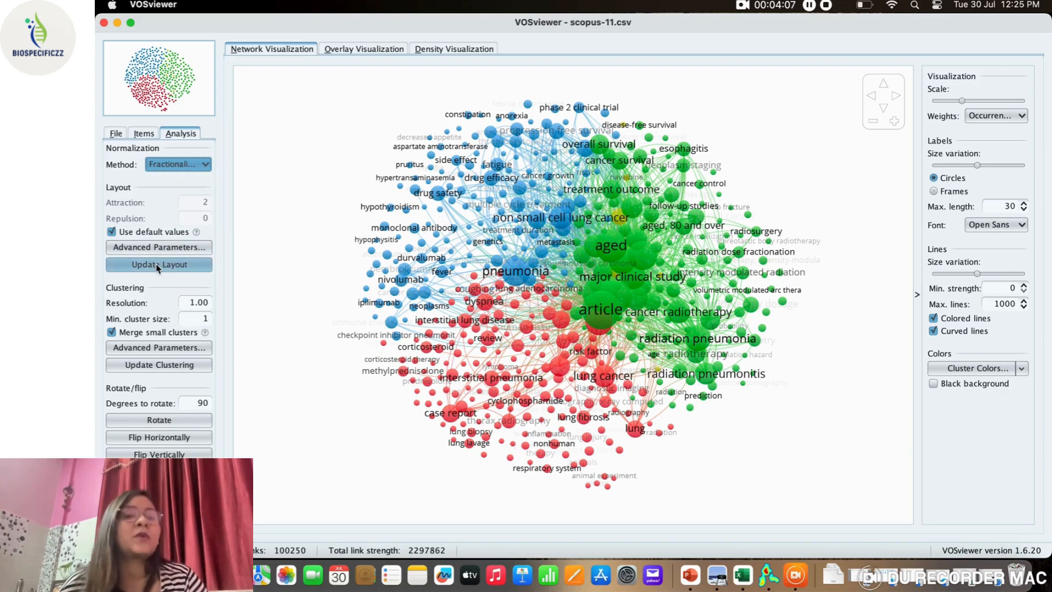
{"action": "left_click", "coordinate": [159, 263]}
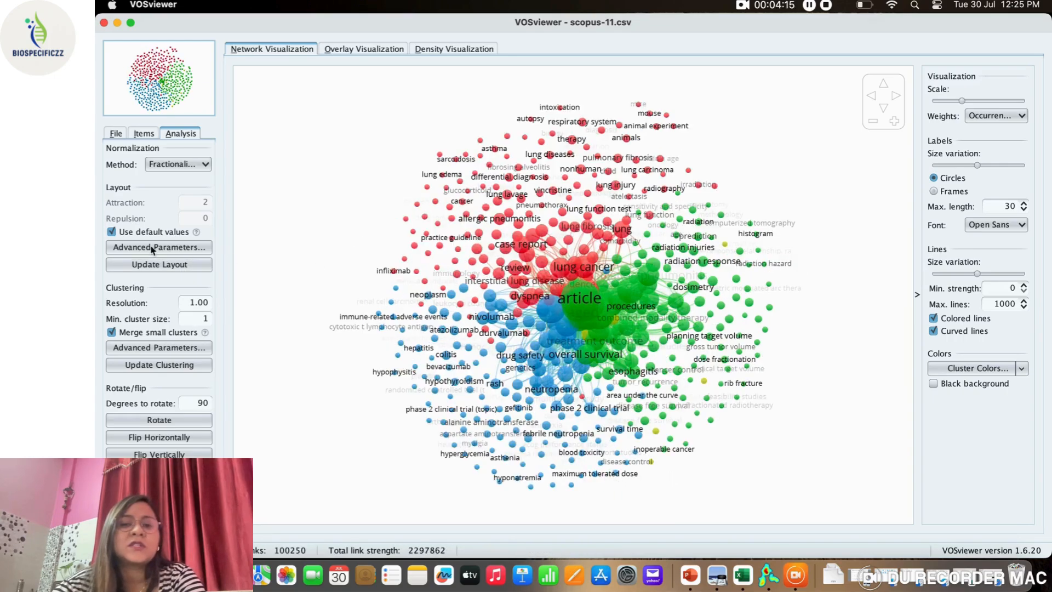
{"action": "left_click", "coordinate": [209, 164]}
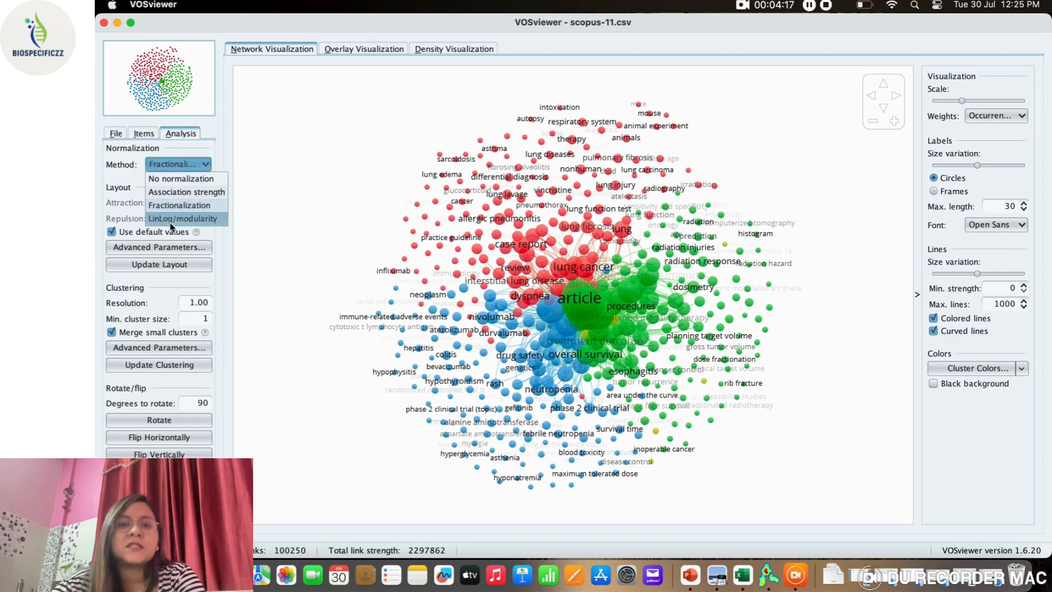
{"action": "left_click", "coordinate": [183, 218]}
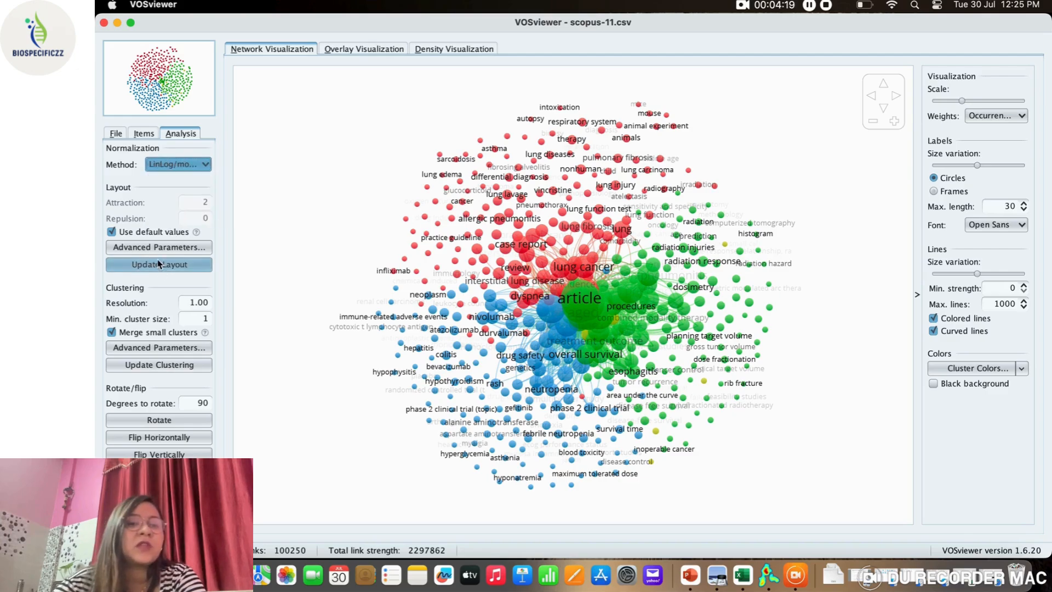
{"action": "left_click", "coordinate": [159, 264]}
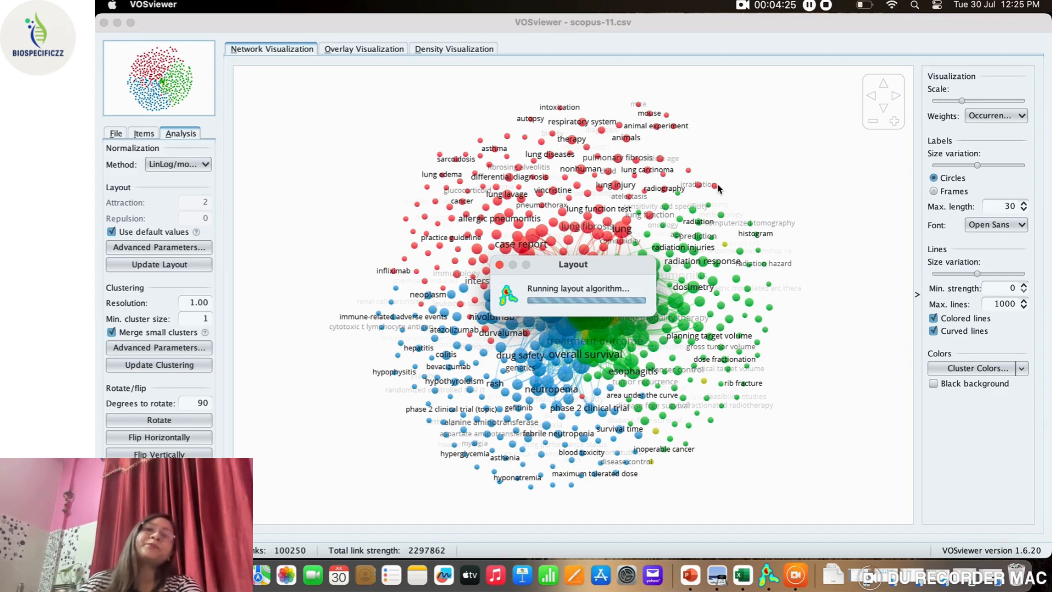
{"action": "mouse_move", "coordinate": [798, 213]}
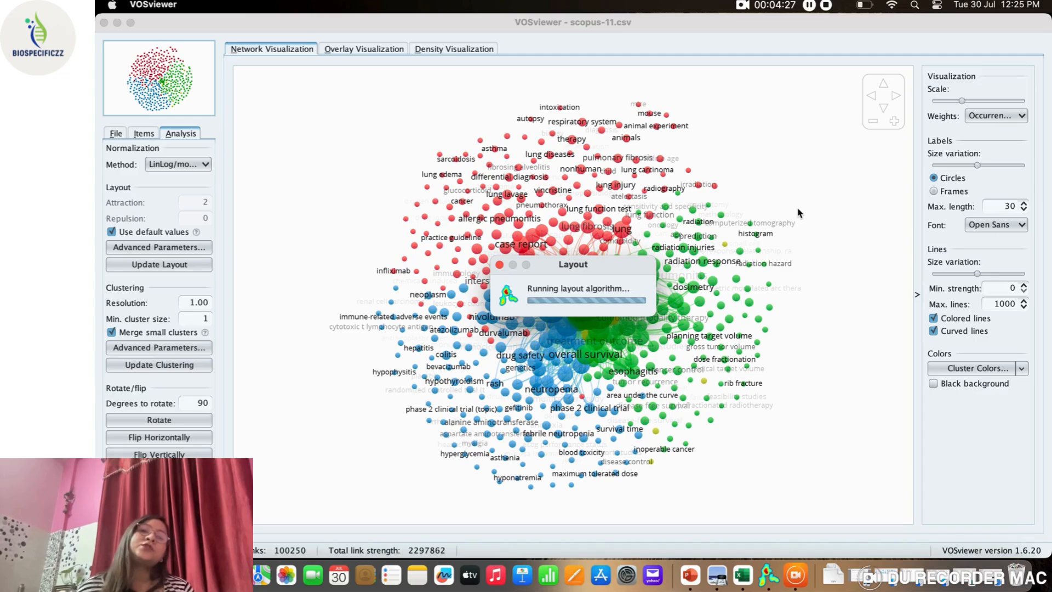
{"action": "mouse_move", "coordinate": [788, 293]}
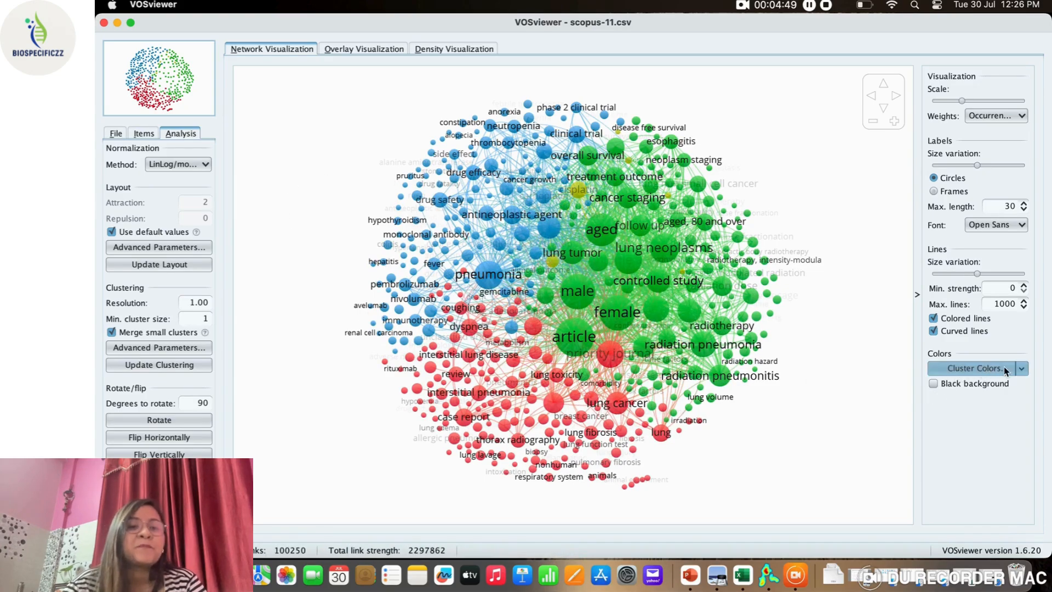
{"action": "left_click", "coordinate": [176, 164]}
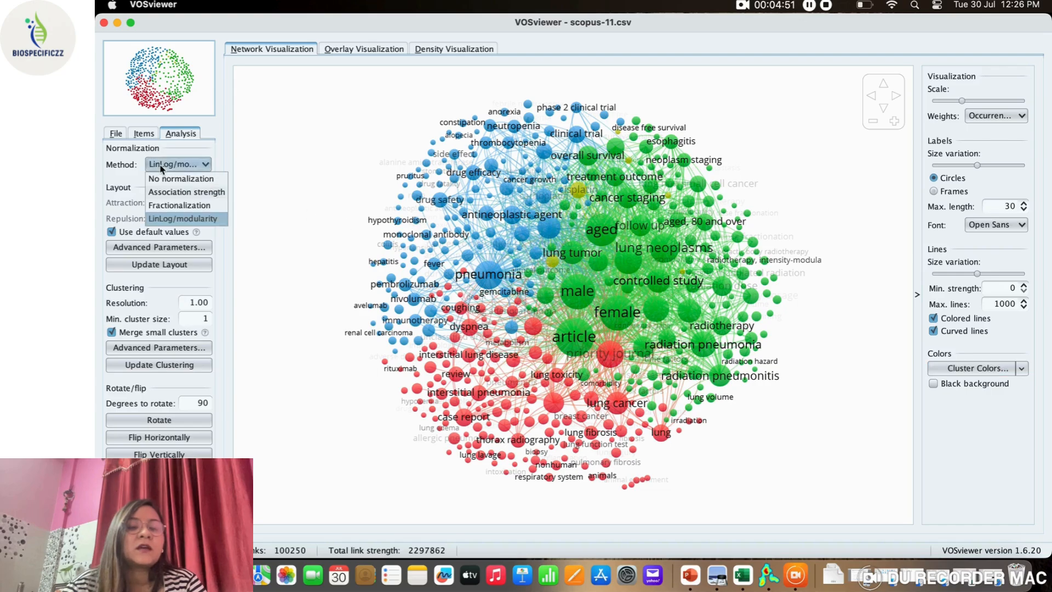
{"action": "left_click", "coordinate": [186, 192]}
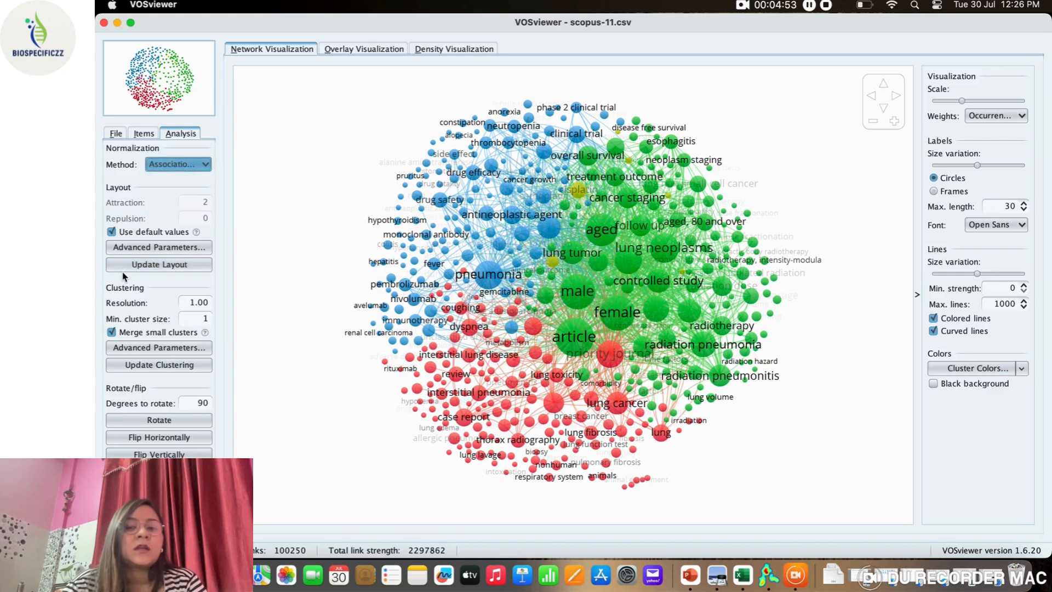
{"action": "left_click", "coordinate": [158, 264]}
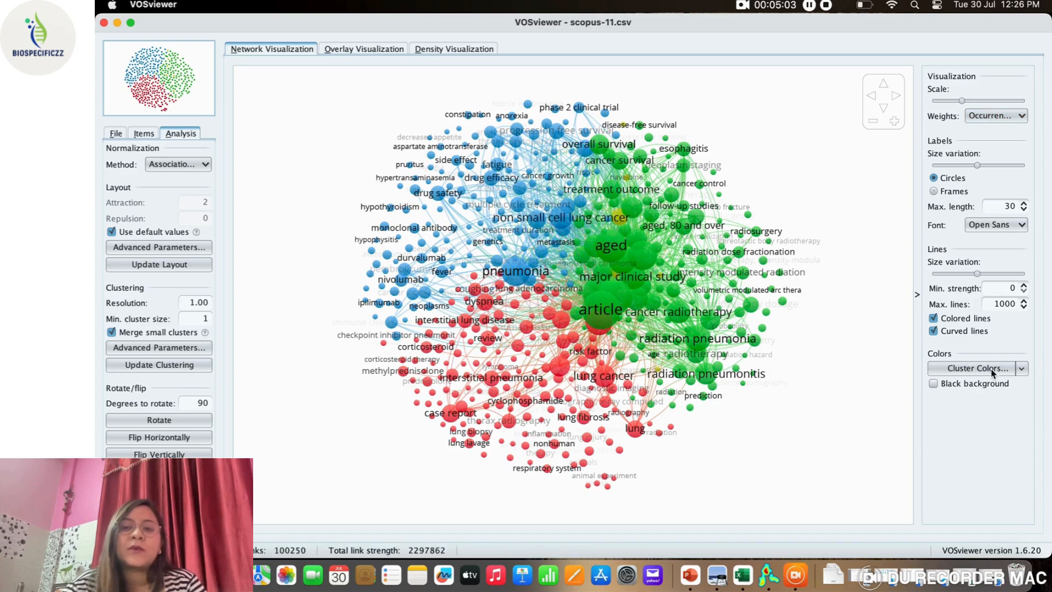
Raise the green levels of Cluster 1 and Cluster 2 in the cluster colour editor.
{"action": "left_click", "coordinate": [974, 367]}
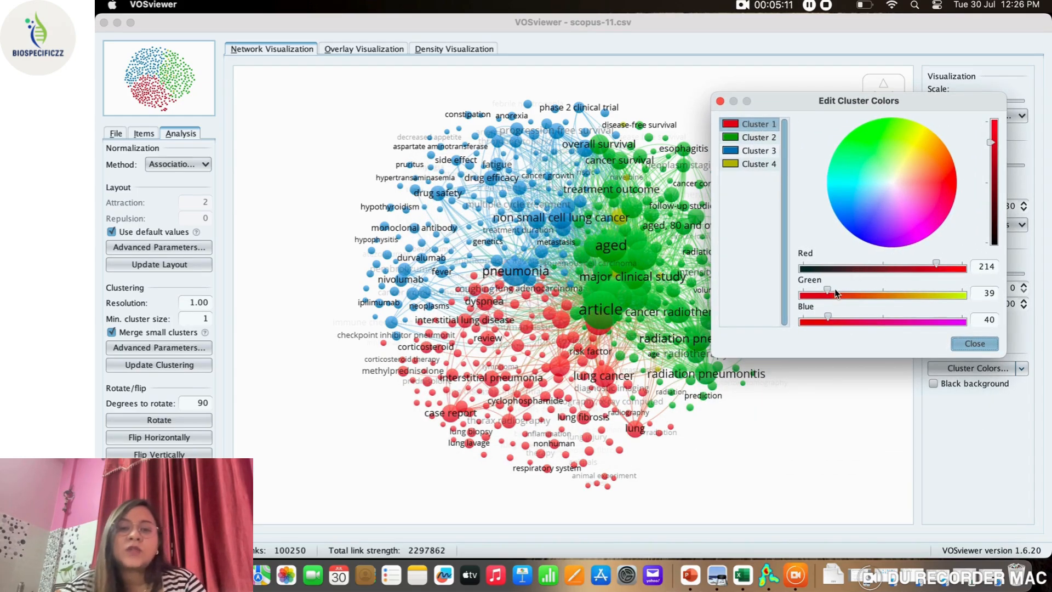
{"action": "left_click_drag", "start_coordinate": [827, 293], "coordinate": [846, 293]}
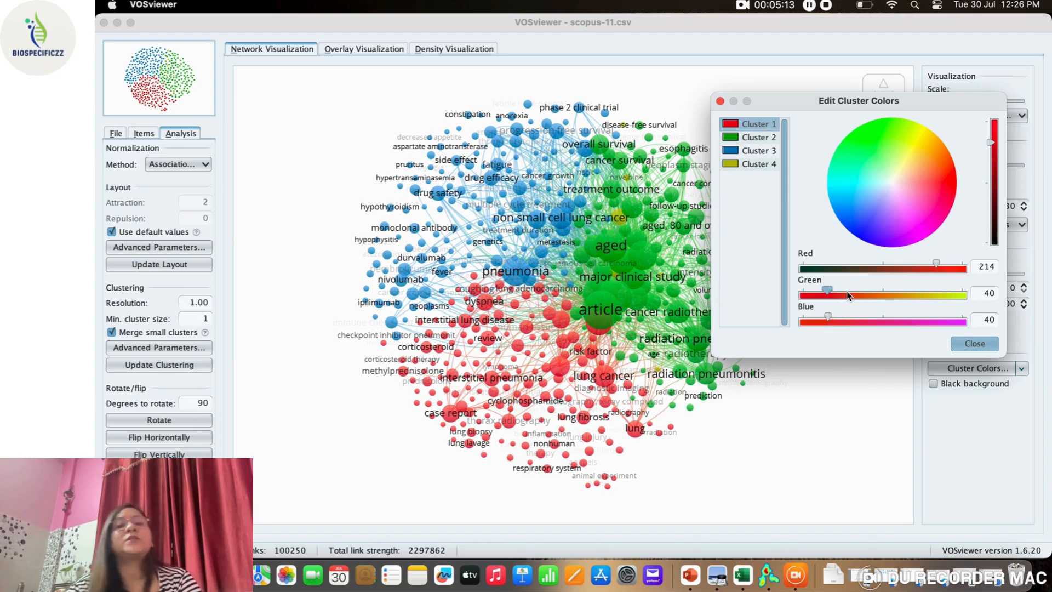
{"action": "left_click_drag", "start_coordinate": [829, 293], "coordinate": [852, 293]}
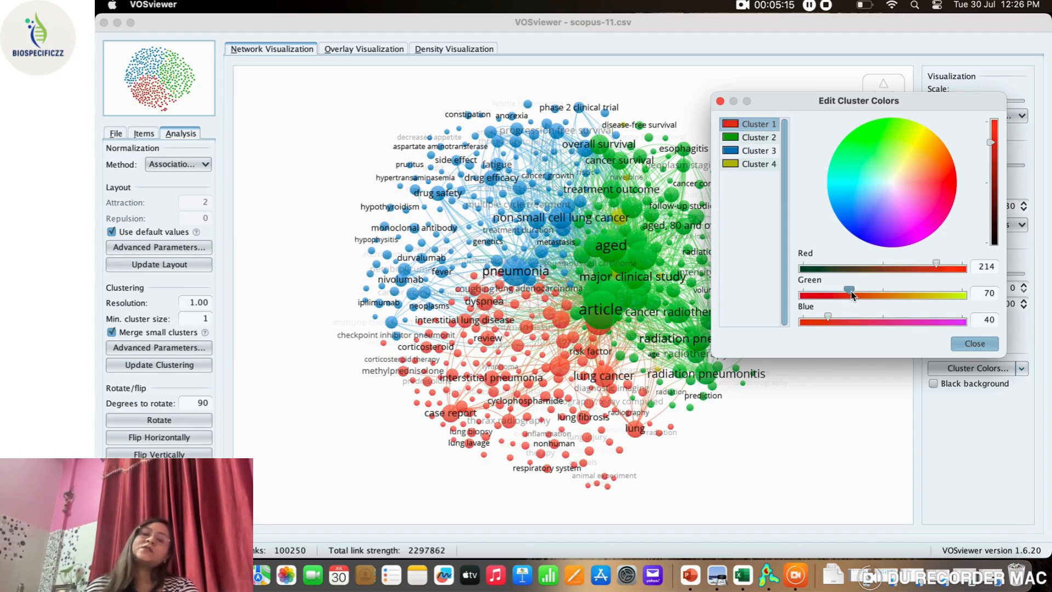
{"action": "left_click", "coordinate": [758, 137]}
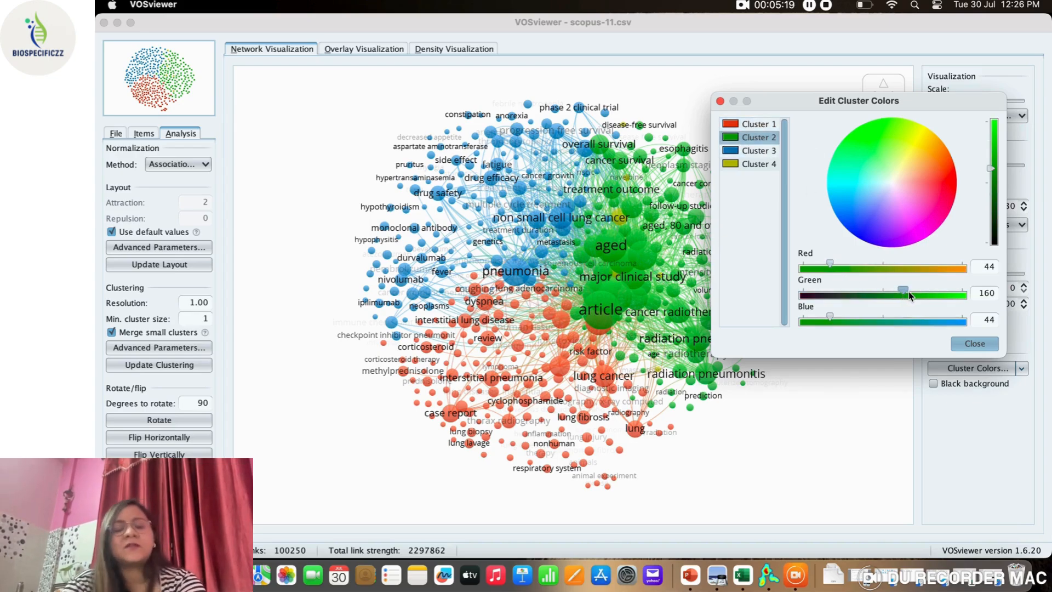
{"action": "left_click_drag", "start_coordinate": [903, 289], "coordinate": [926, 289]}
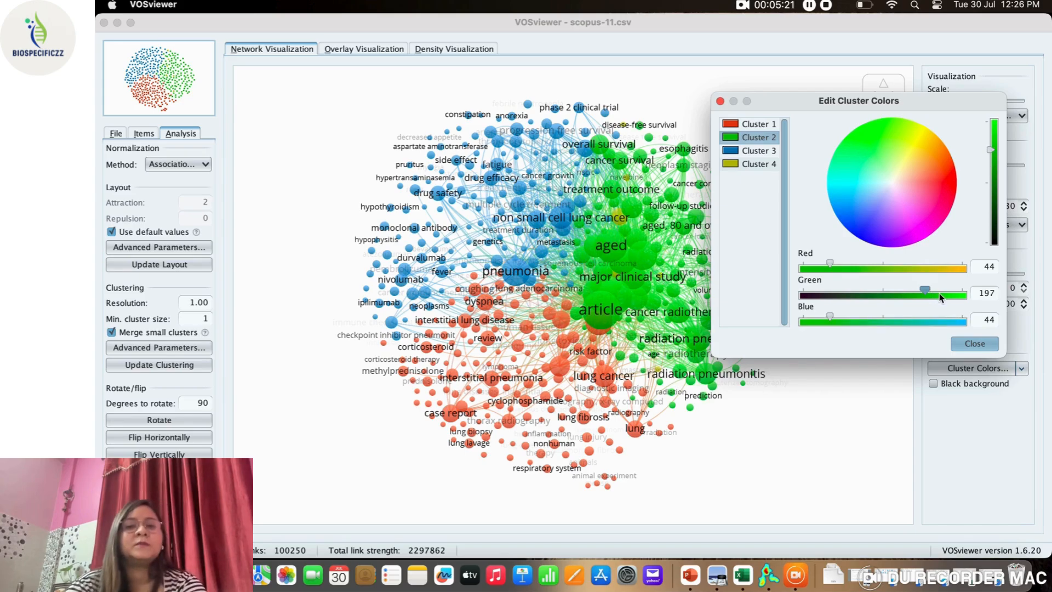
{"action": "left_click", "coordinate": [974, 343]}
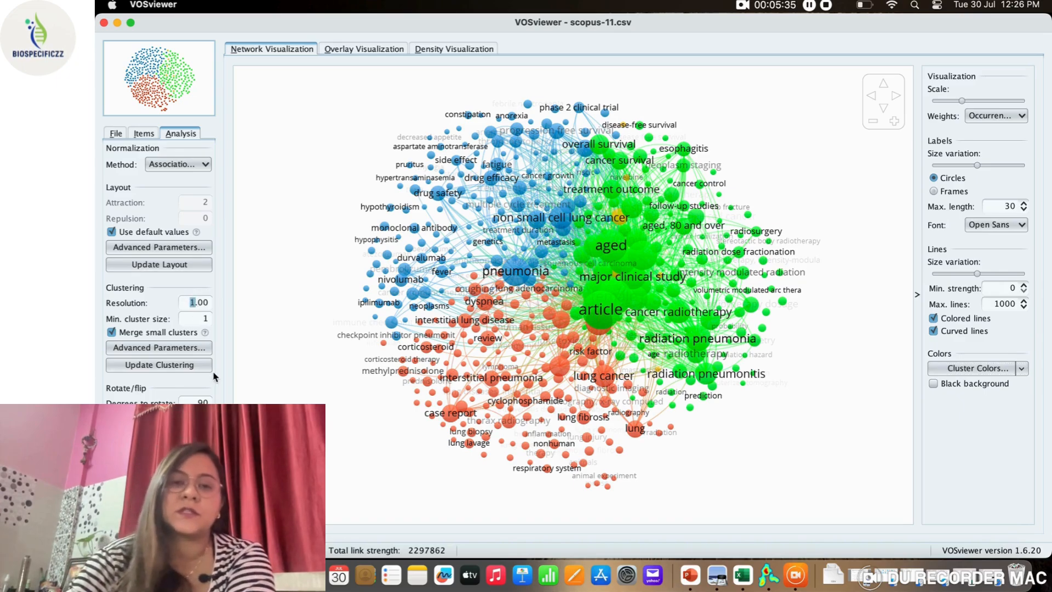
Recluster at the higher resolution, then make Cluster 42 magenta and Cluster 45 teal.
{"action": "left_click", "coordinate": [158, 364]}
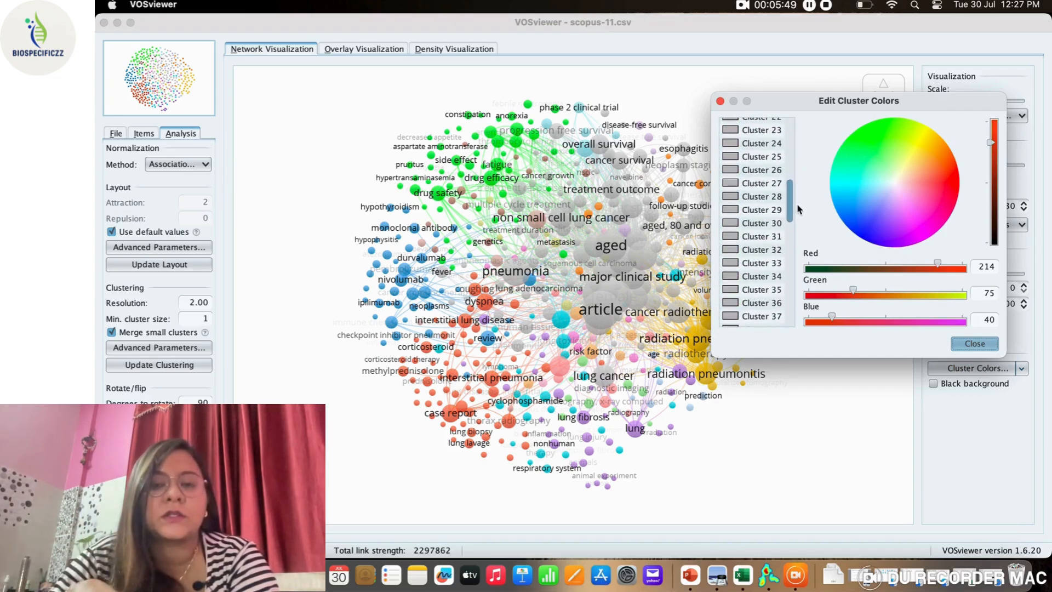
{"action": "scroll", "scroll_direction": "down", "scroll_amount": 3}
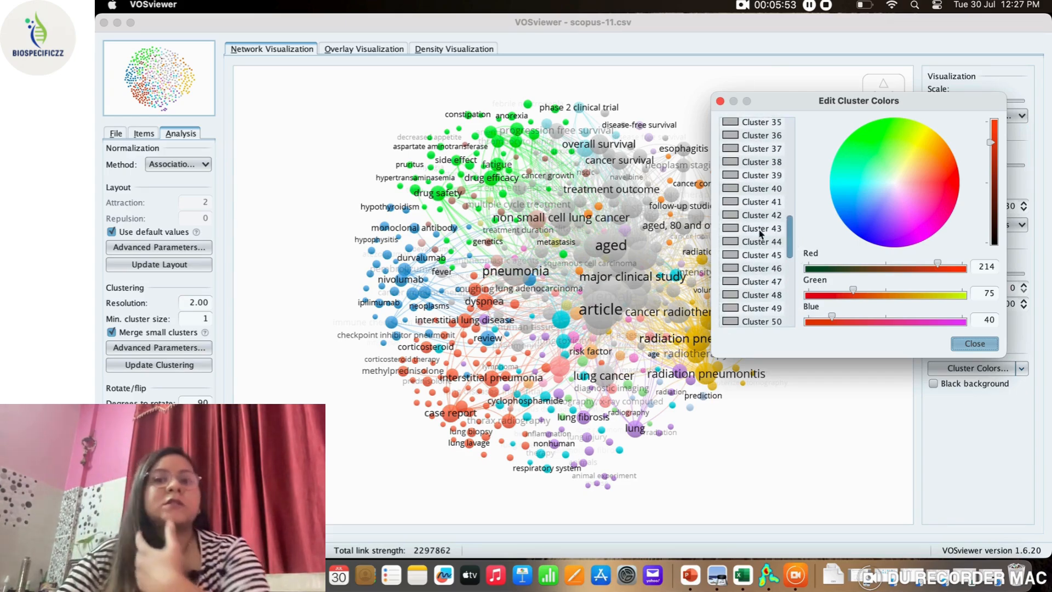
{"action": "left_click", "coordinate": [761, 215]}
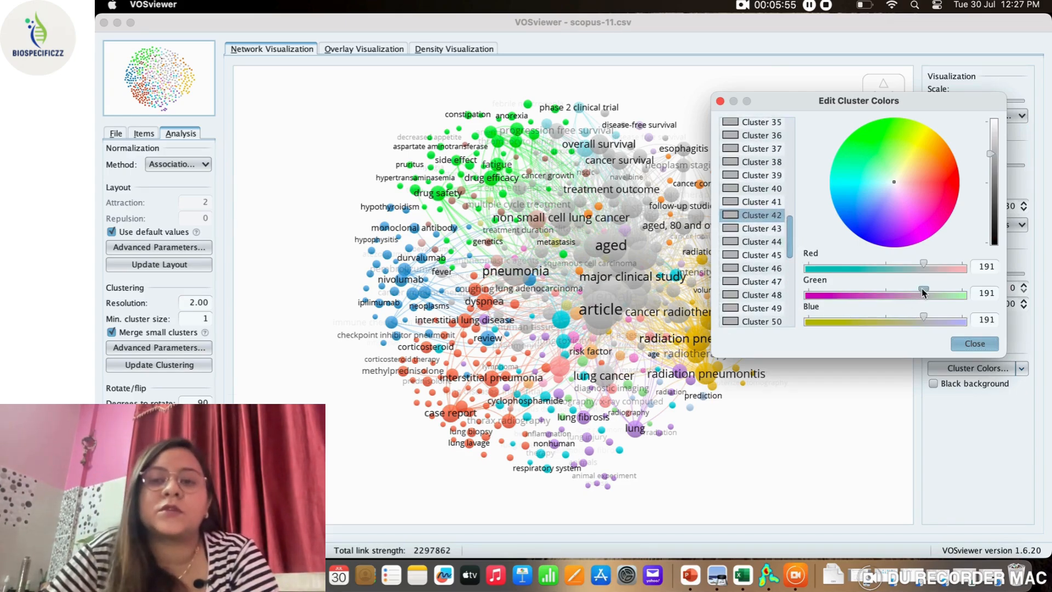
{"action": "left_click_drag", "start_coordinate": [923, 293], "coordinate": [867, 293]}
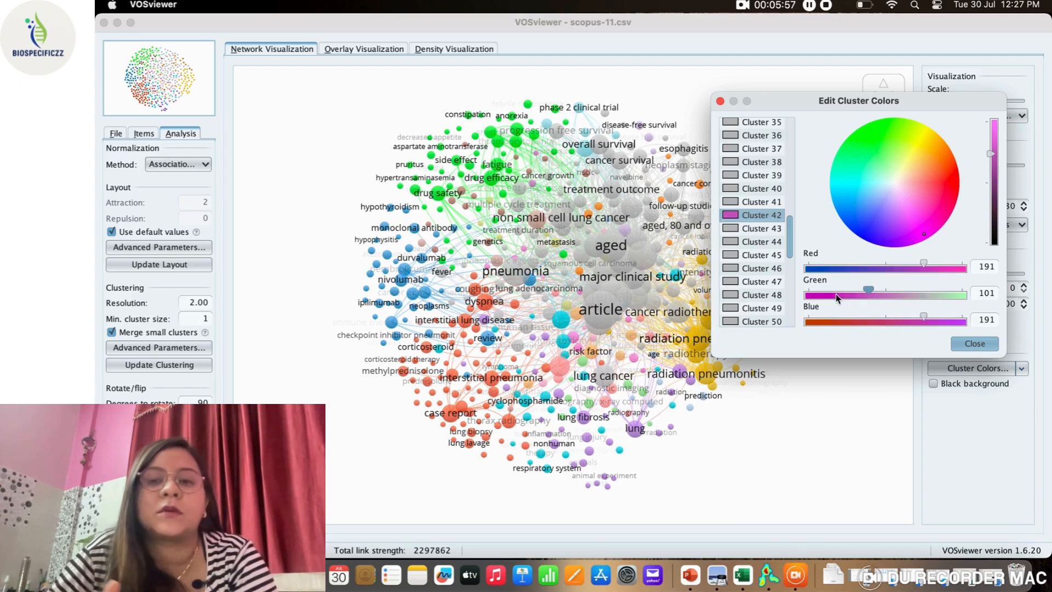
{"action": "left_click_drag", "start_coordinate": [869, 293], "coordinate": [808, 293]}
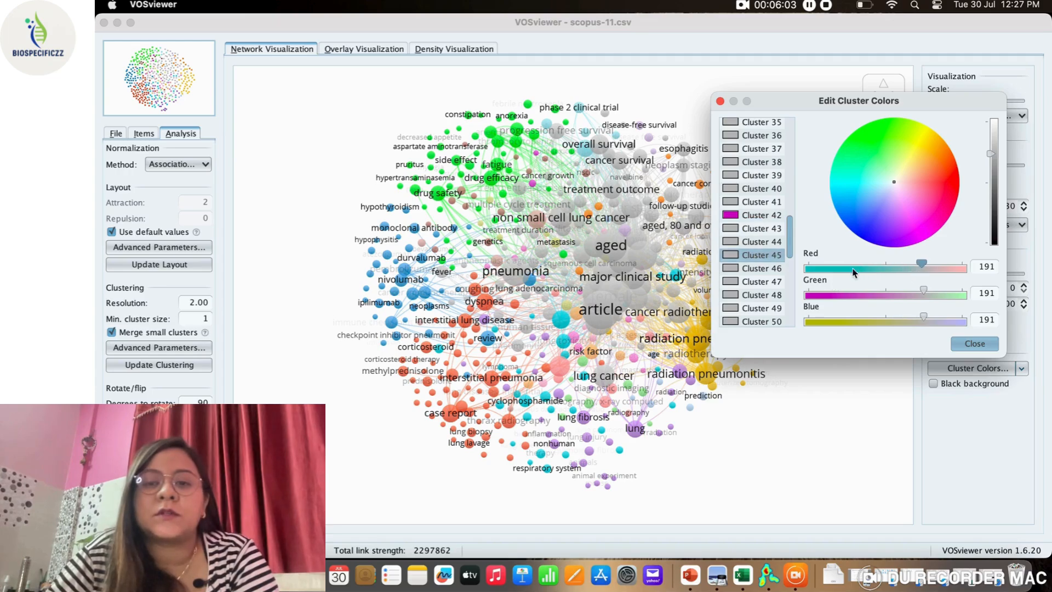
{"action": "left_click_drag", "start_coordinate": [903, 266], "coordinate": [812, 266]}
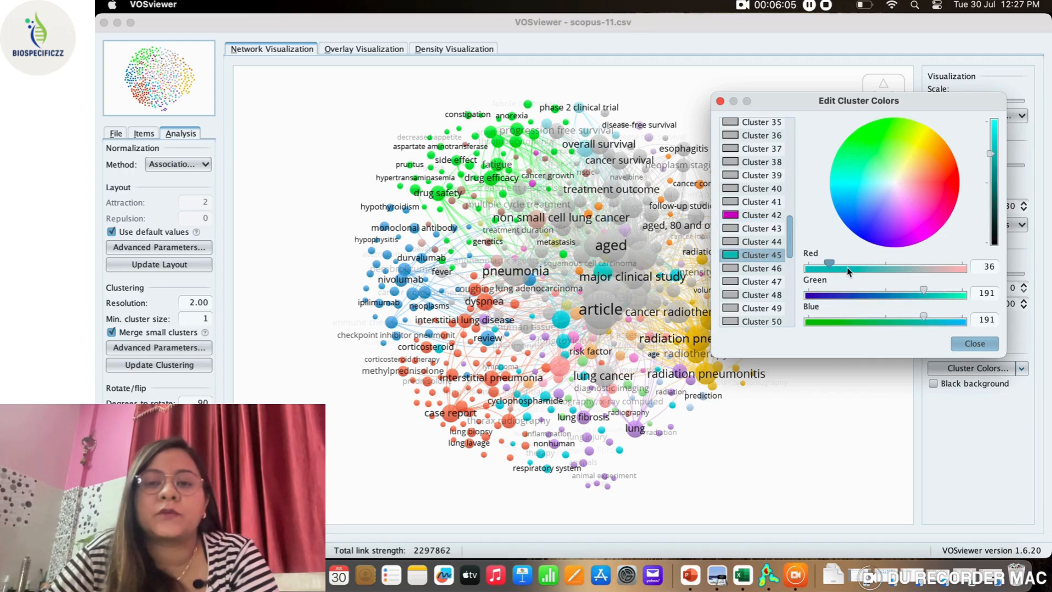
{"action": "left_click_drag", "start_coordinate": [827, 266], "coordinate": [832, 266]}
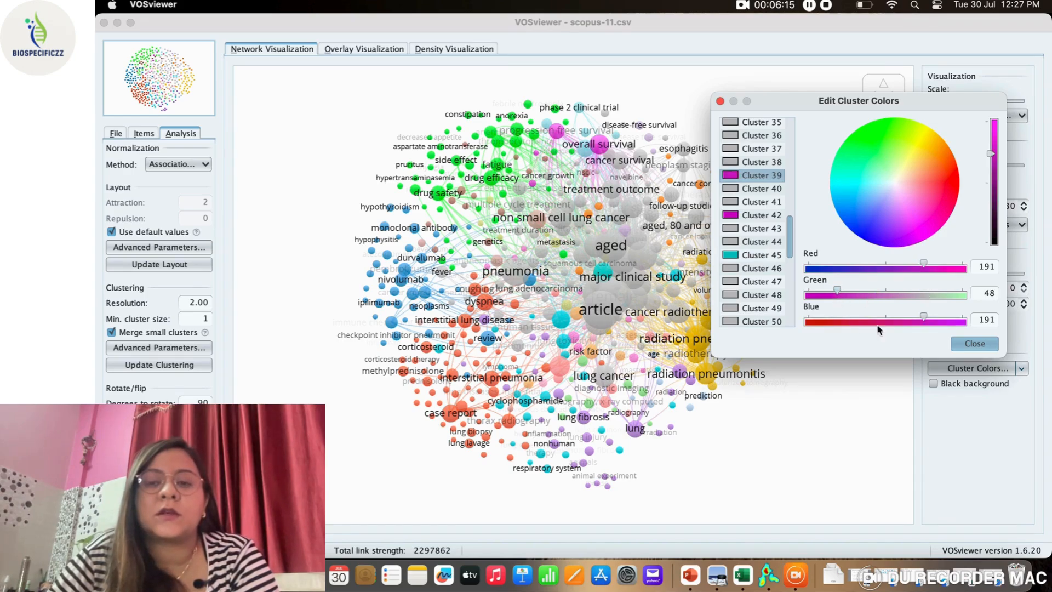
{"action": "left_click", "coordinate": [973, 343]}
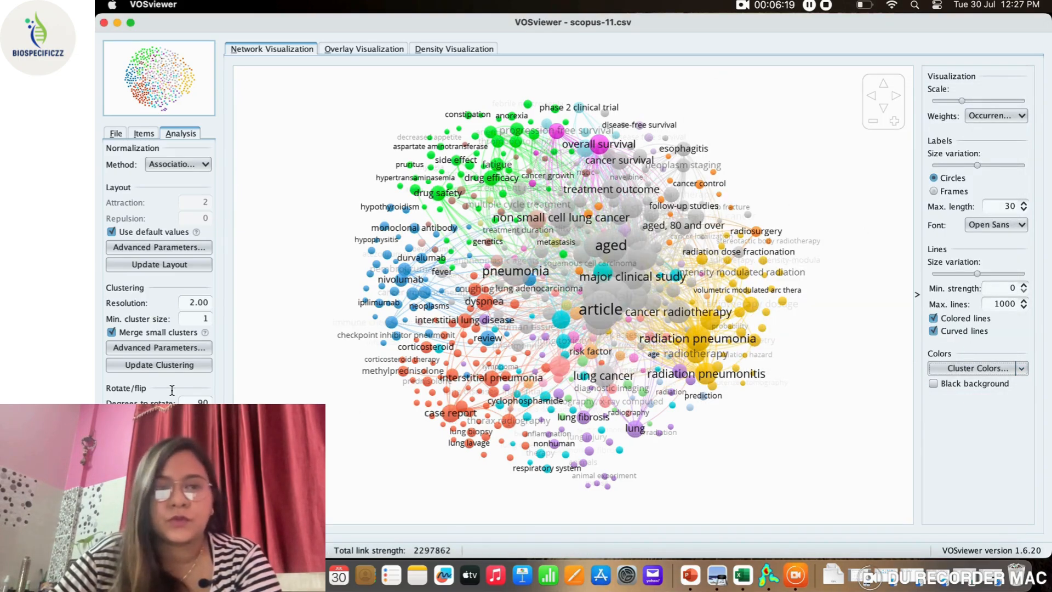
Show the keyword map as the overlay view, then as the density view.
{"action": "left_click", "coordinate": [364, 48]}
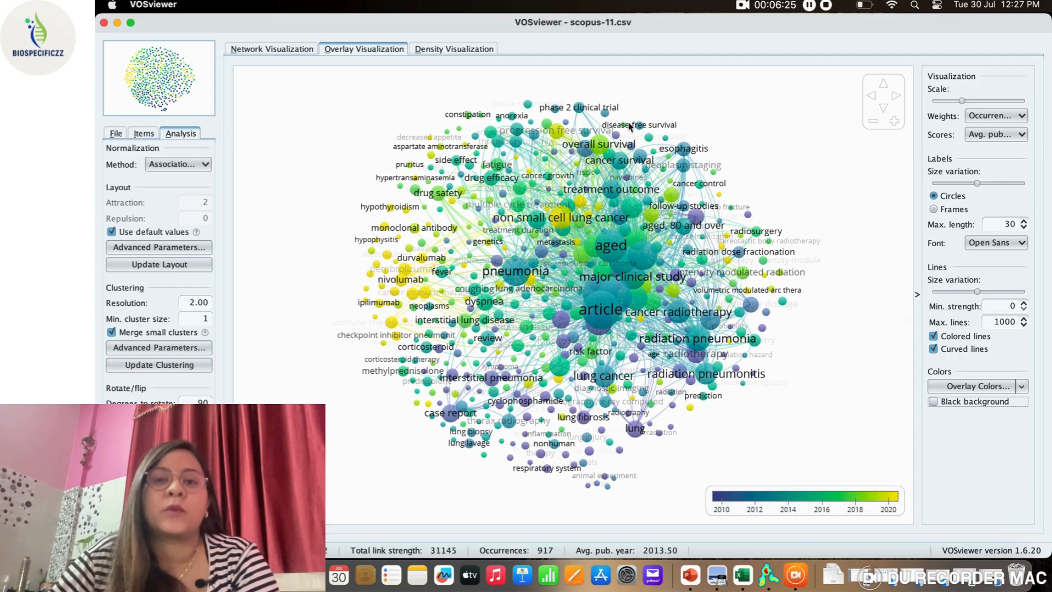
{"action": "left_click", "coordinate": [453, 48]}
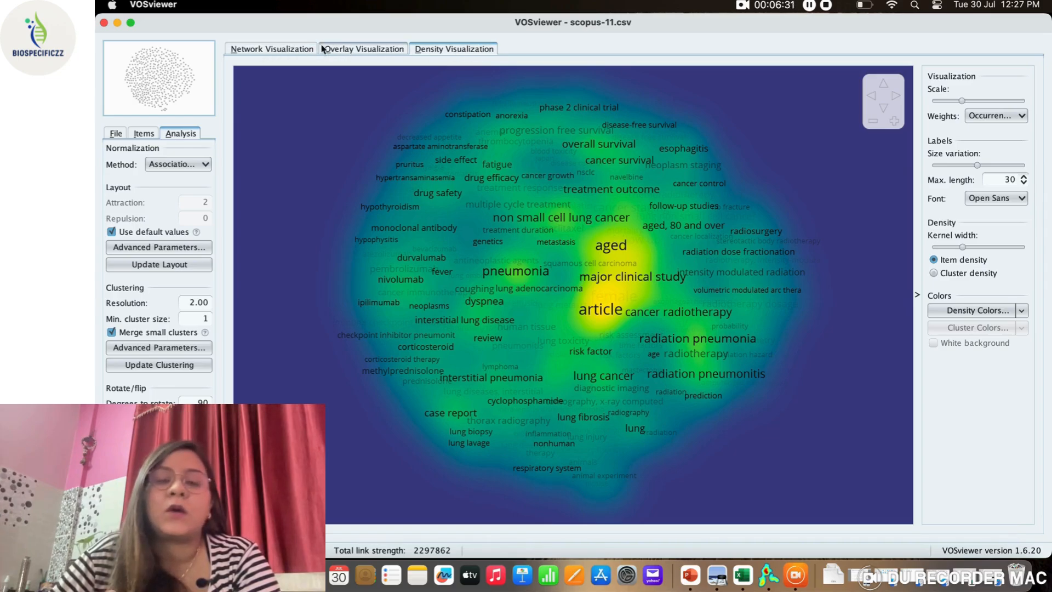
{"action": "left_click", "coordinate": [454, 48]}
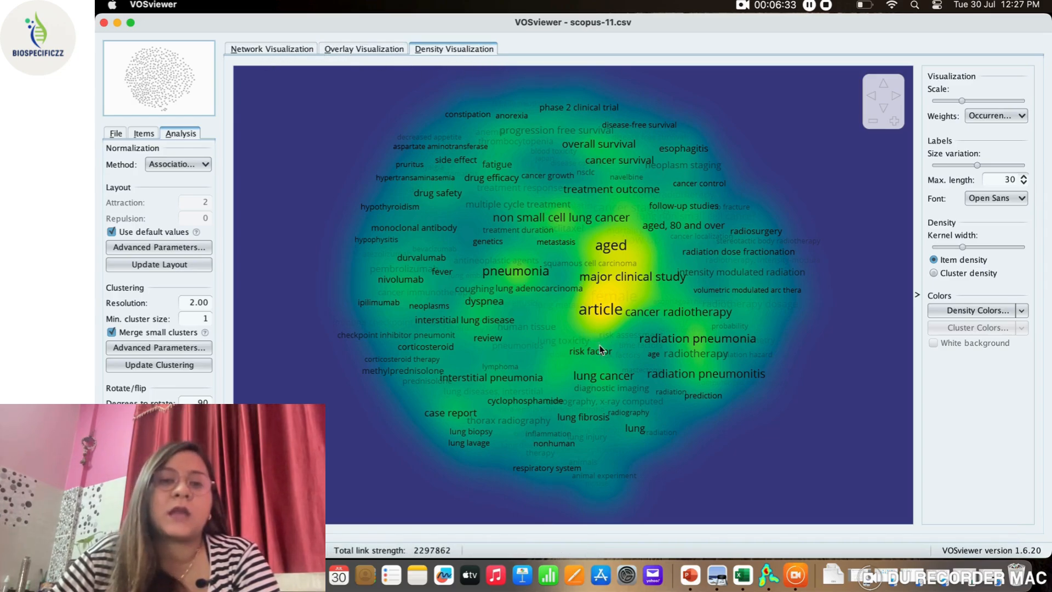
{"action": "mouse_move", "coordinate": [155, 52]}
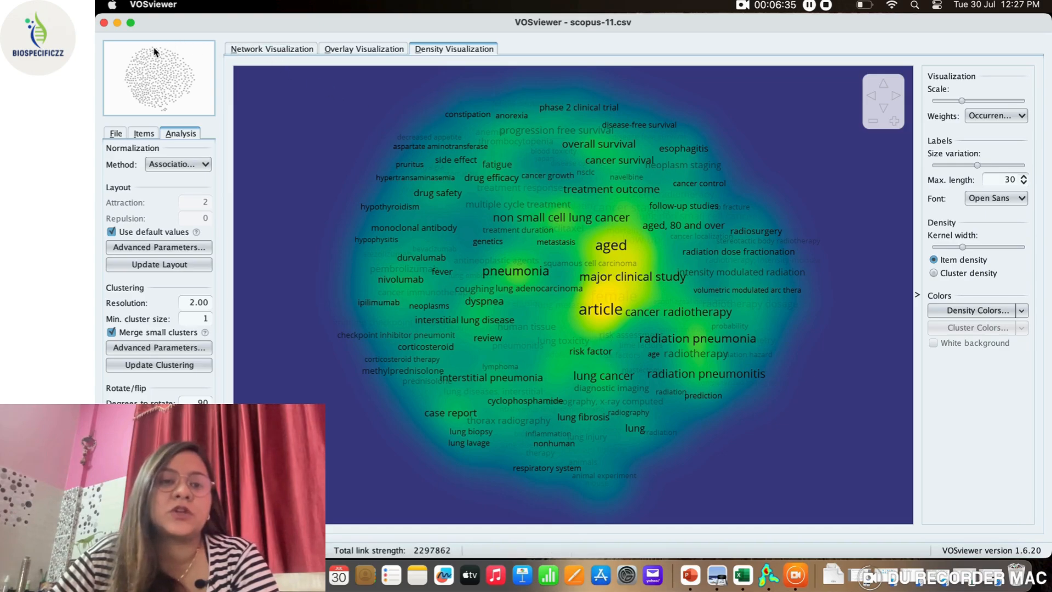
{"action": "mouse_move", "coordinate": [180, 110]}
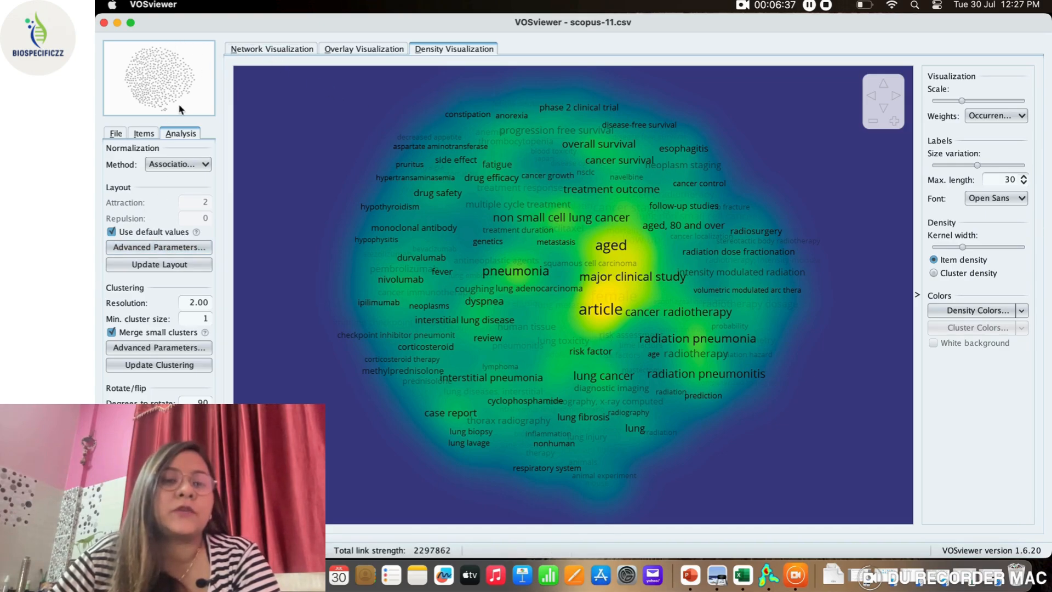
Start creating a new map from the File options, then cancel the wizard.
{"action": "left_click", "coordinate": [115, 132]}
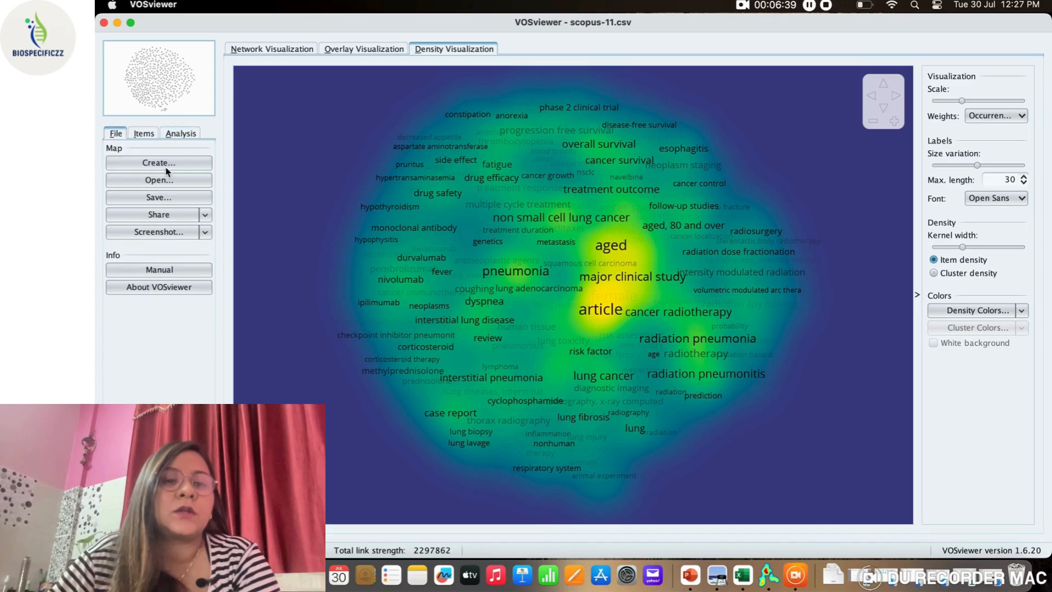
{"action": "left_click", "coordinate": [158, 163]}
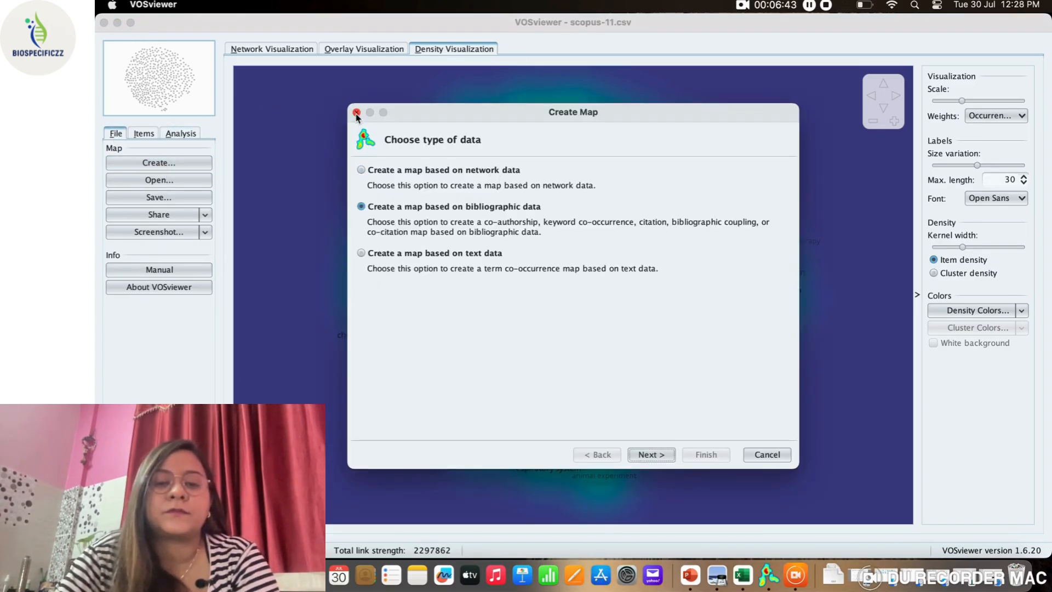
{"action": "left_click", "coordinate": [356, 111]}
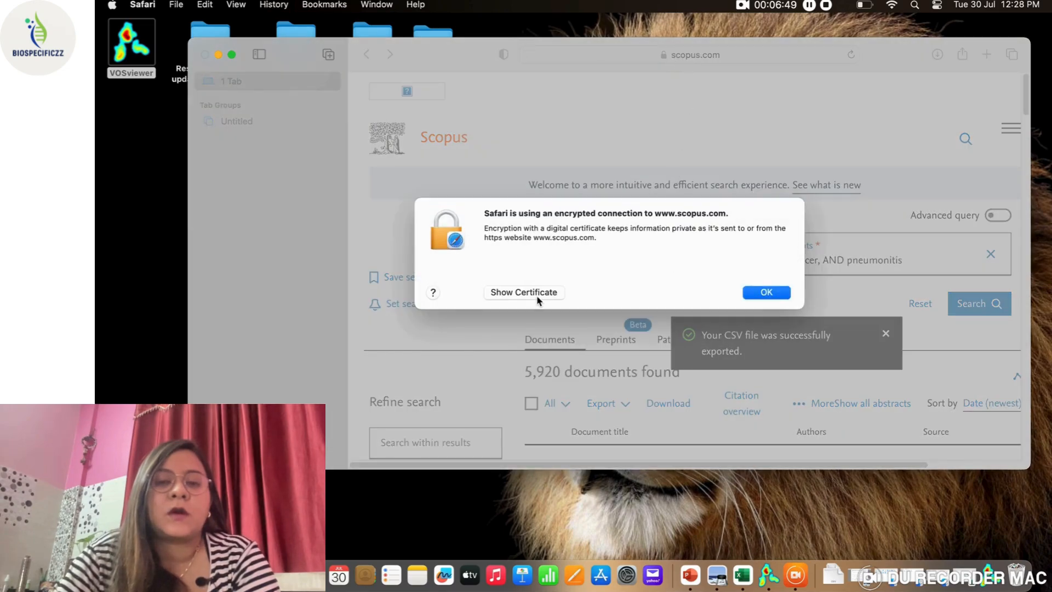
Search PubMed for 'Lung cancer ; pneumonitis'.
{"action": "left_click", "coordinate": [765, 292]}
{"action": "type", "text": "p"}
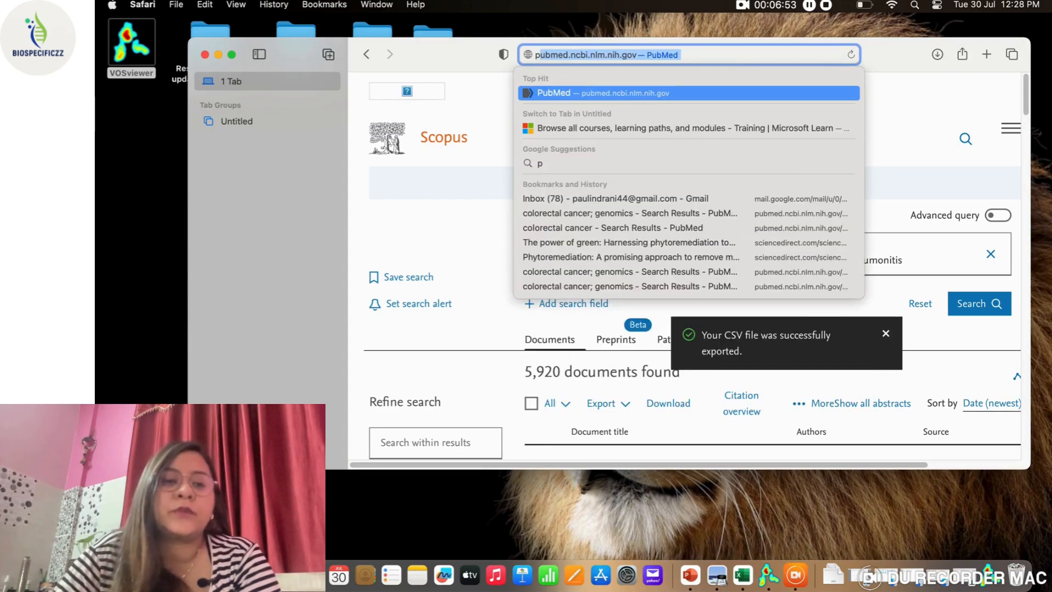
{"action": "left_click", "coordinate": [602, 92]}
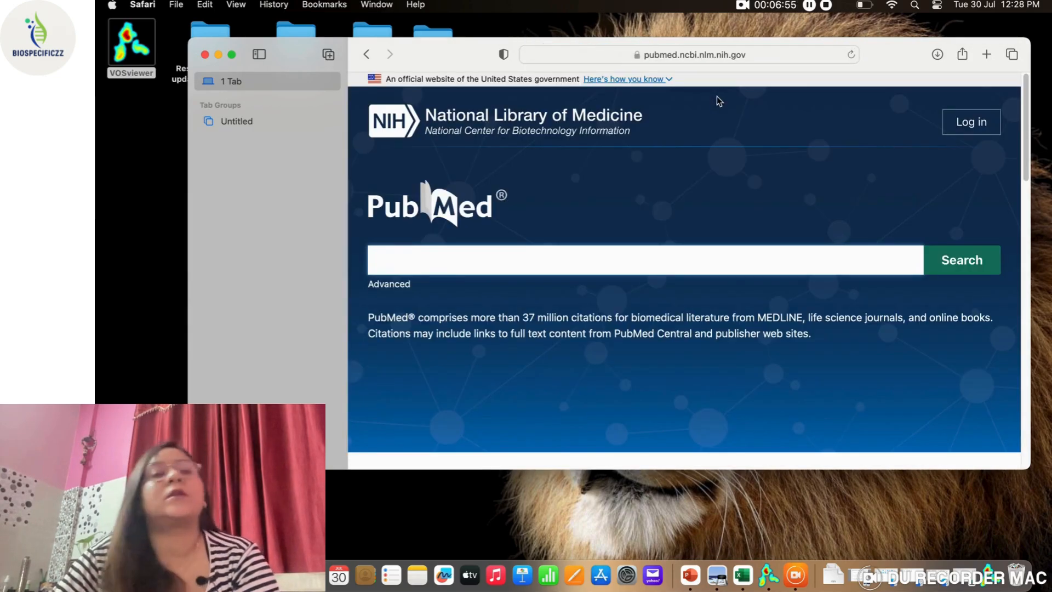
{"action": "type", "text": "L"}
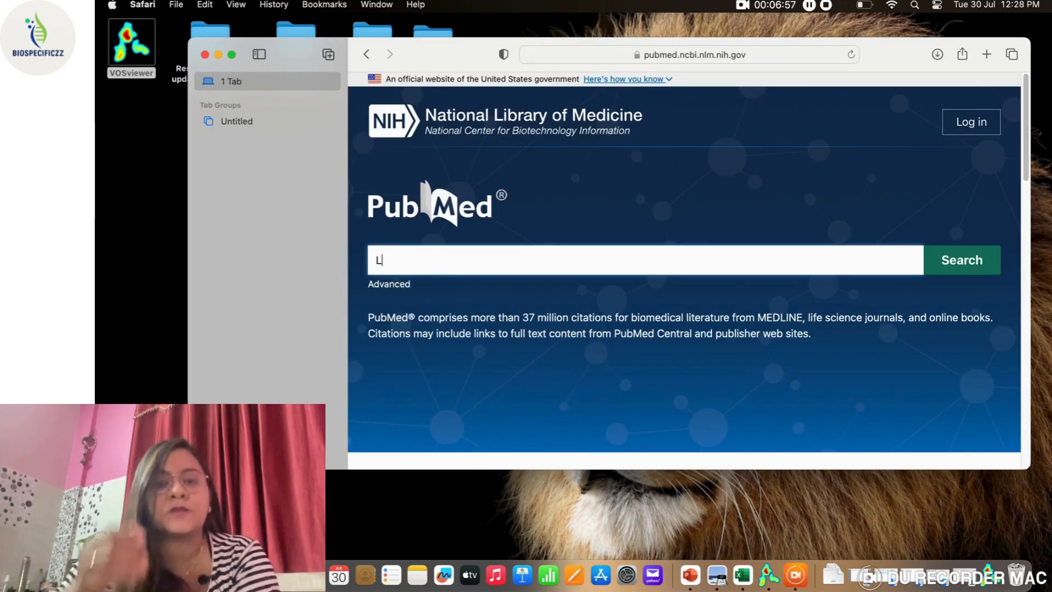
{"action": "type", "text": "ung cancer ; pneumonitis"}
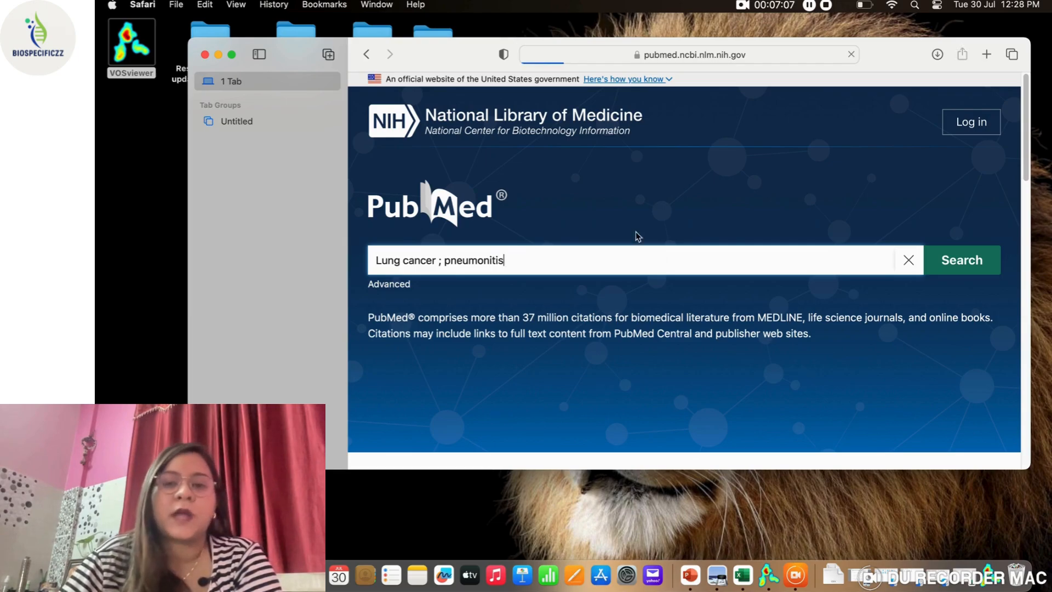
{"action": "left_click", "coordinate": [960, 260]}
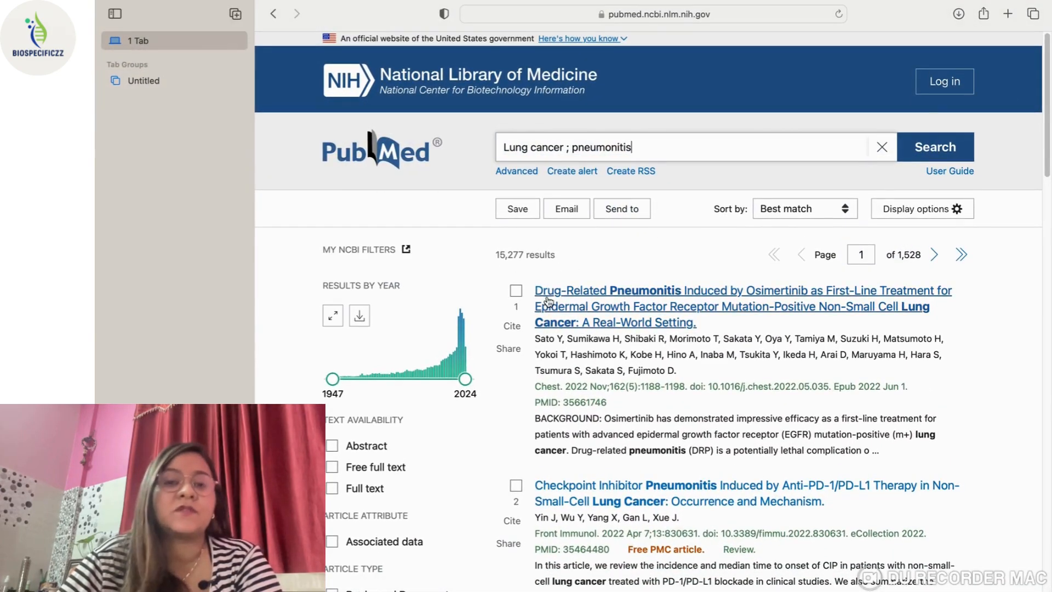
Save the results as a PubMed-format citation file.
{"action": "left_click", "coordinate": [517, 208]}
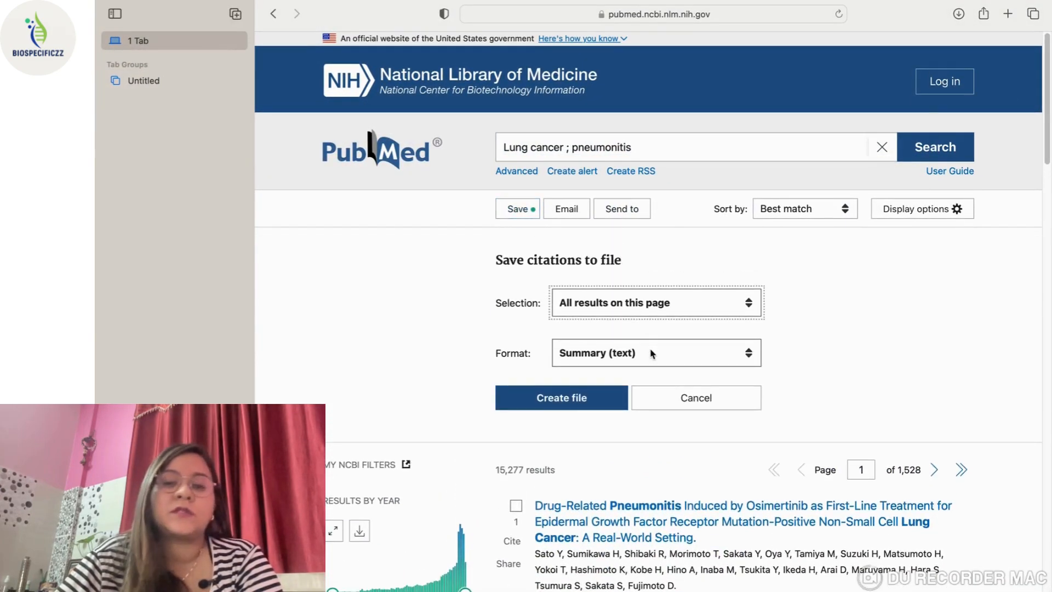
{"action": "left_click", "coordinate": [656, 352]}
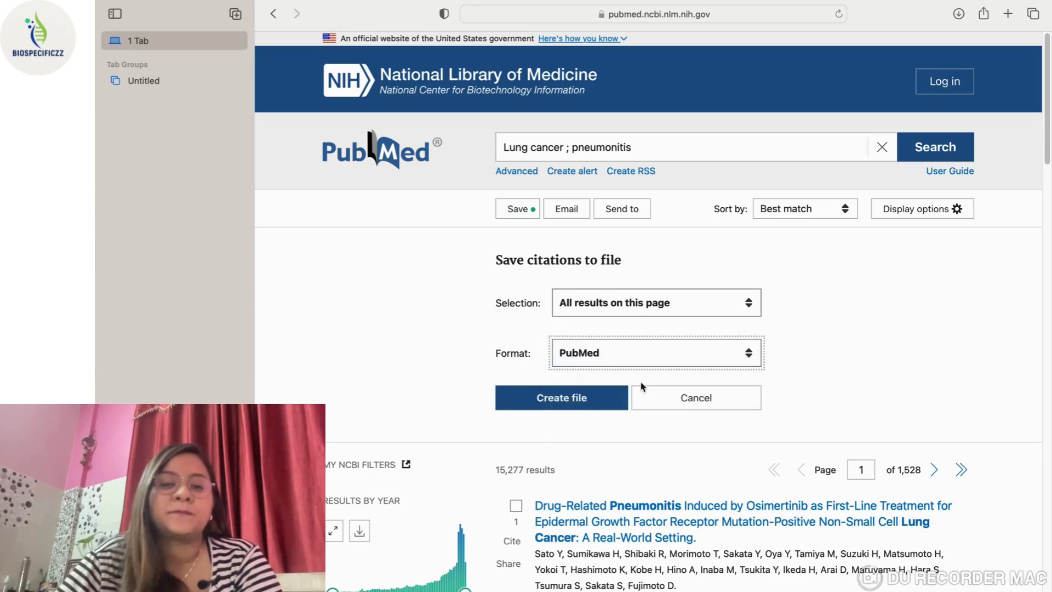
{"action": "left_click", "coordinate": [562, 398]}
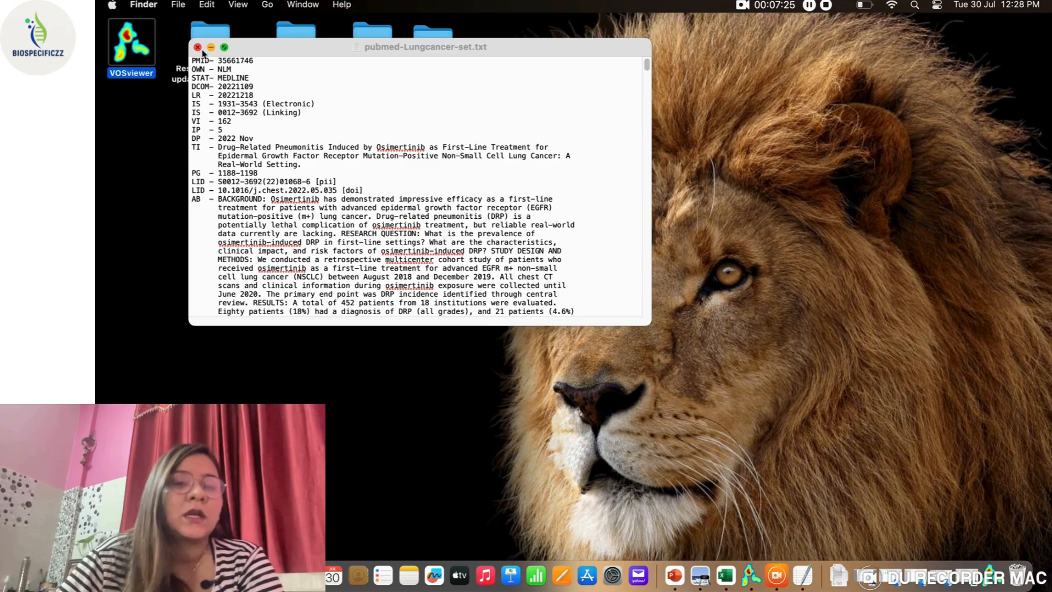
Close the citation text file and start a VOSviewer map from bibliographic database files.
{"action": "left_click", "coordinate": [198, 47]}
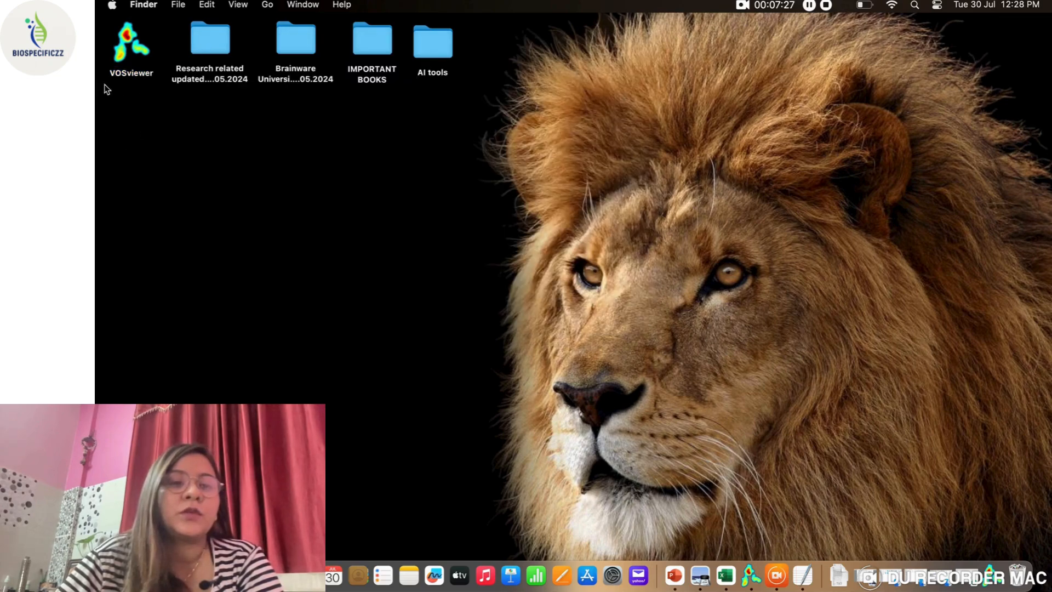
{"action": "double_click", "coordinate": [131, 39]}
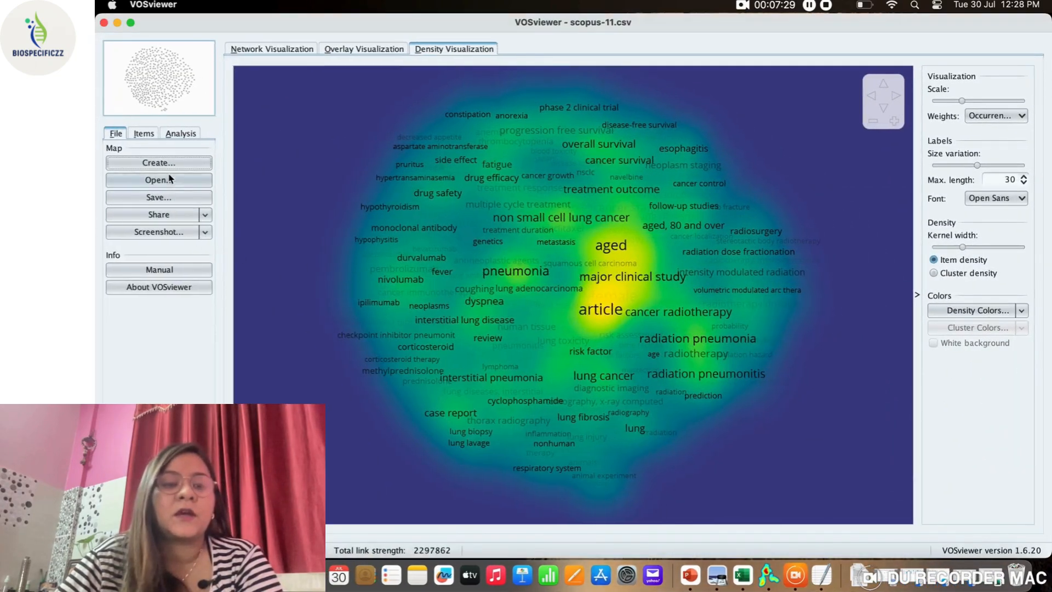
{"action": "left_click", "coordinate": [158, 162]}
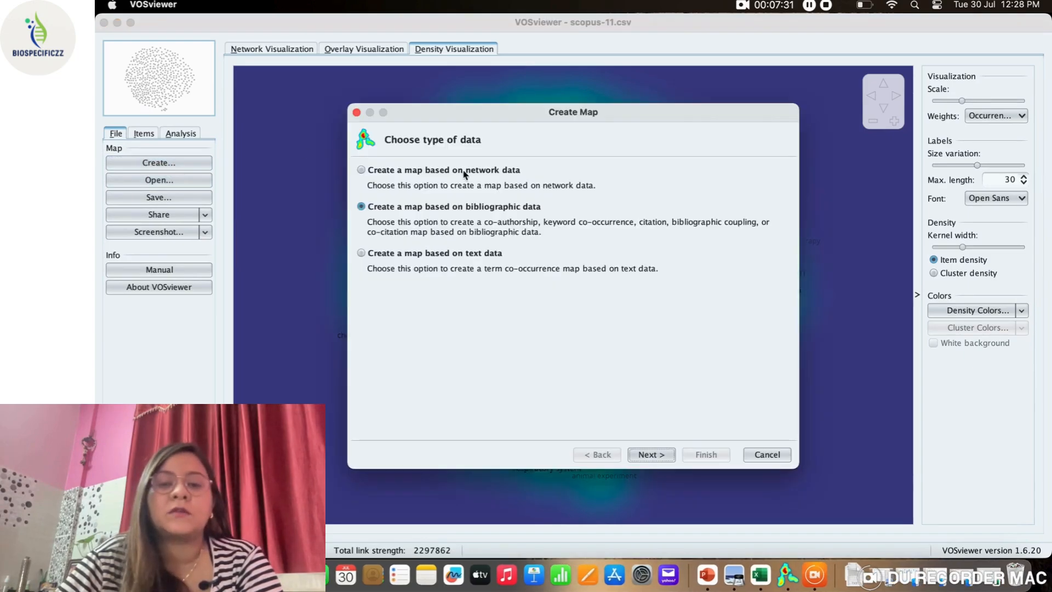
{"action": "left_click", "coordinate": [649, 454]}
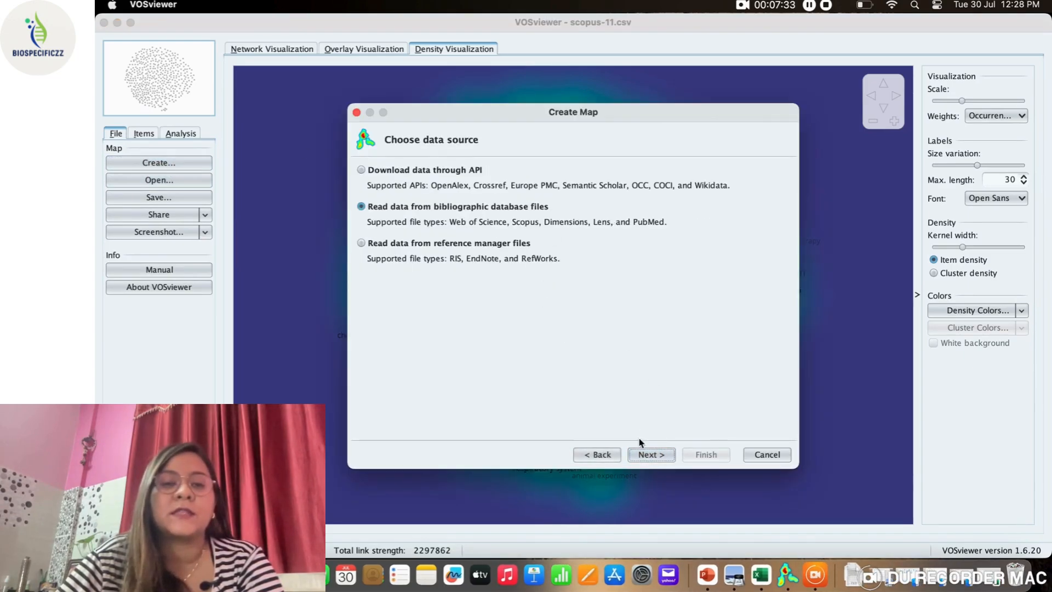
{"action": "left_click", "coordinate": [649, 455]}
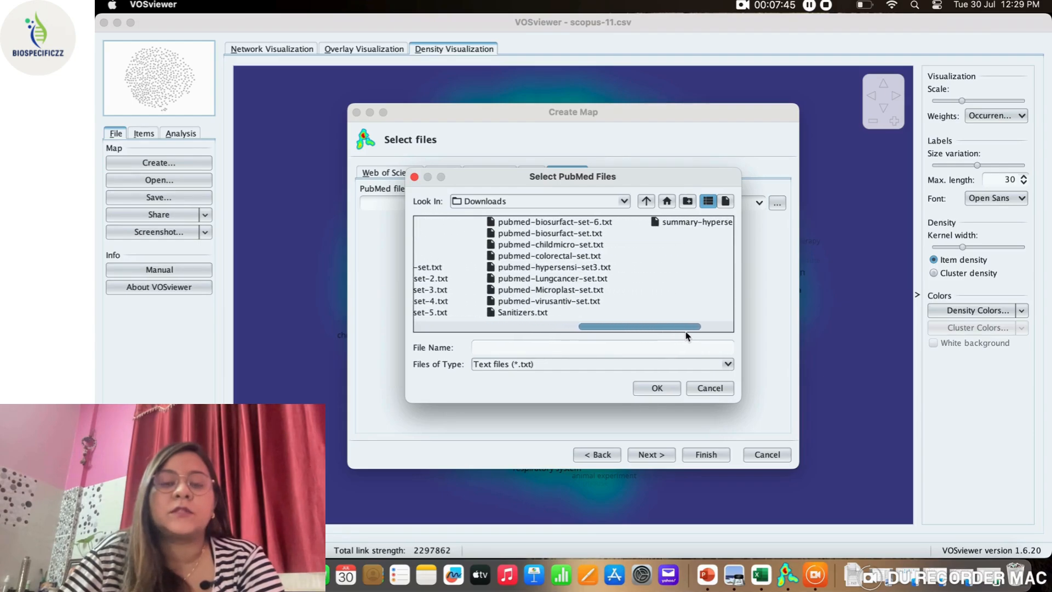
Select pubmed-Lungcancer-set.txt from Downloads as the PubMed source file.
{"action": "scroll", "scroll_direction": "right", "scroll_amount": 3}
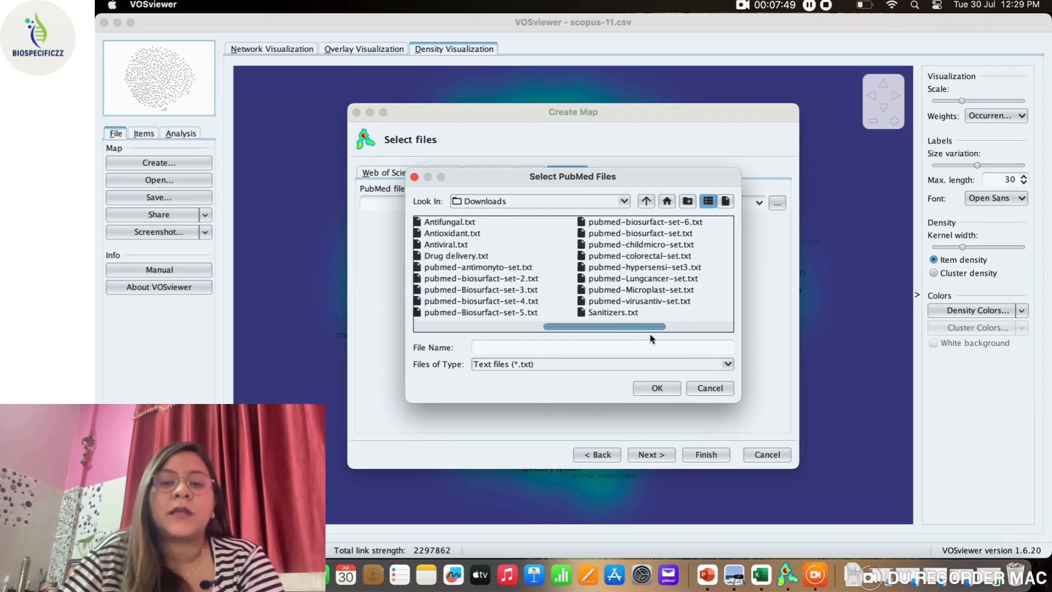
{"action": "scroll", "scroll_direction": "left", "scroll_amount": 3}
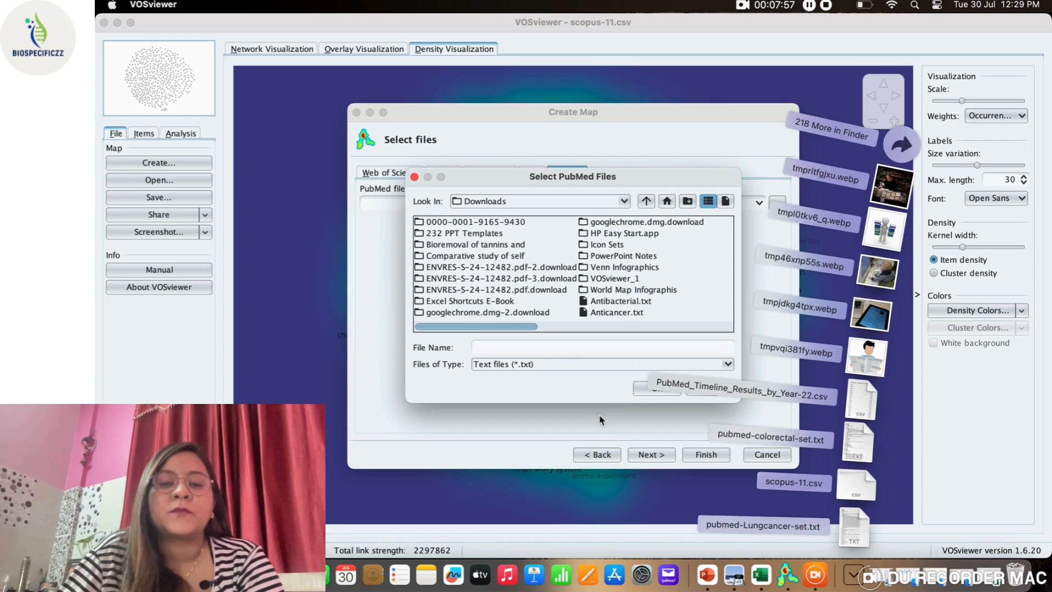
{"action": "scroll", "scroll_direction": "right", "scroll_amount": 3}
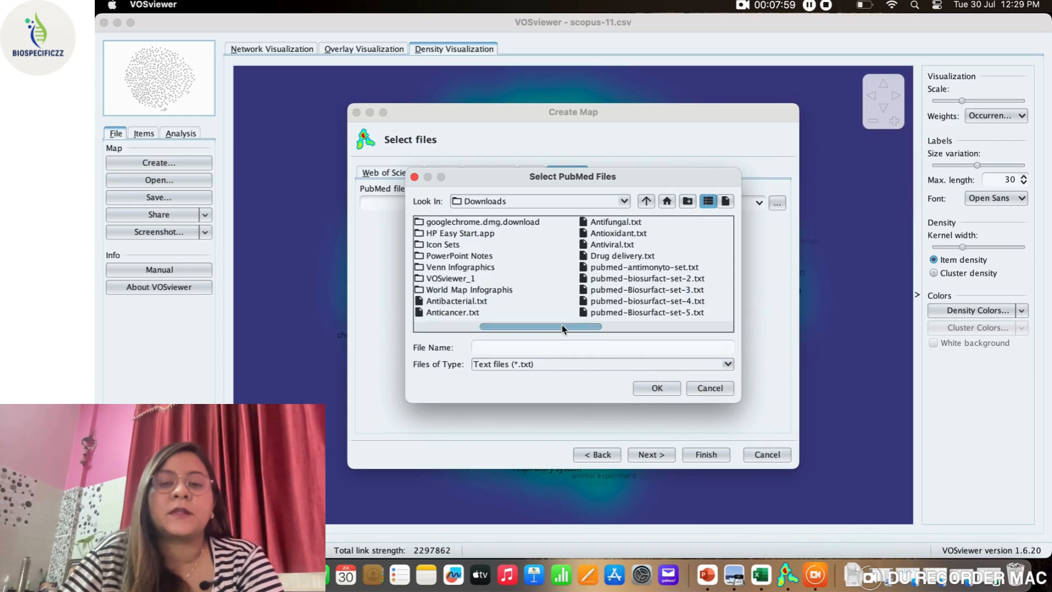
{"action": "left_click_drag", "start_coordinate": [540, 326], "coordinate": [517, 332]}
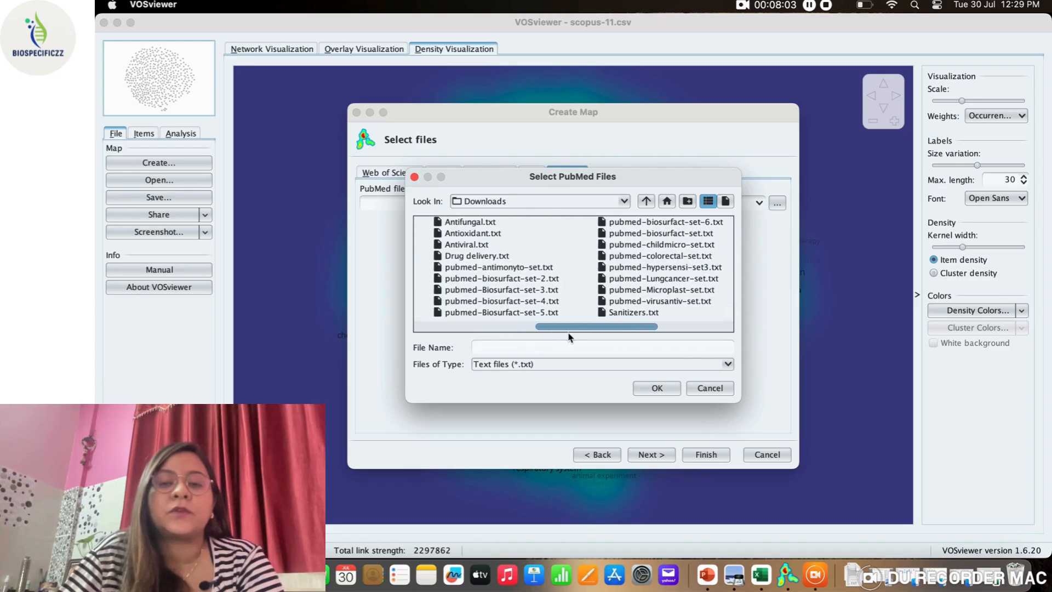
{"action": "left_click", "coordinate": [636, 278]}
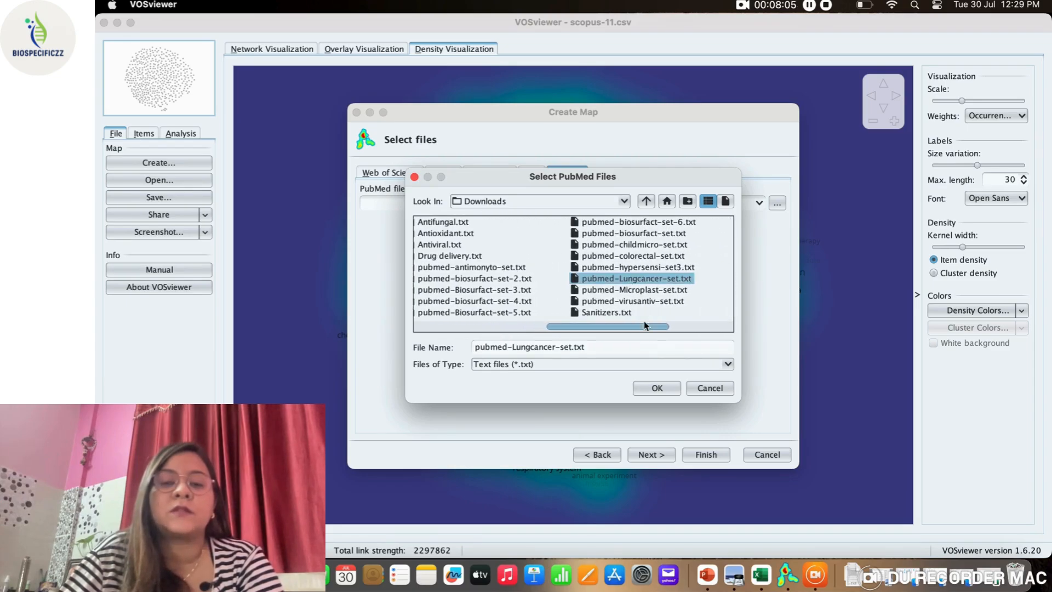
{"action": "left_click", "coordinate": [655, 388]}
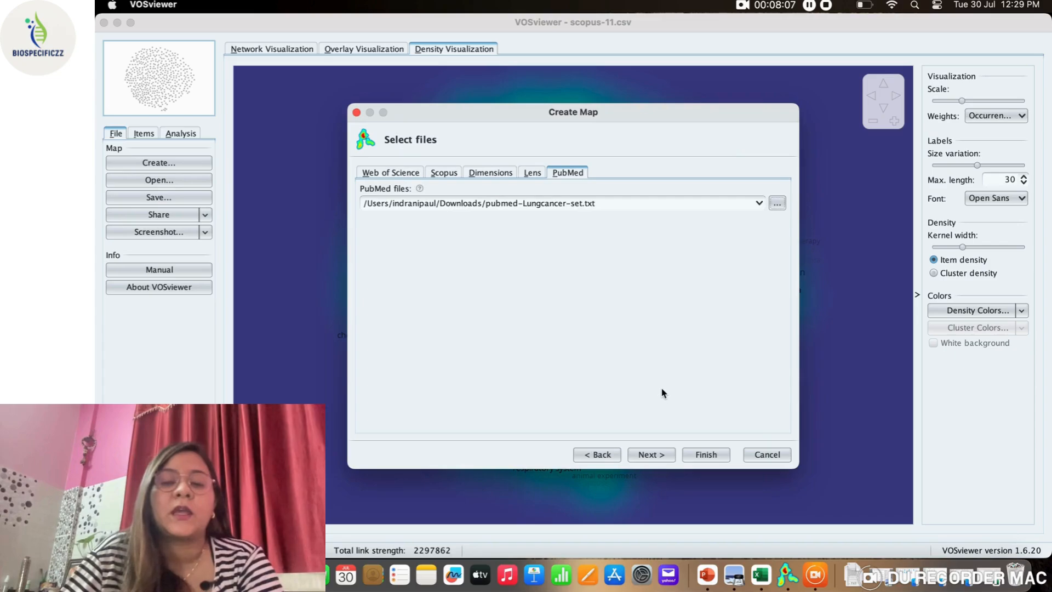
Raise minimum keyword occurrences to 81, view the 500 keywords, and go back twice.
{"action": "left_click", "coordinate": [650, 454]}
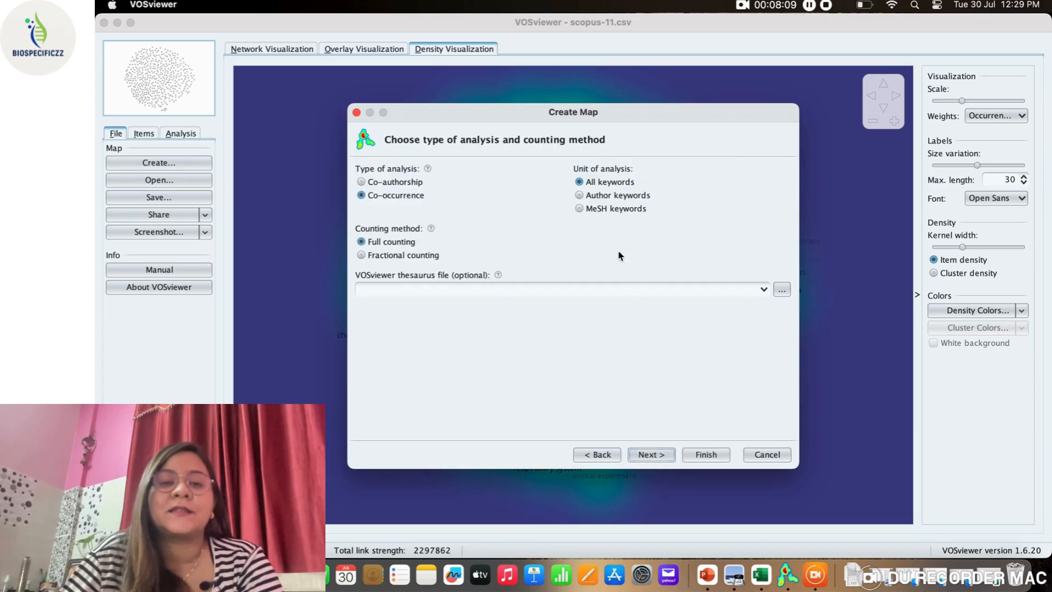
{"action": "left_click", "coordinate": [649, 454]}
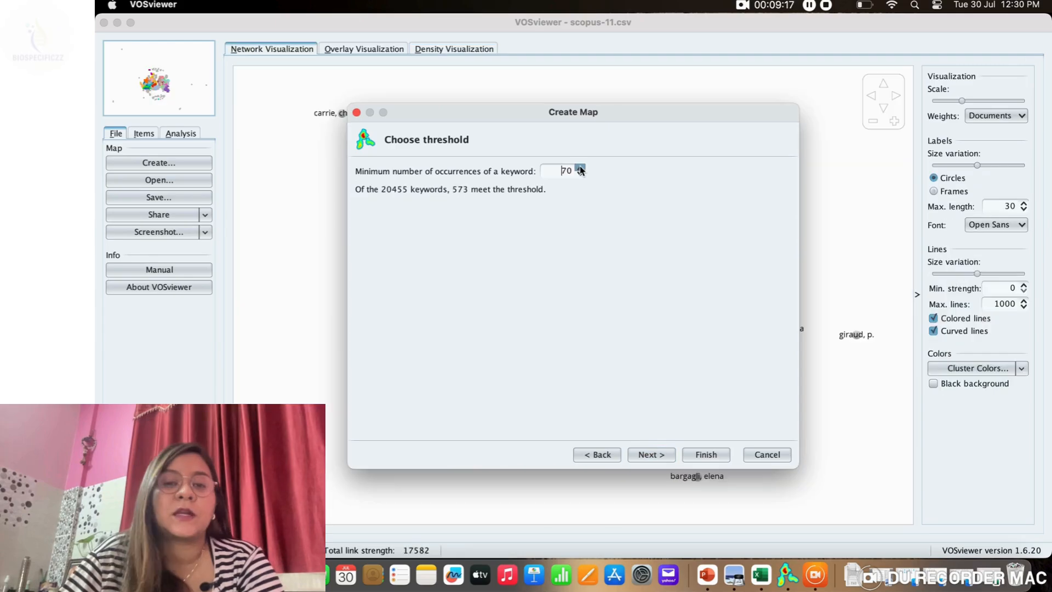
{"action": "left_click", "coordinate": [580, 167]}
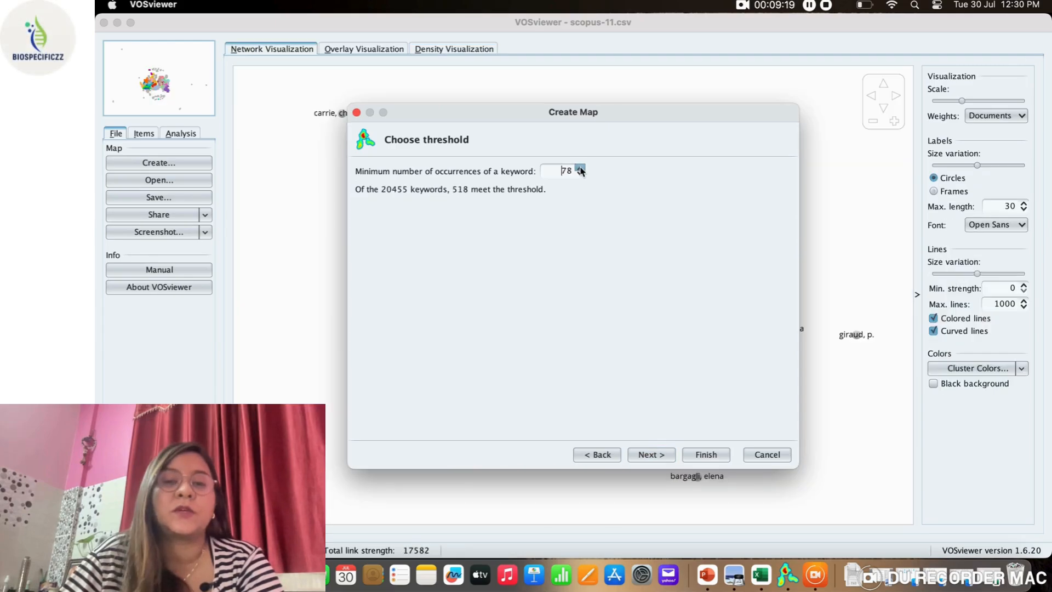
{"action": "left_click", "coordinate": [580, 168]}
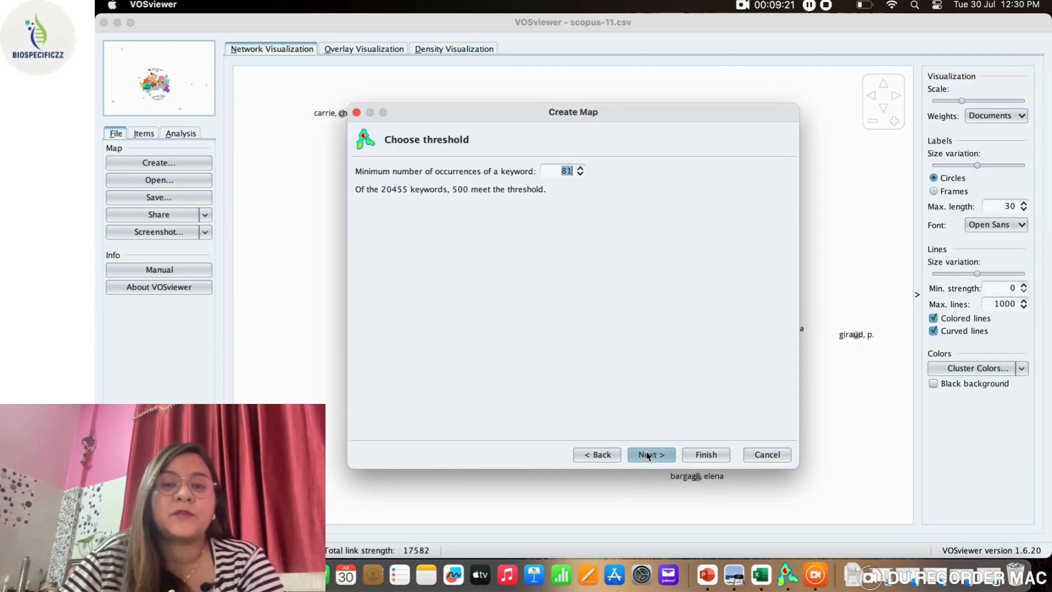
{"action": "left_click", "coordinate": [650, 455]}
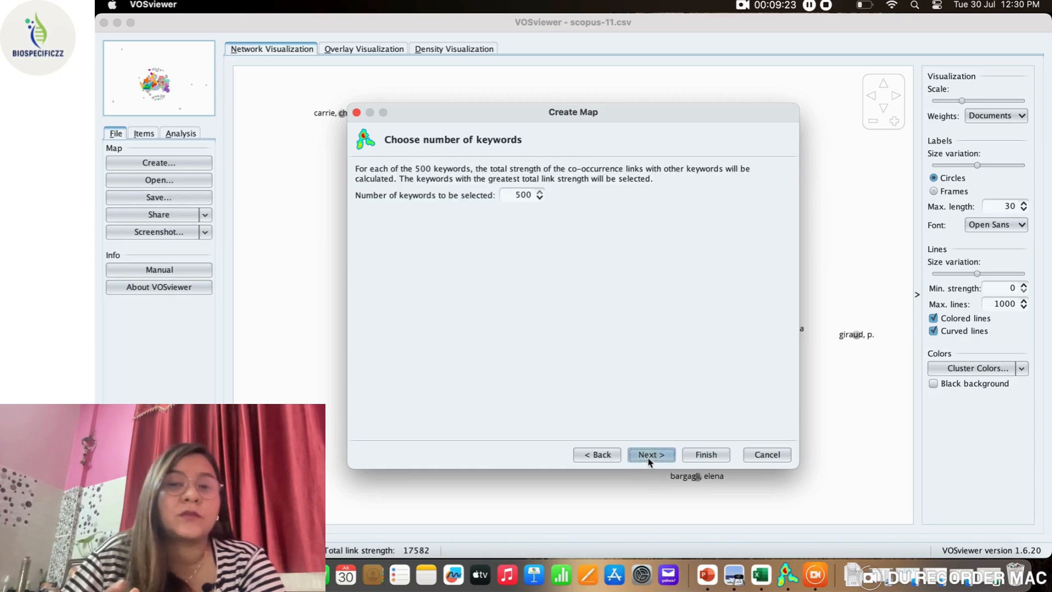
{"action": "left_click", "coordinate": [650, 455]}
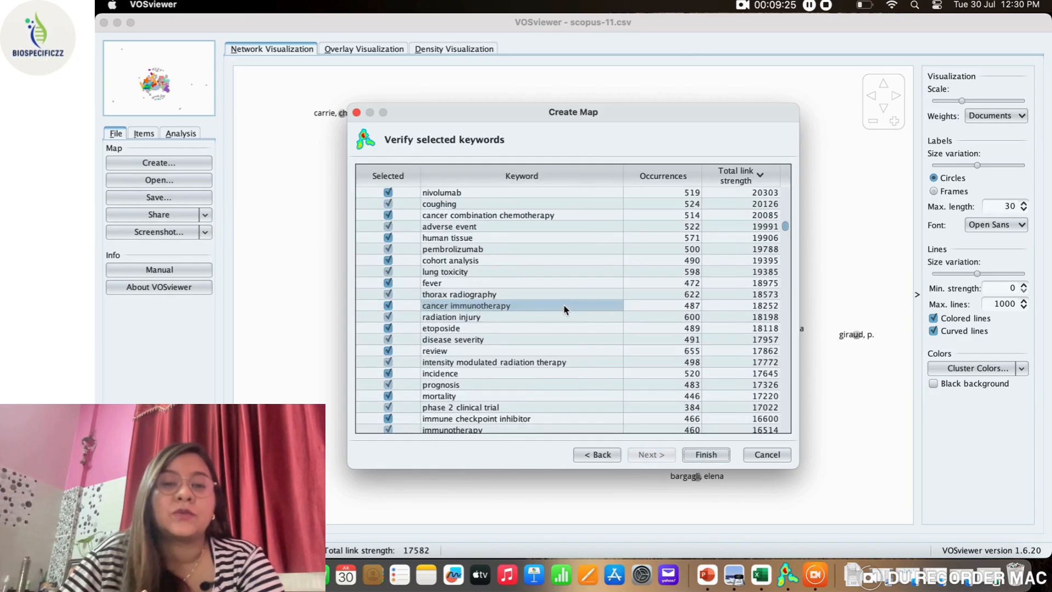
{"action": "left_click", "coordinate": [595, 455]}
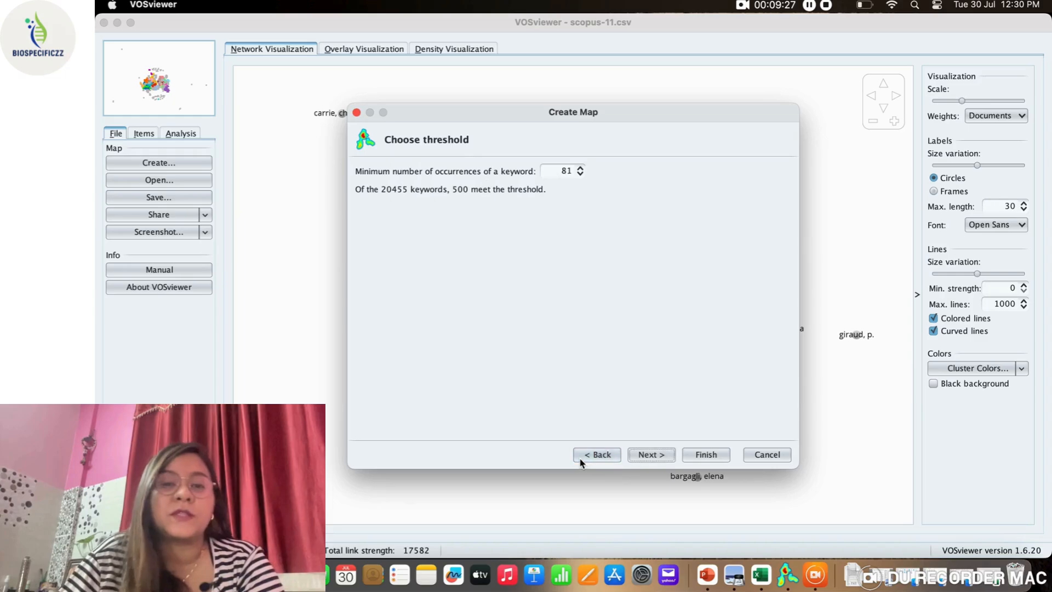
{"action": "left_click", "coordinate": [596, 454]}
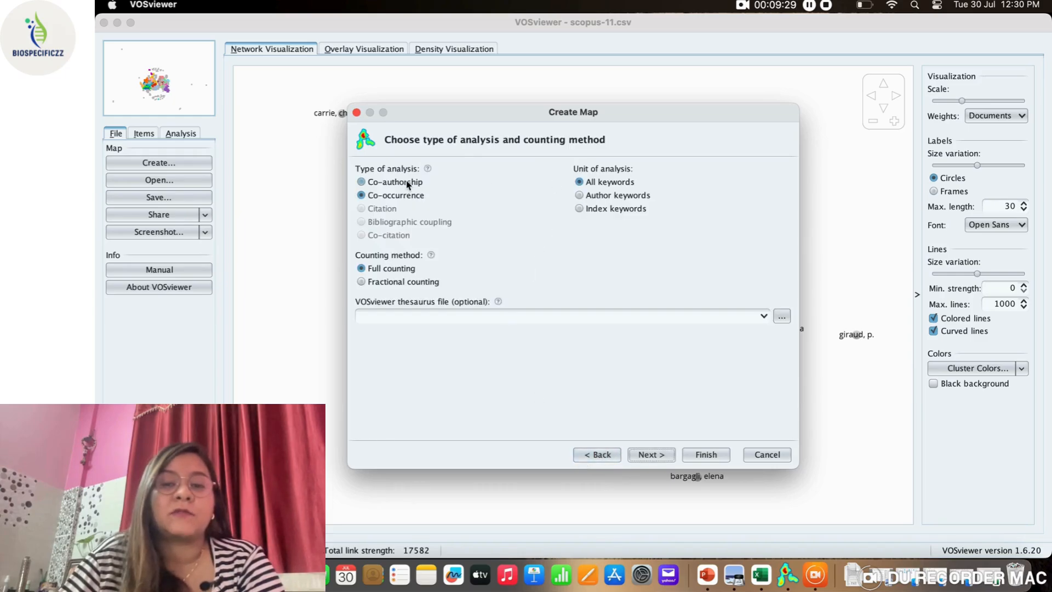
Build a countries co-authorship map with minimum 2 citations per country.
{"action": "left_click", "coordinate": [362, 182]}
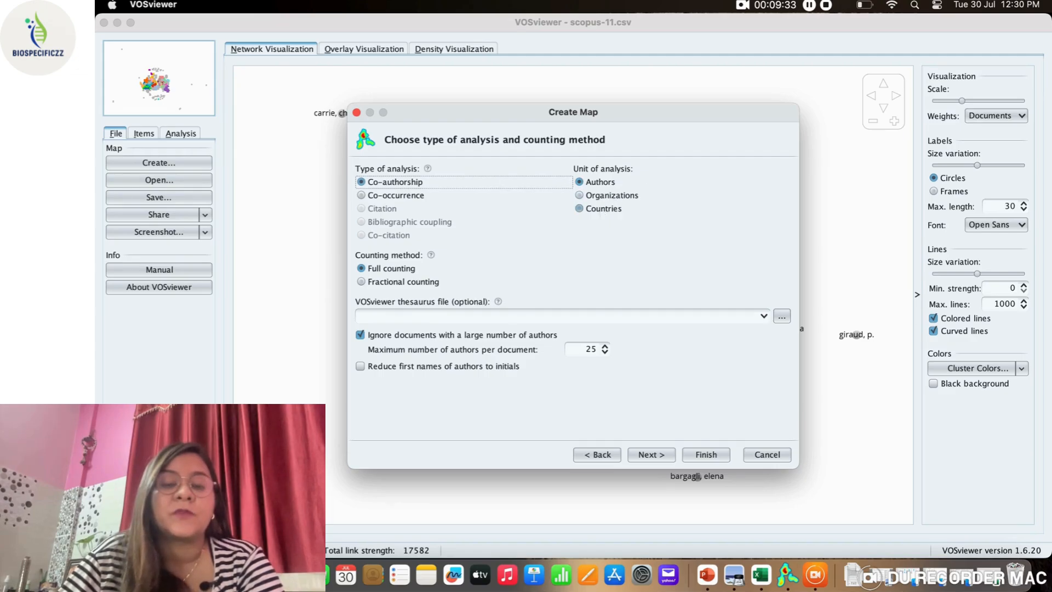
{"action": "left_click", "coordinate": [579, 209]}
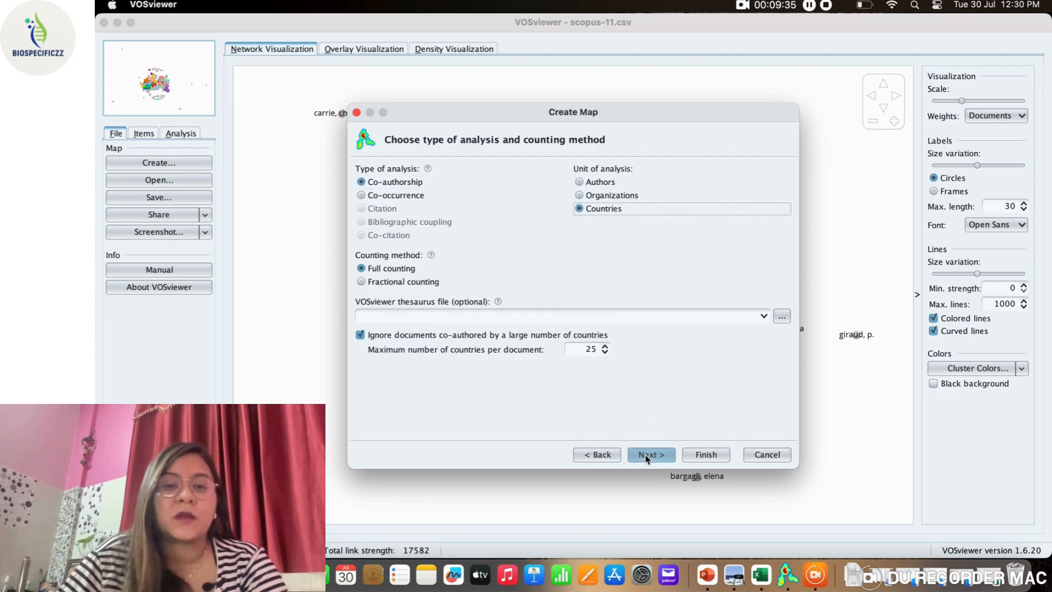
{"action": "left_click", "coordinate": [649, 455]}
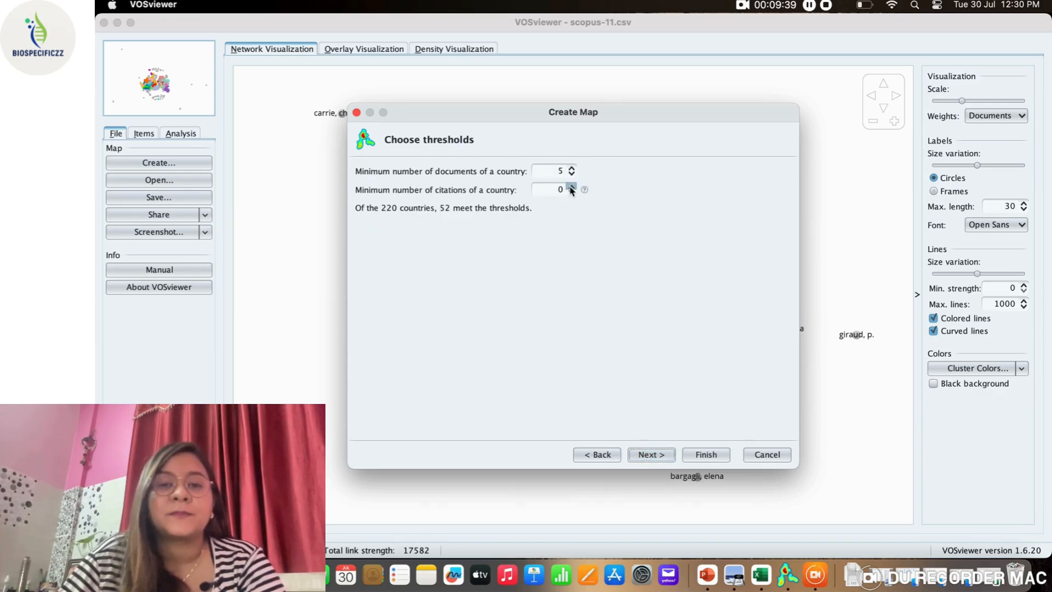
{"action": "left_click", "coordinate": [571, 187]}
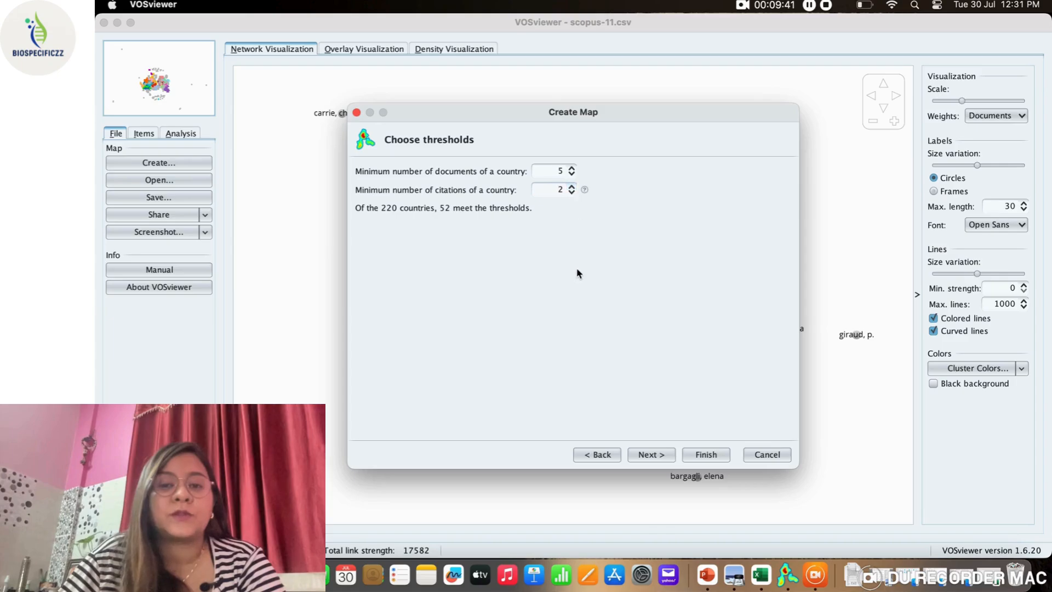
{"action": "left_click", "coordinate": [650, 454]}
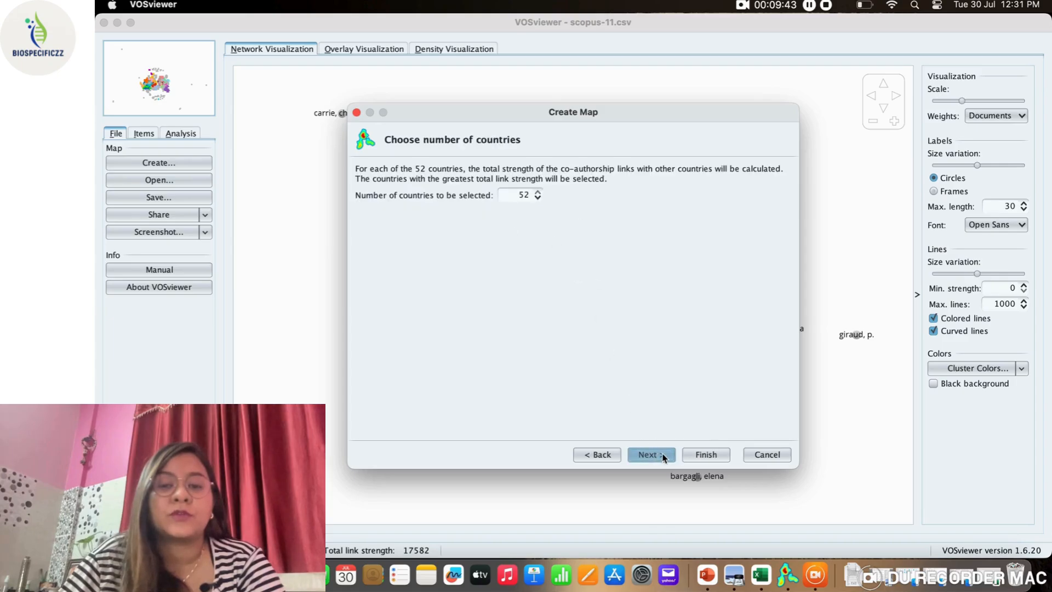
{"action": "left_click", "coordinate": [649, 454]}
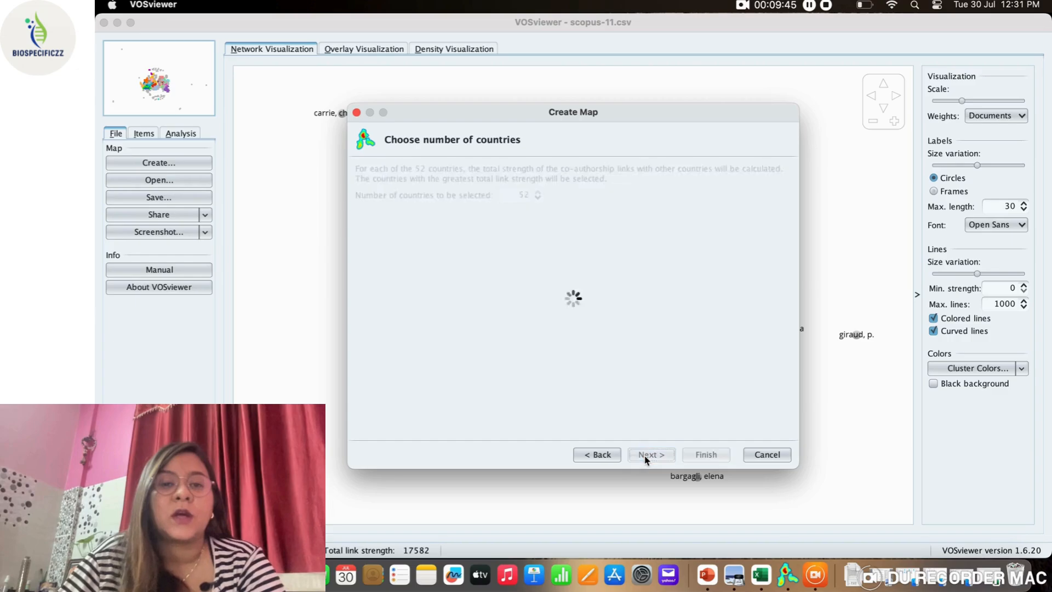
{"action": "left_click", "coordinate": [649, 455]}
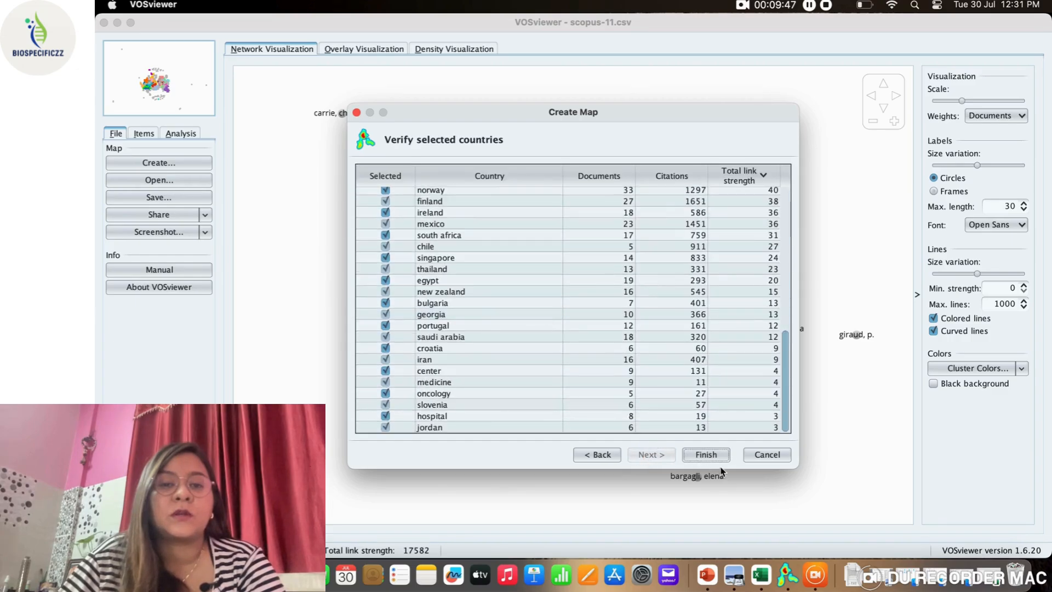
{"action": "left_click", "coordinate": [705, 454]}
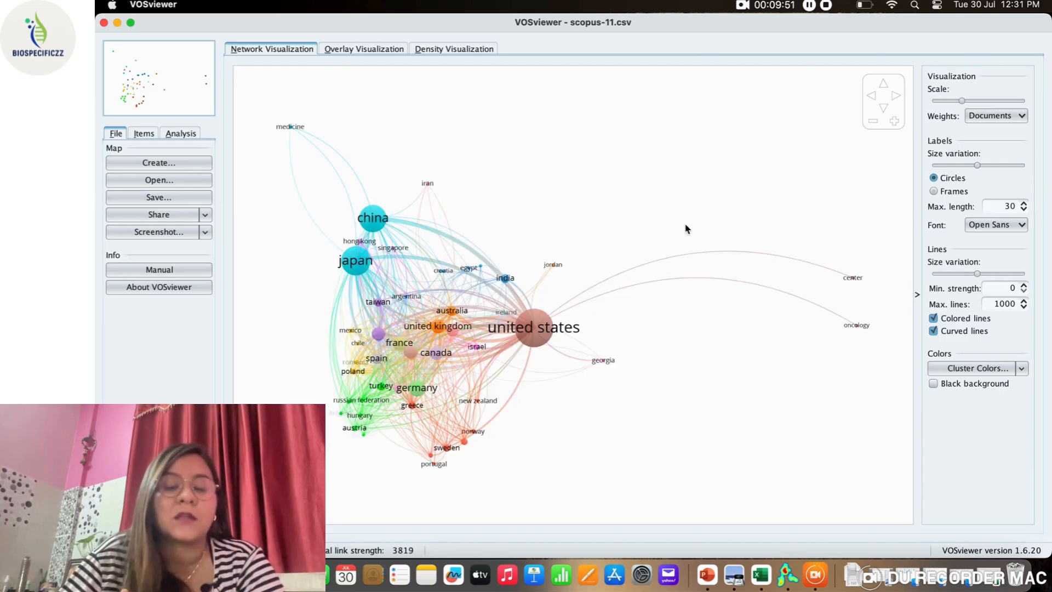
{"action": "mouse_move", "coordinate": [204, 187]}
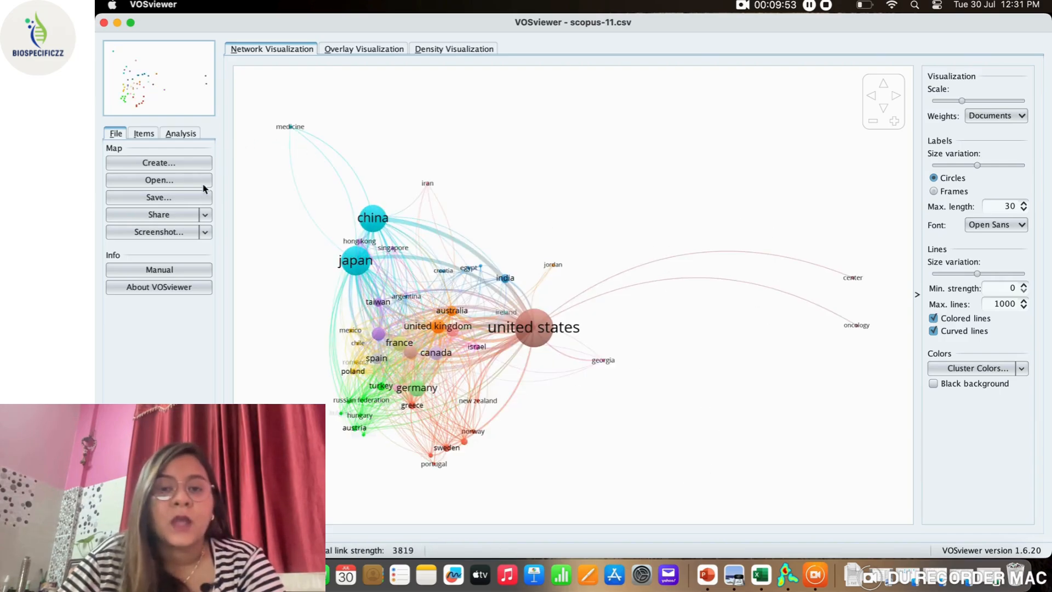
Set the normalization method to LinLog/modularity and update the layout.
{"action": "left_click", "coordinate": [179, 132]}
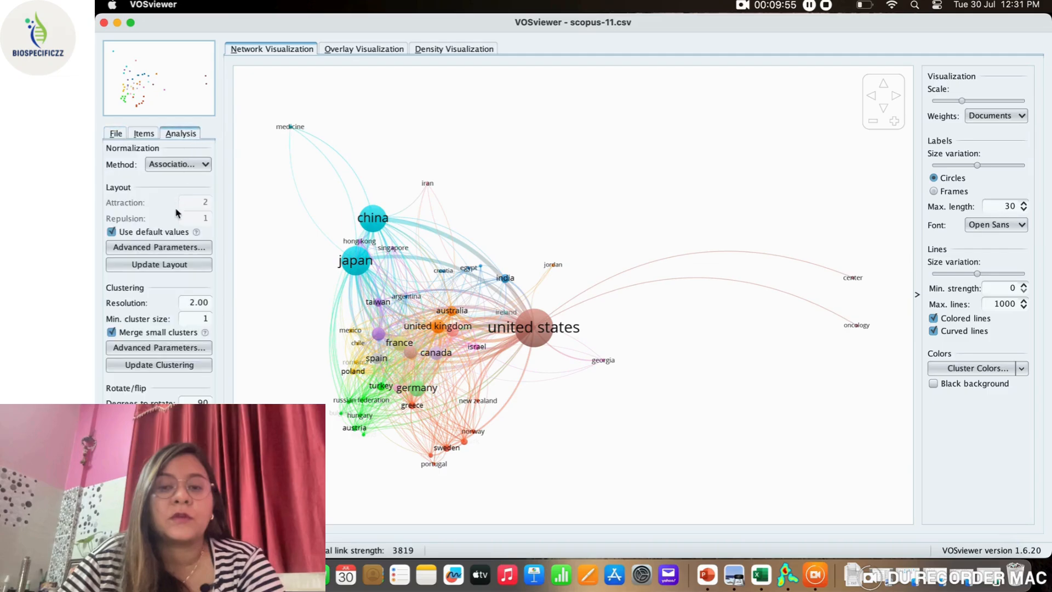
{"action": "left_click", "coordinate": [177, 164]}
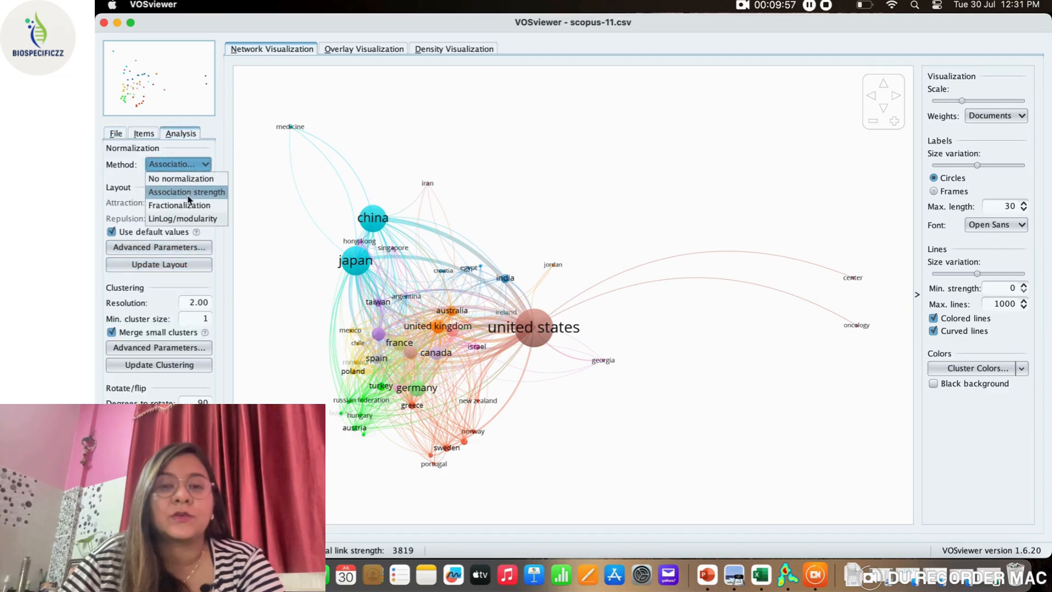
{"action": "left_click", "coordinate": [183, 218]}
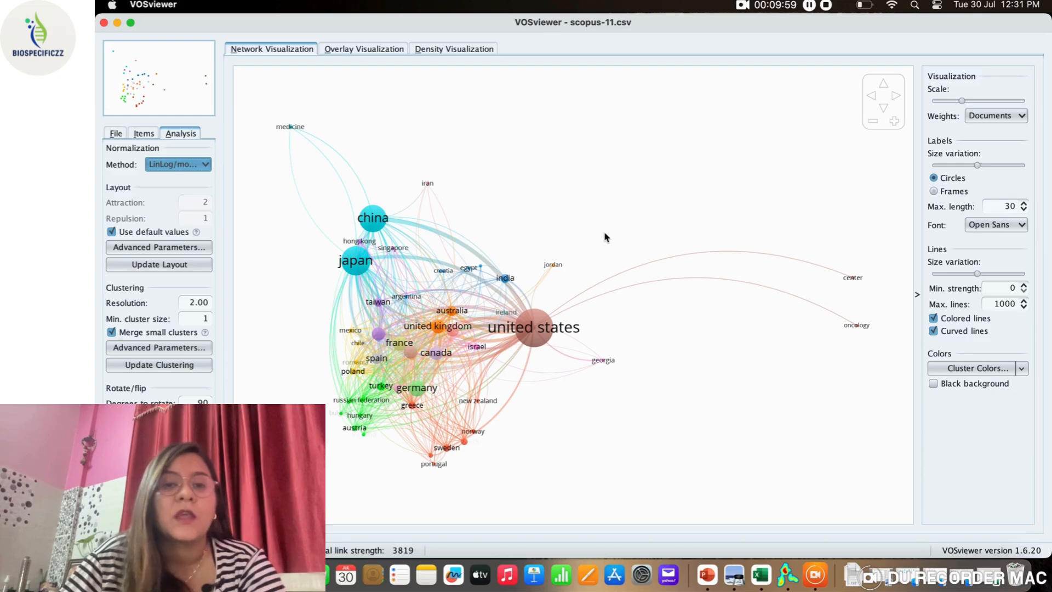
{"action": "mouse_move", "coordinate": [718, 263]}
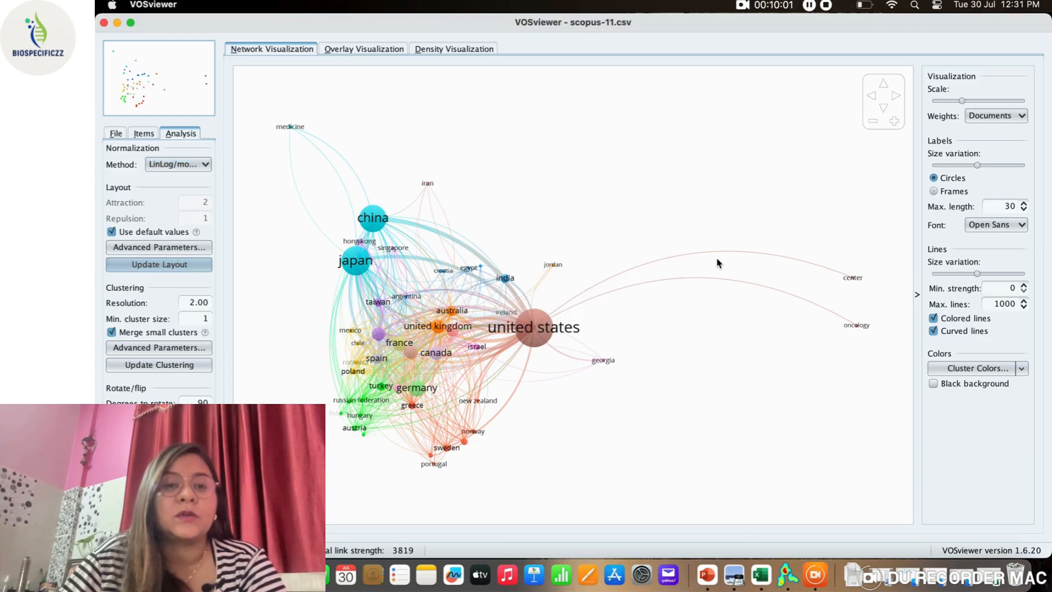
{"action": "left_click", "coordinate": [159, 263]}
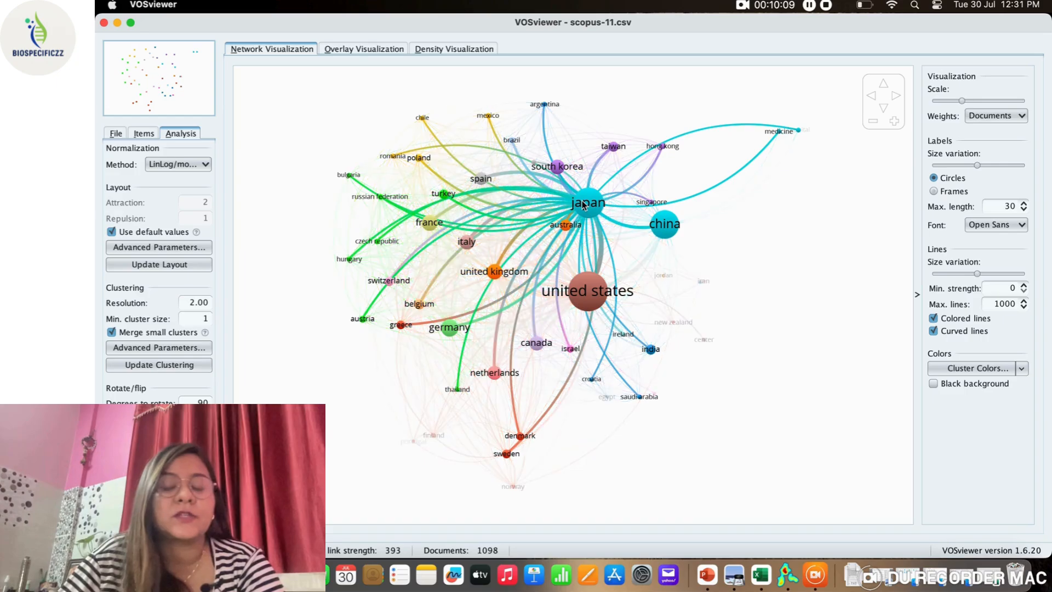
{"action": "mouse_move", "coordinate": [589, 281]}
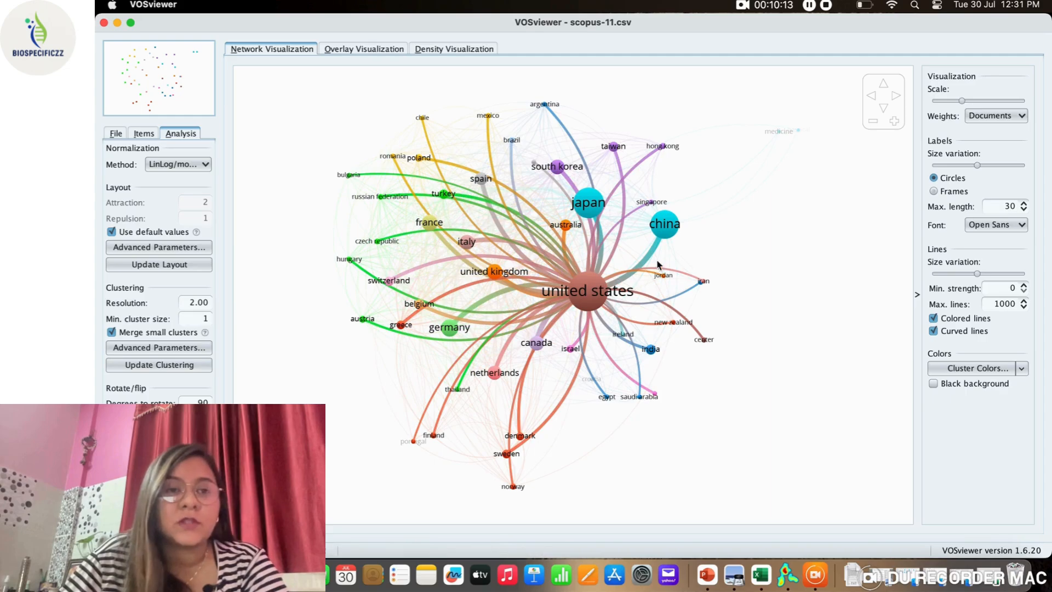
Highlight China's co-authorship links, then pick a different normalization method.
{"action": "left_click", "coordinate": [664, 224]}
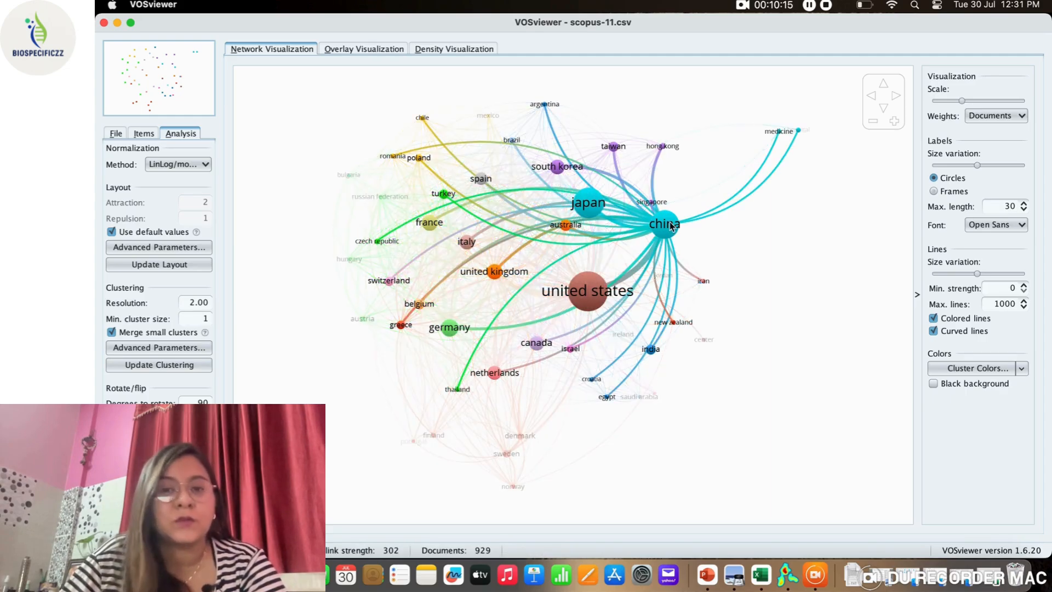
{"action": "left_click", "coordinate": [114, 133]}
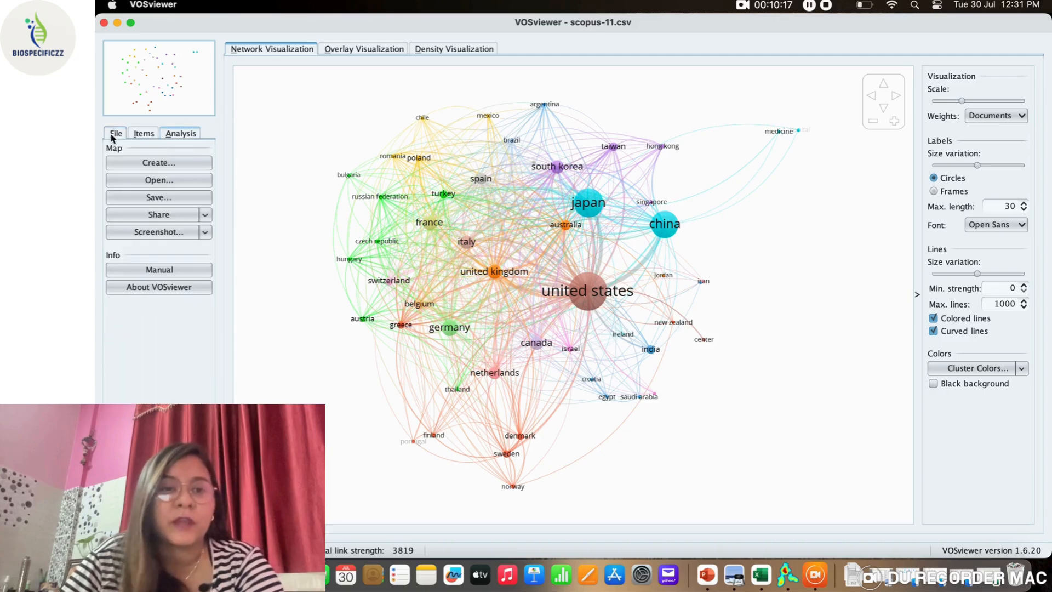
{"action": "left_click", "coordinate": [179, 132]}
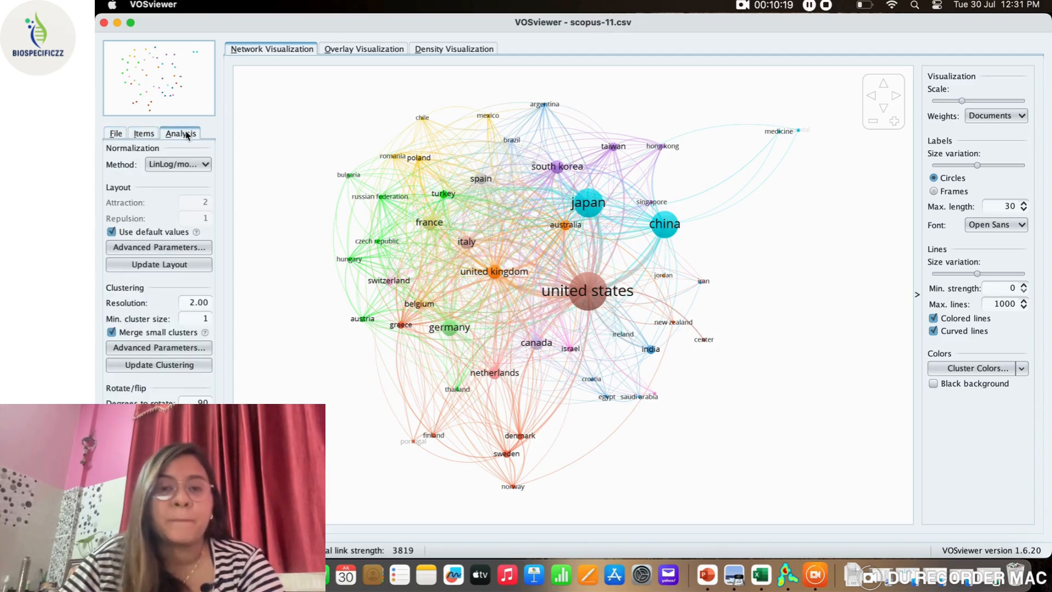
{"action": "mouse_move", "coordinate": [577, 187]}
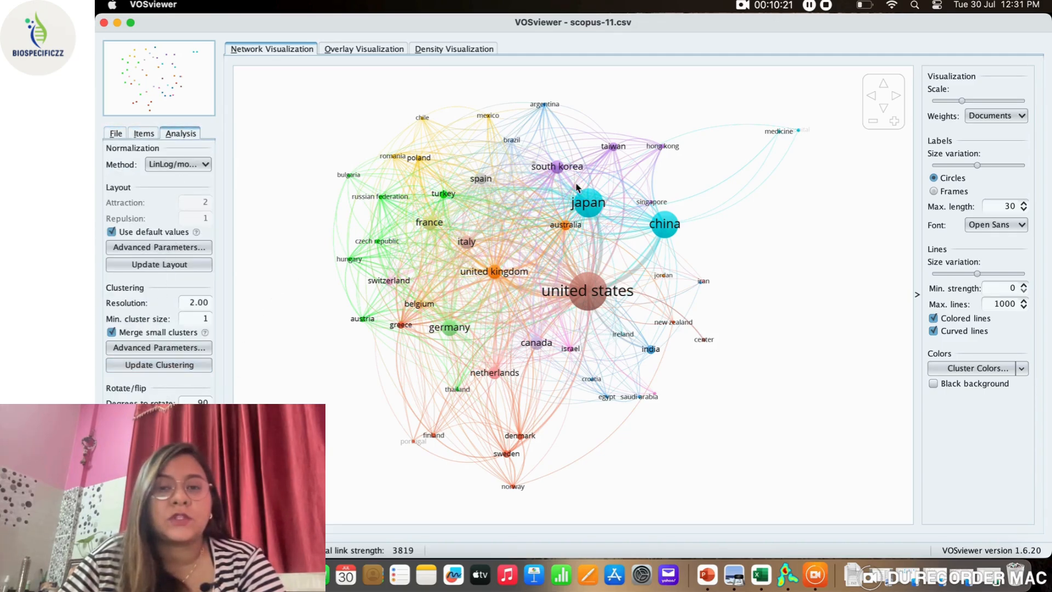
{"action": "left_click", "coordinate": [177, 164]}
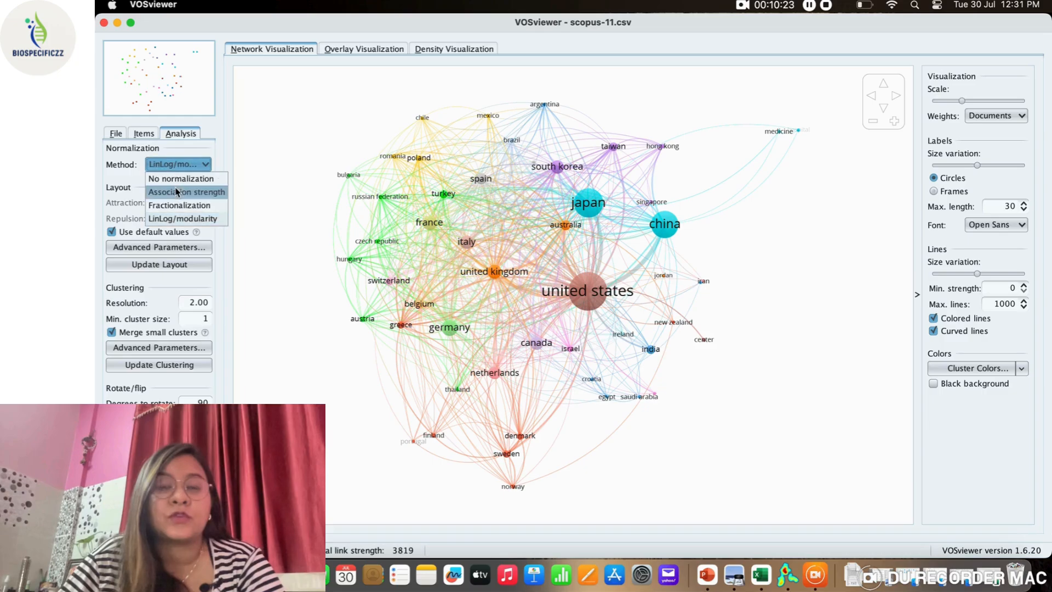
{"action": "mouse_move", "coordinate": [180, 205]}
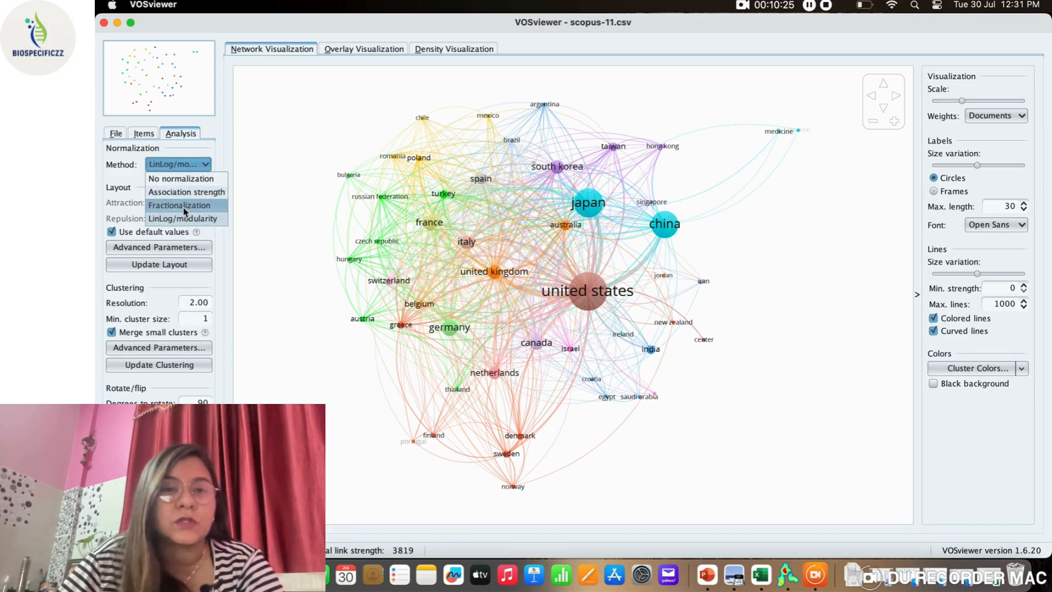
{"action": "left_click", "coordinate": [186, 192]}
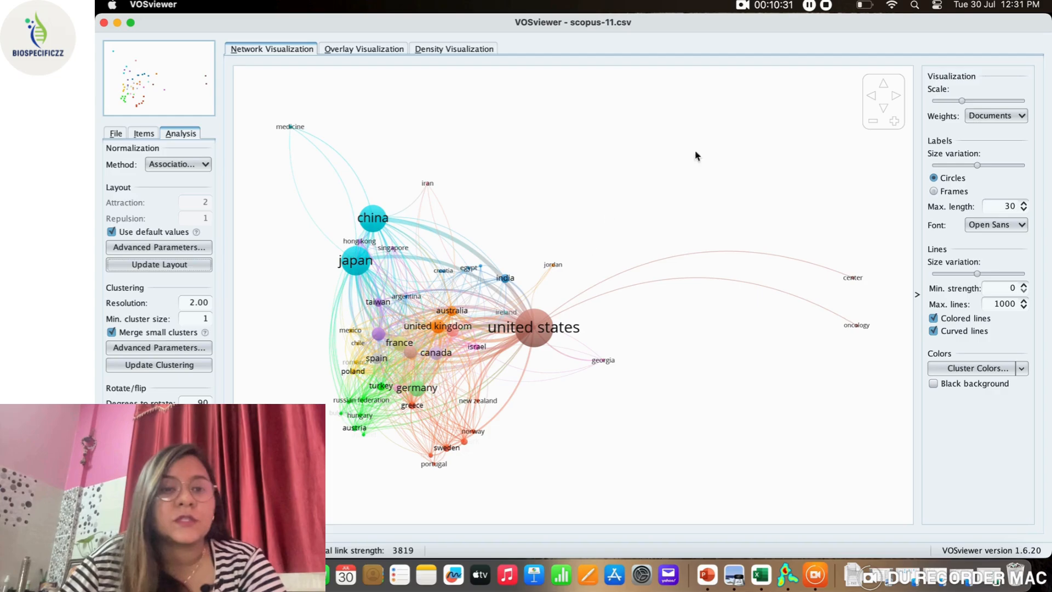
Slightly enlarge the map's circles and labels and reduce link thickness variation.
{"action": "left_click_drag", "start_coordinate": [964, 101], "coordinate": [970, 101]}
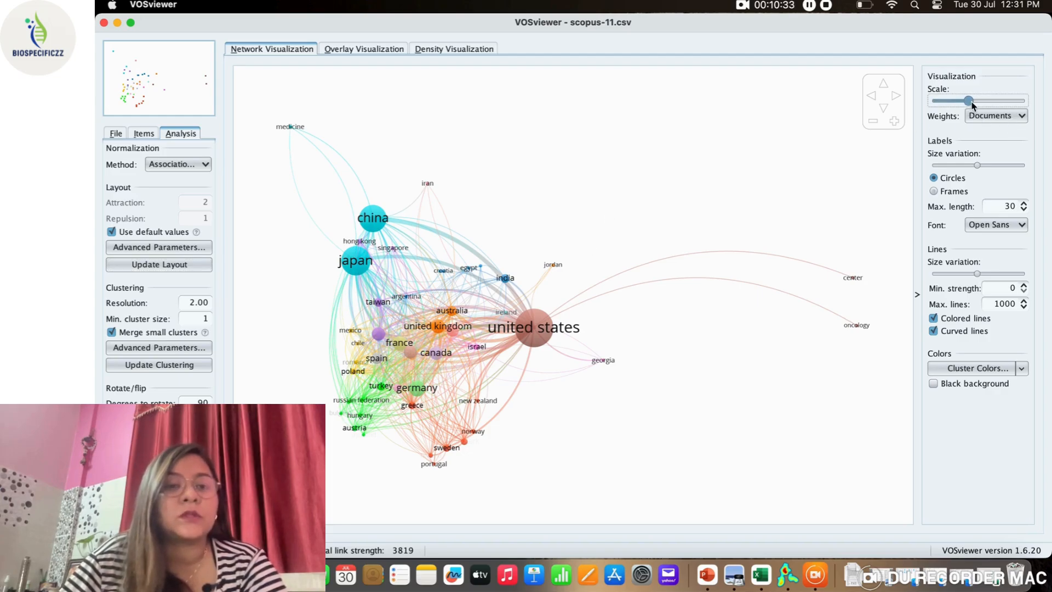
{"action": "left_click_drag", "start_coordinate": [968, 101], "coordinate": [978, 101]}
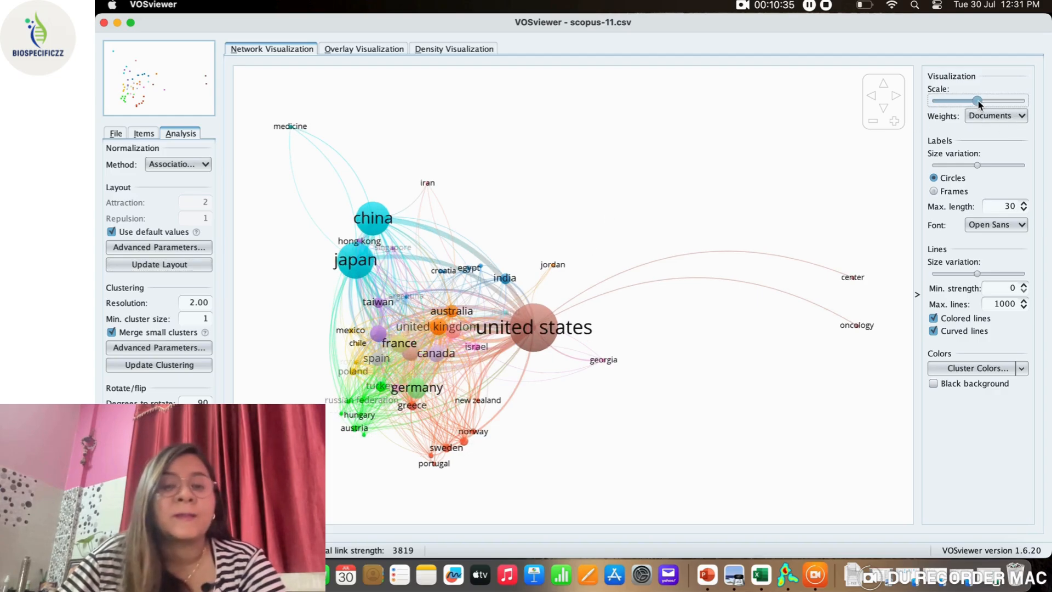
{"action": "left_click_drag", "start_coordinate": [977, 101], "coordinate": [964, 101]}
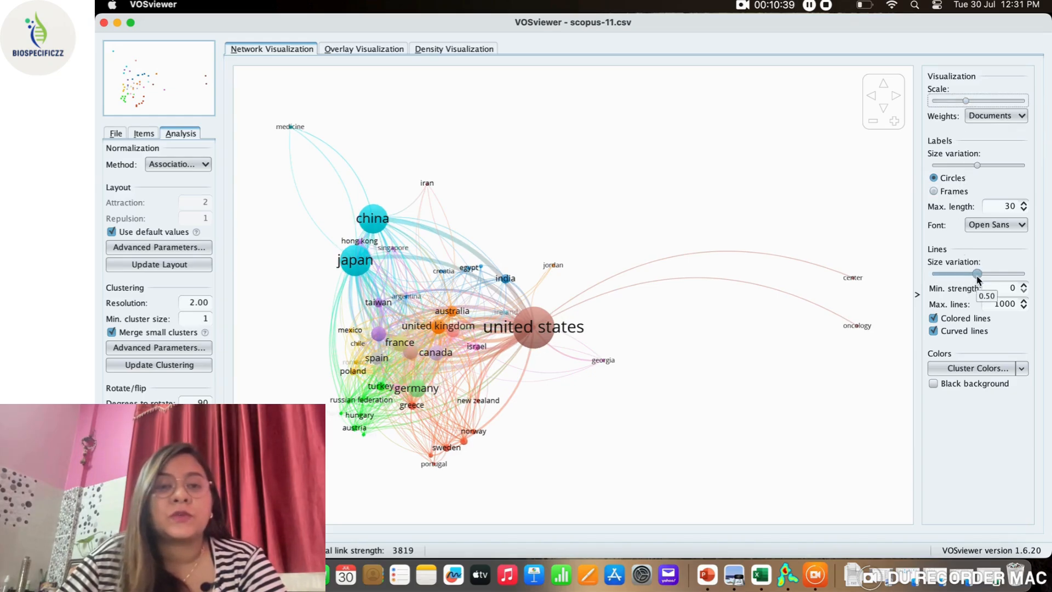
{"action": "left_click_drag", "start_coordinate": [978, 273], "coordinate": [966, 273]}
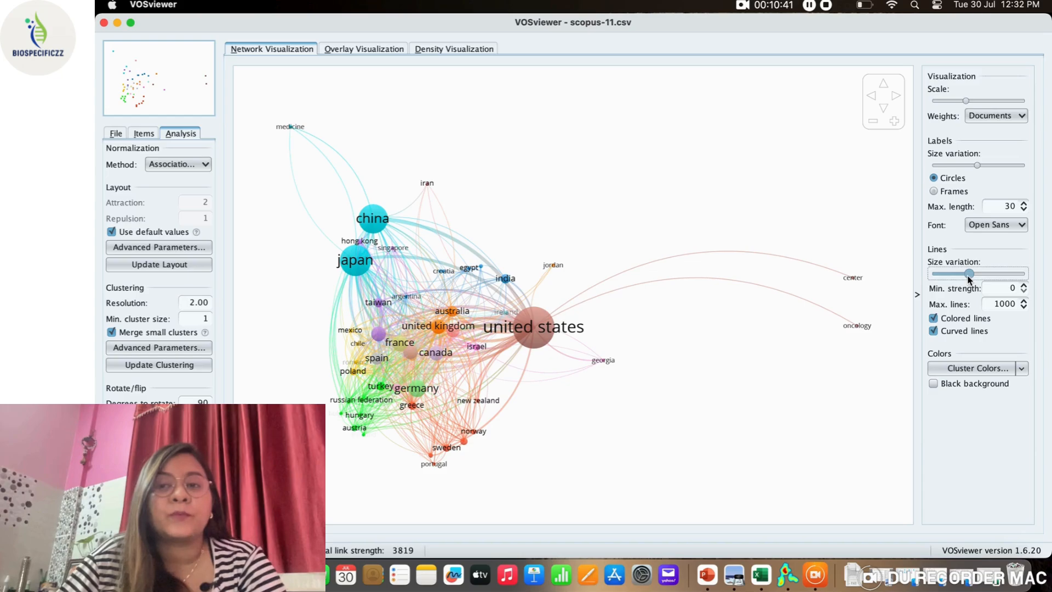
{"action": "left_click_drag", "start_coordinate": [967, 274], "coordinate": [982, 274]}
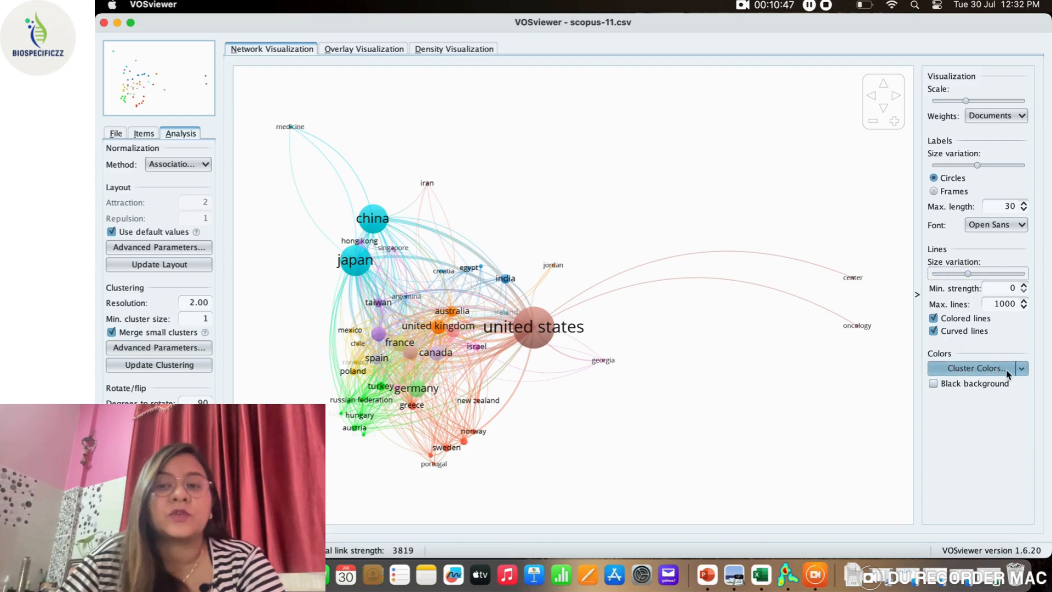
Lower Cluster 8's red component so the united states cluster turns dark teal.
{"action": "left_click", "coordinate": [972, 367]}
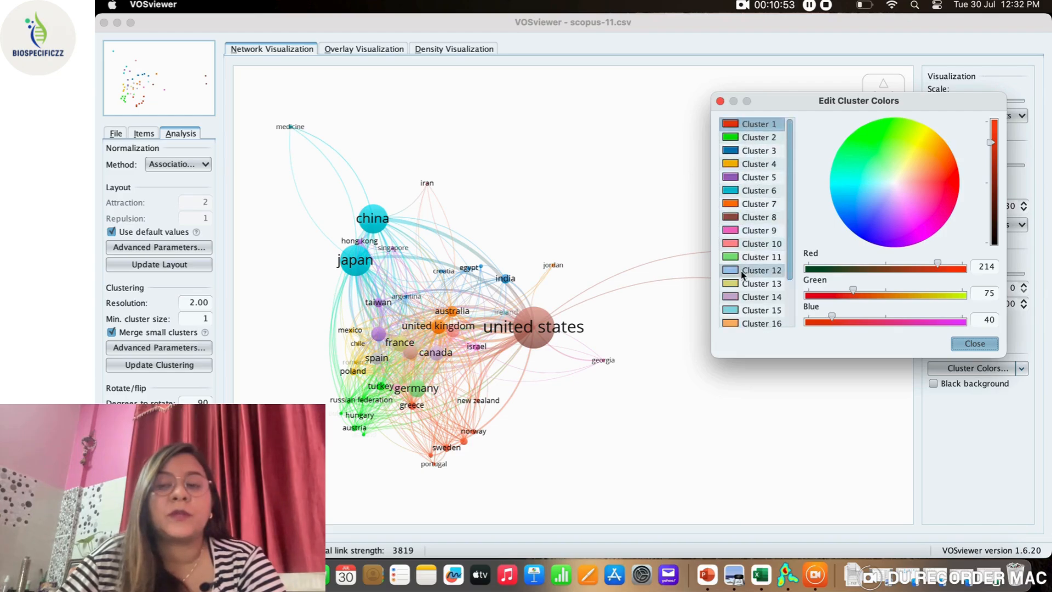
{"action": "left_click", "coordinate": [759, 217]}
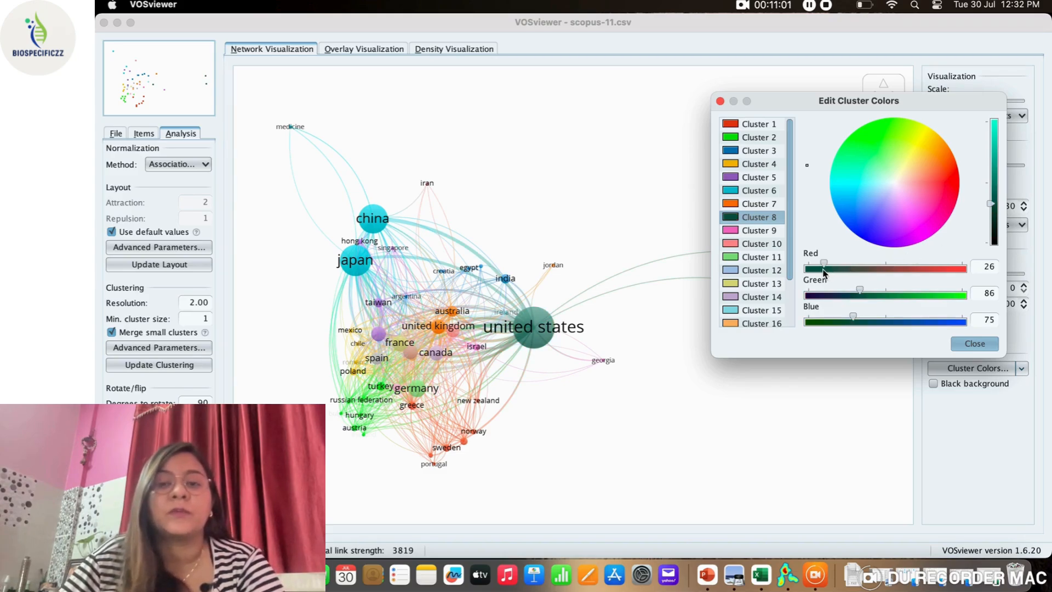
{"action": "left_click_drag", "start_coordinate": [824, 269], "coordinate": [813, 269]}
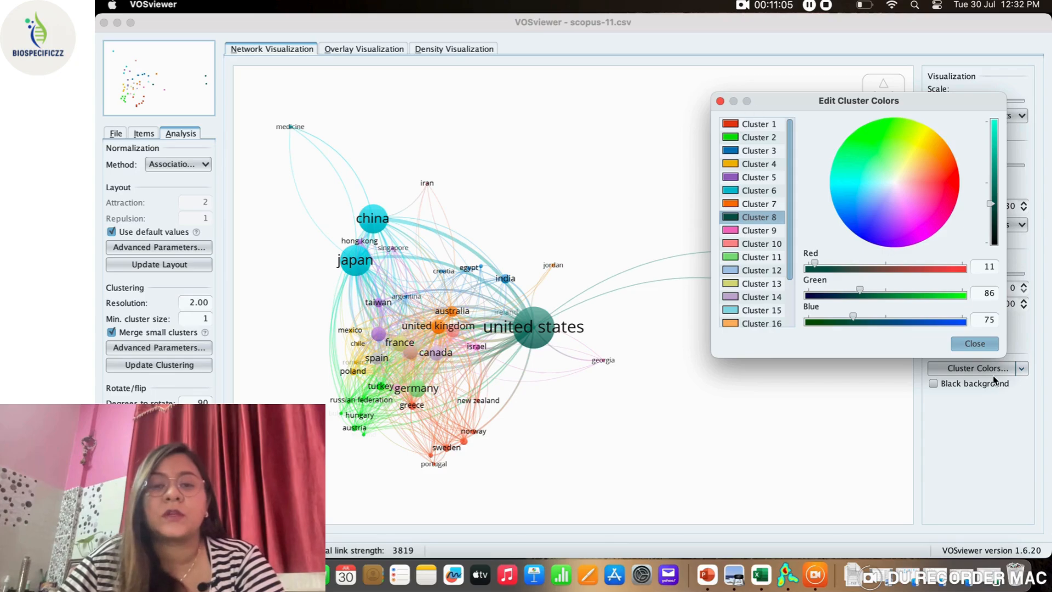
{"action": "left_click", "coordinate": [974, 343]}
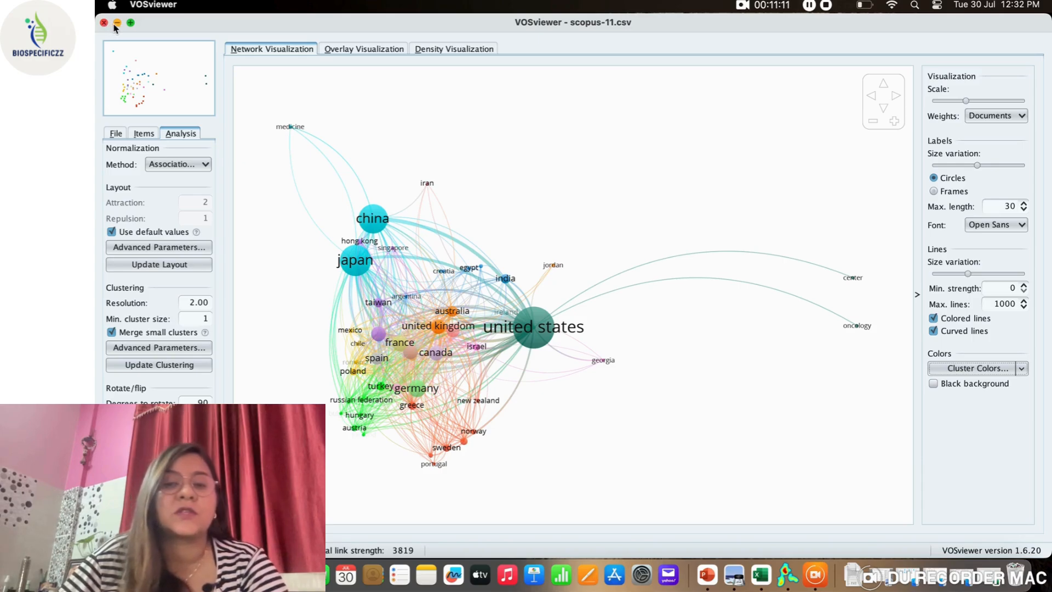
{"action": "mouse_move", "coordinate": [292, 217]}
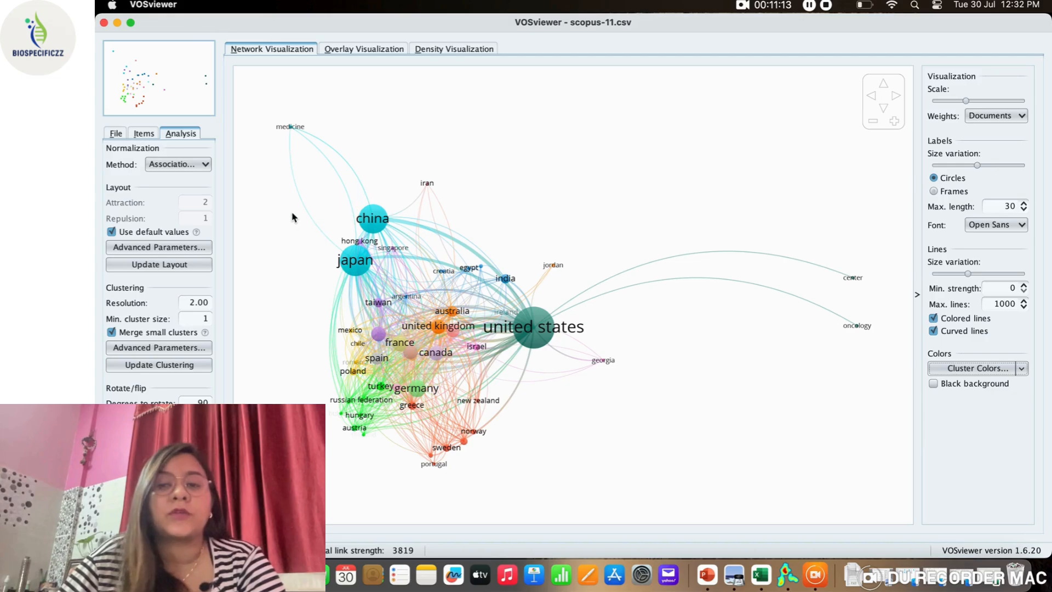
{"action": "mouse_move", "coordinate": [173, 124]}
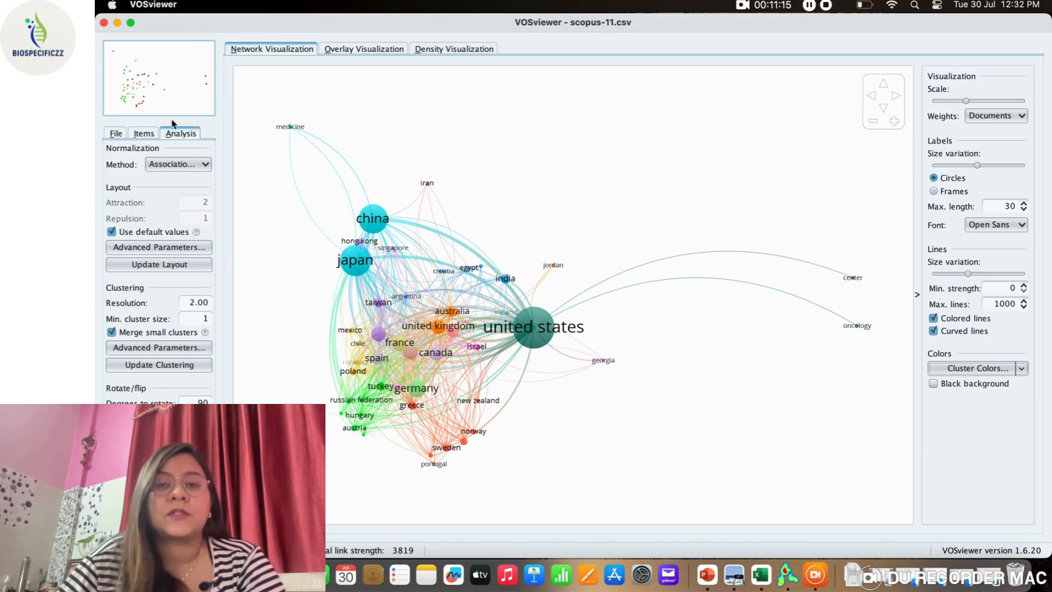
Start a new map from bibliographic data, choosing the PubMed file pubmed-antimonyto-set.txt.
{"action": "left_click", "coordinate": [116, 132]}
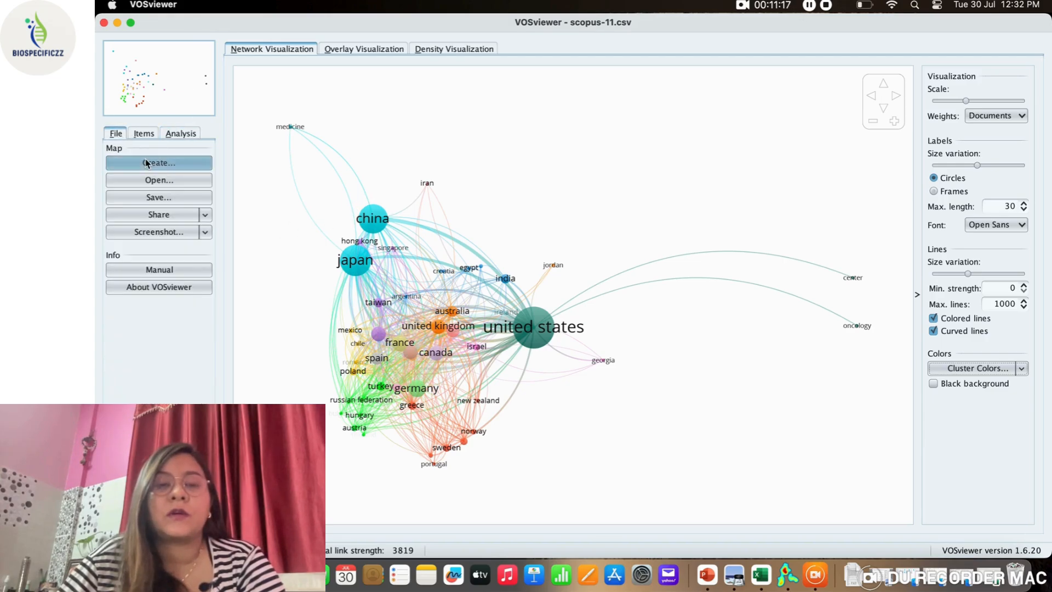
{"action": "left_click", "coordinate": [159, 162]}
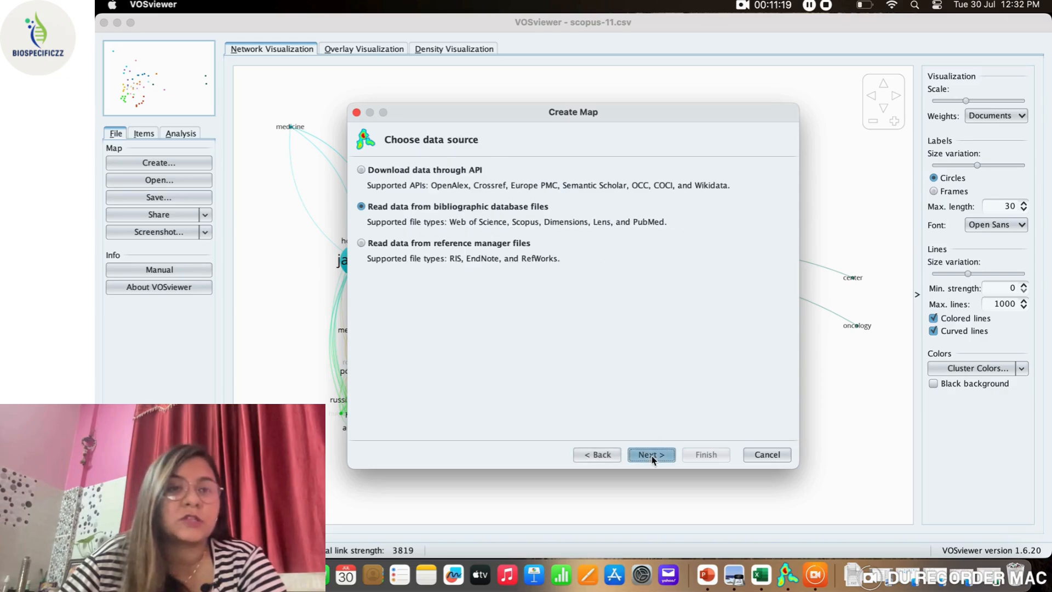
{"action": "left_click", "coordinate": [649, 454]}
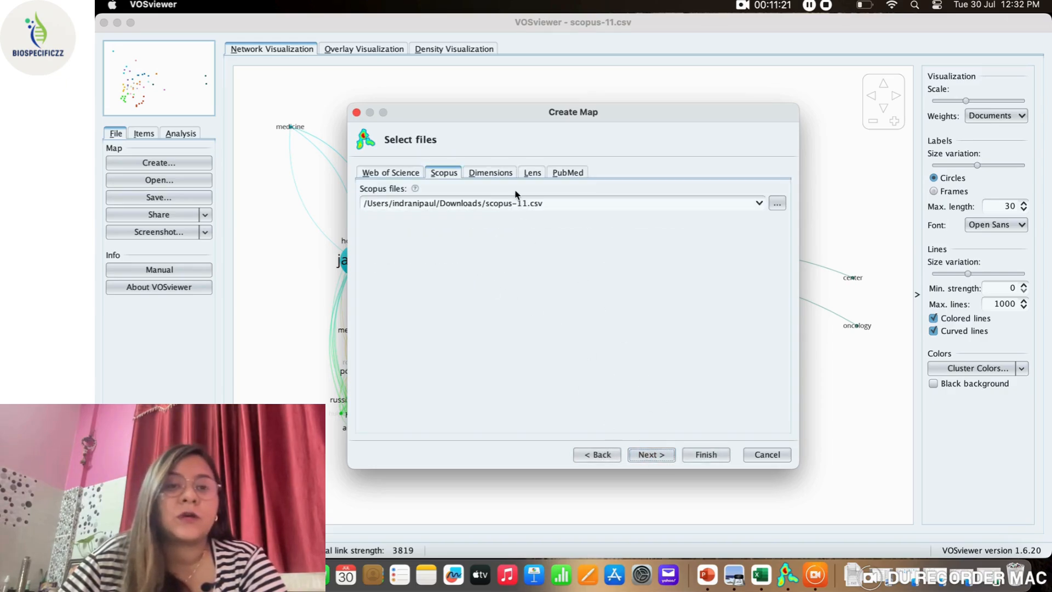
{"action": "left_click", "coordinate": [567, 172]}
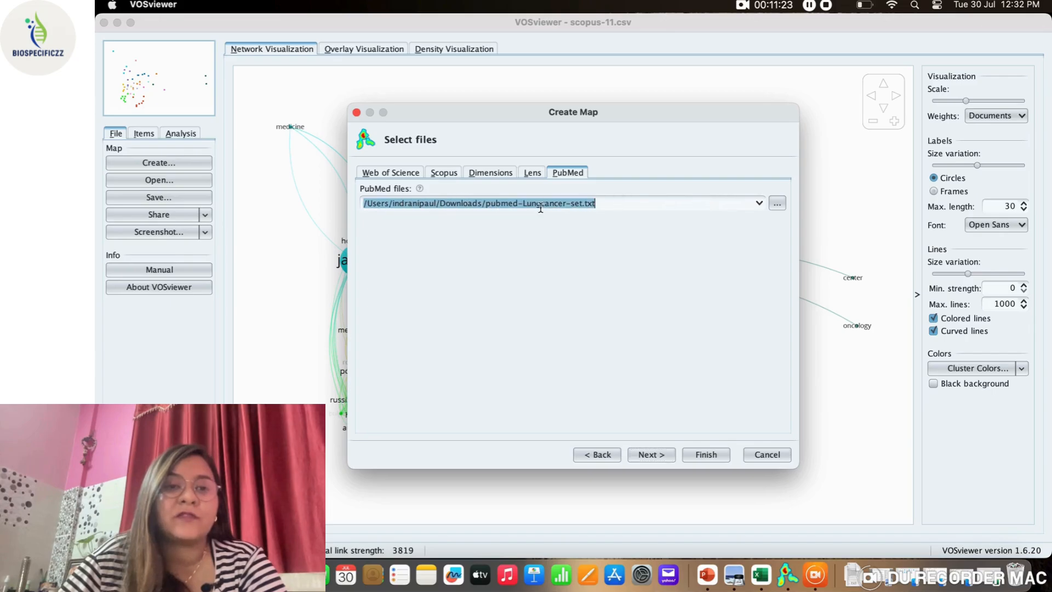
{"action": "key", "text": "delete"}
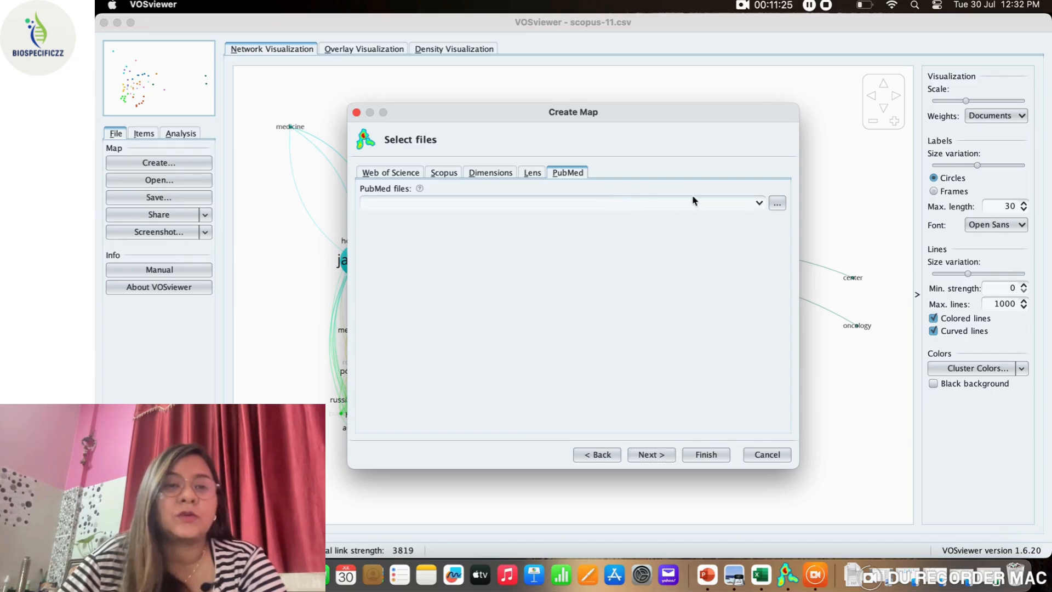
{"action": "left_click", "coordinate": [777, 202]}
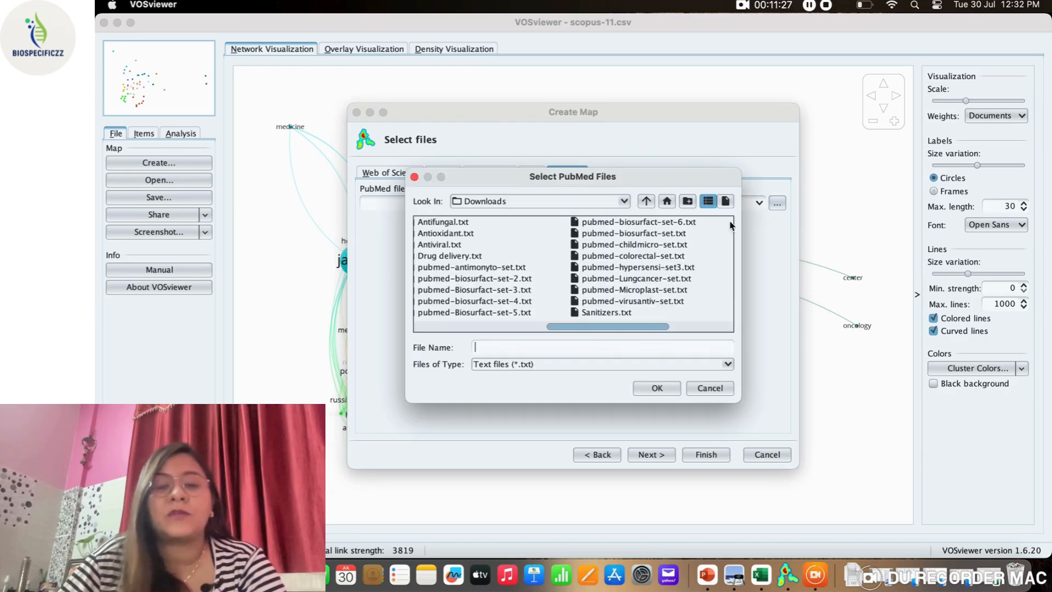
{"action": "scroll", "scroll_direction": "right", "scroll_amount": 3}
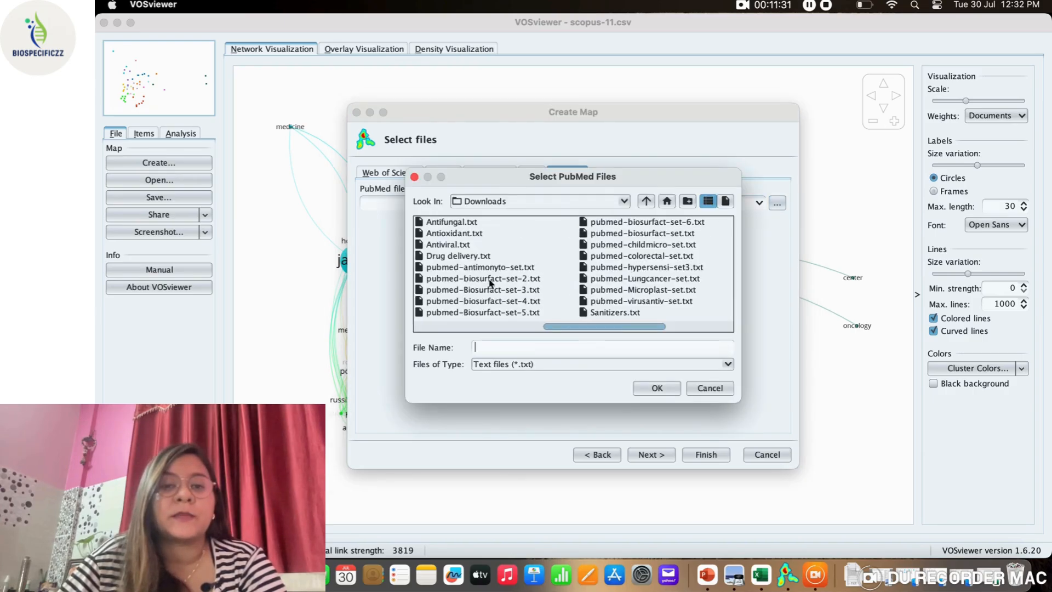
{"action": "left_click", "coordinate": [480, 266]}
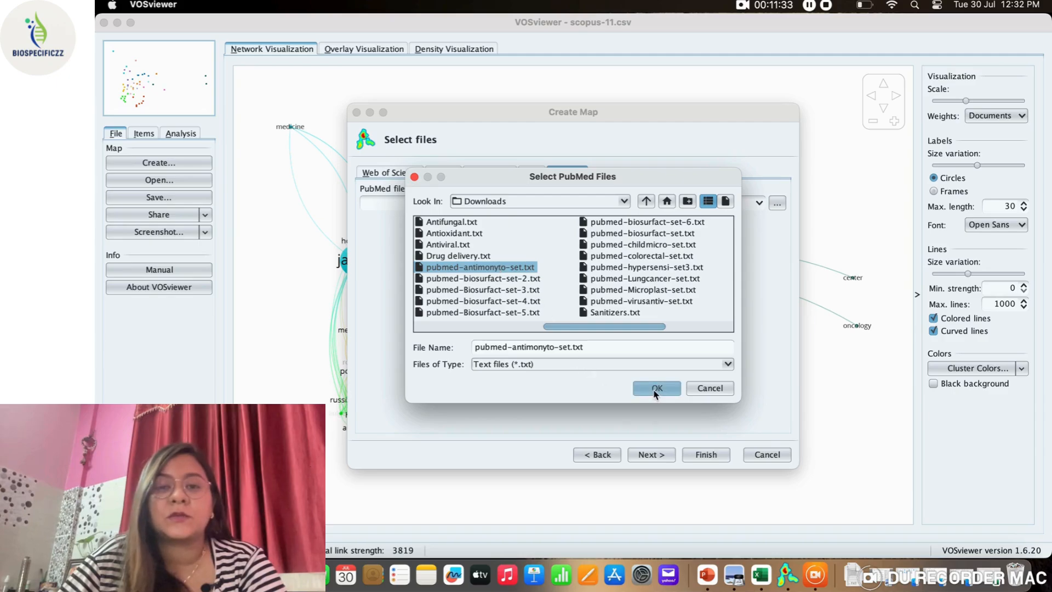
{"action": "left_click", "coordinate": [655, 388]}
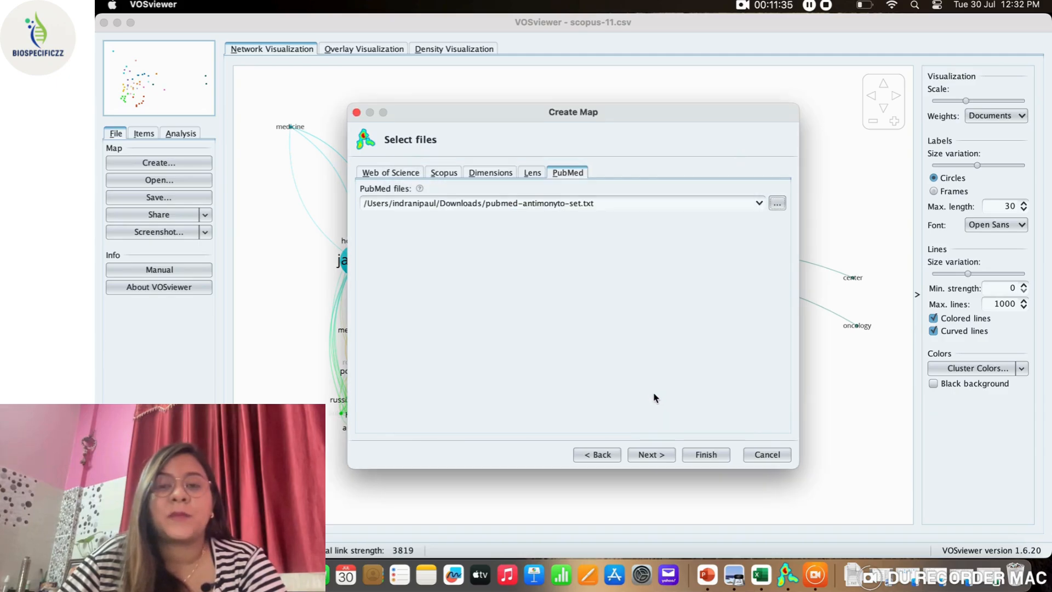
Accept co-authorship of authors with a five-document threshold and create the 43-author map.
{"action": "left_click", "coordinate": [649, 454]}
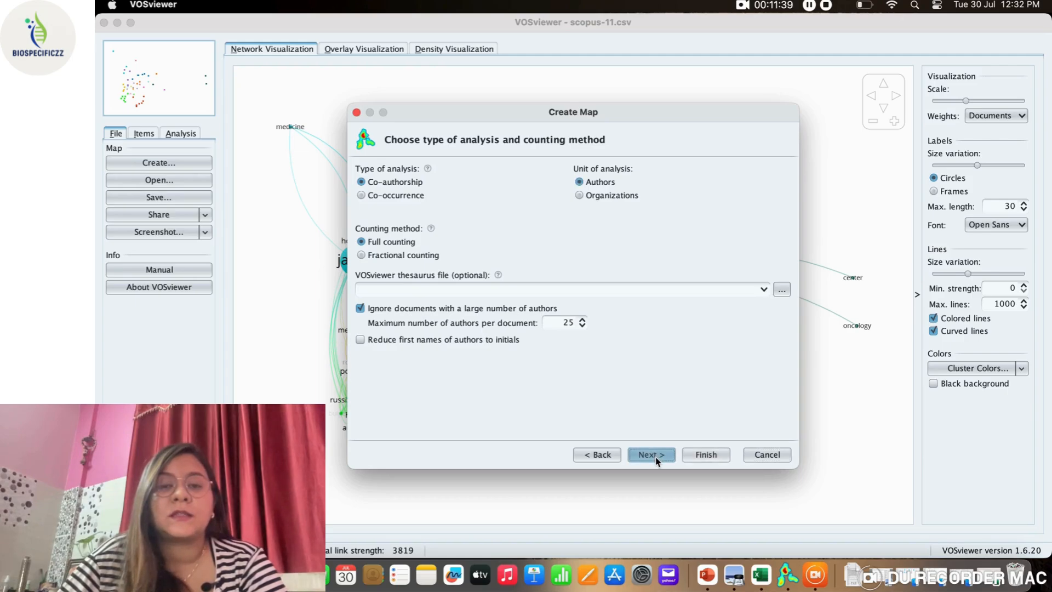
{"action": "left_click", "coordinate": [649, 455]}
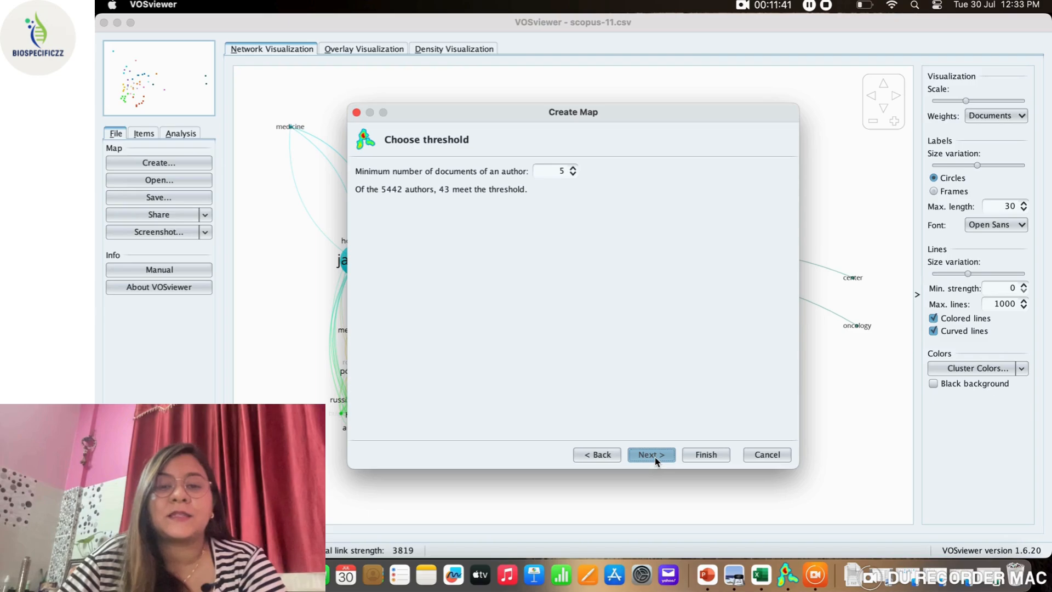
{"action": "left_click", "coordinate": [649, 454]}
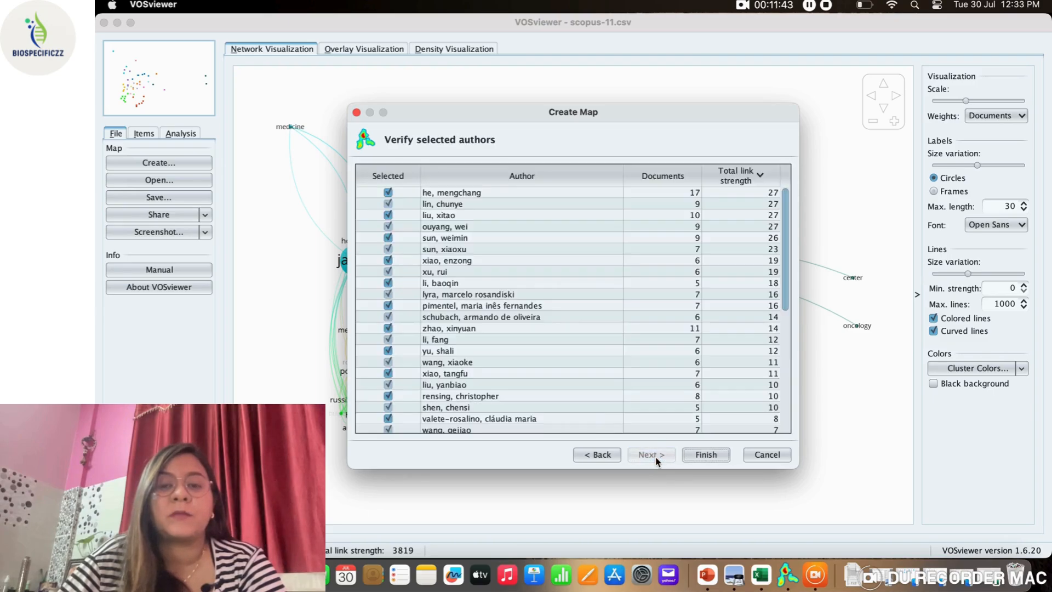
{"action": "left_click", "coordinate": [705, 454]}
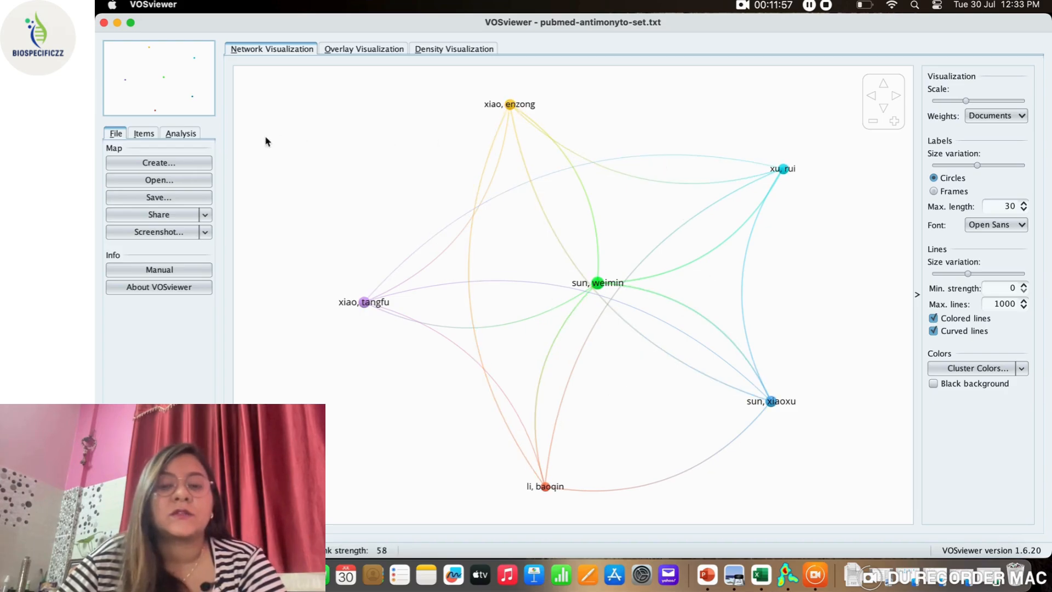
Start another map from the same antimonyto PubMed file, choosing keyword co-occurrence analysis.
{"action": "left_click", "coordinate": [159, 162]}
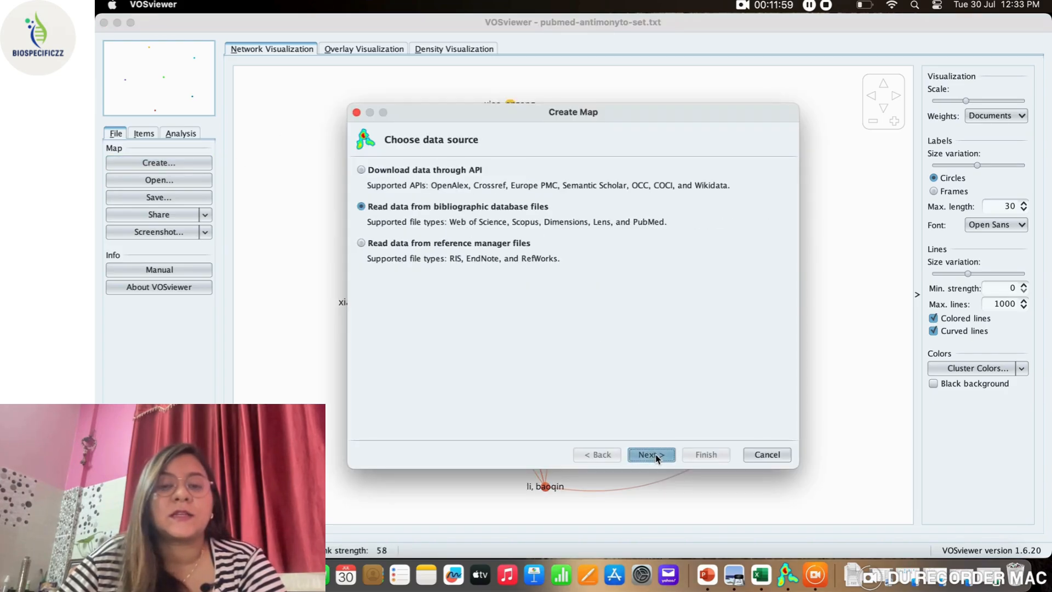
{"action": "left_click", "coordinate": [649, 455]}
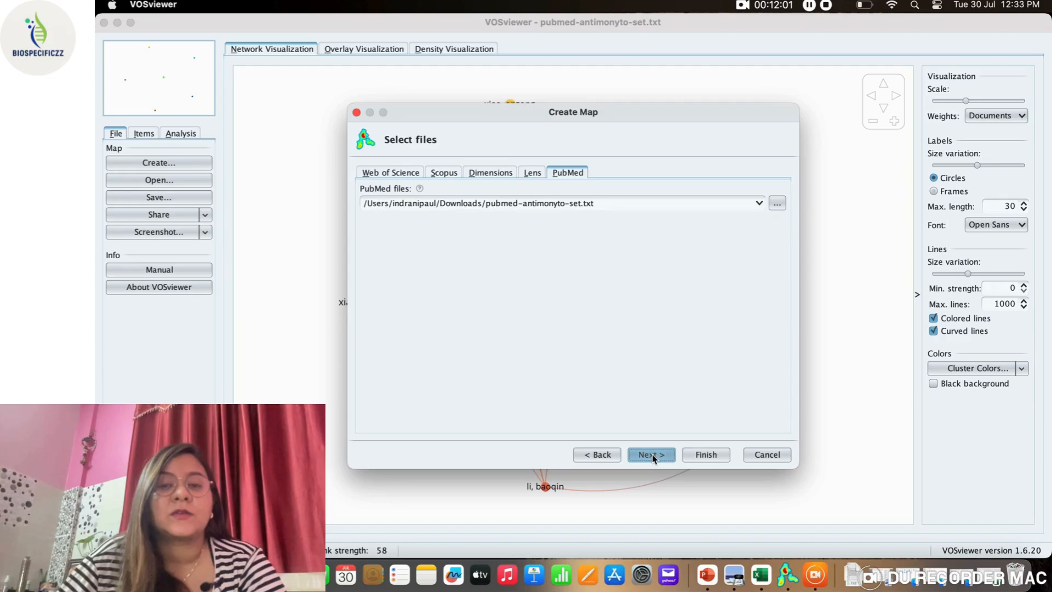
{"action": "left_click", "coordinate": [649, 455]}
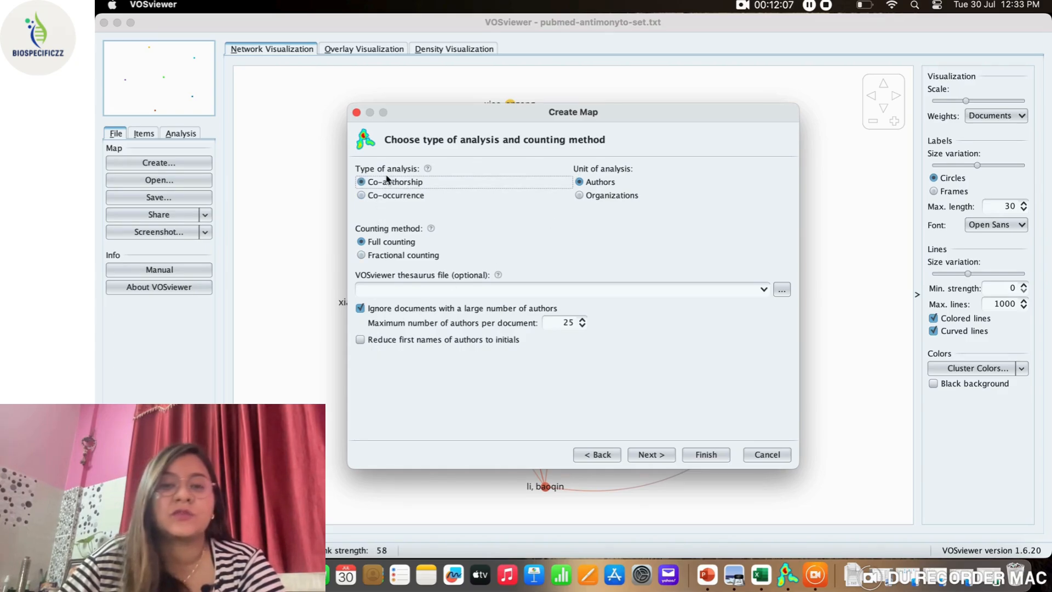
{"action": "left_click", "coordinate": [361, 195]}
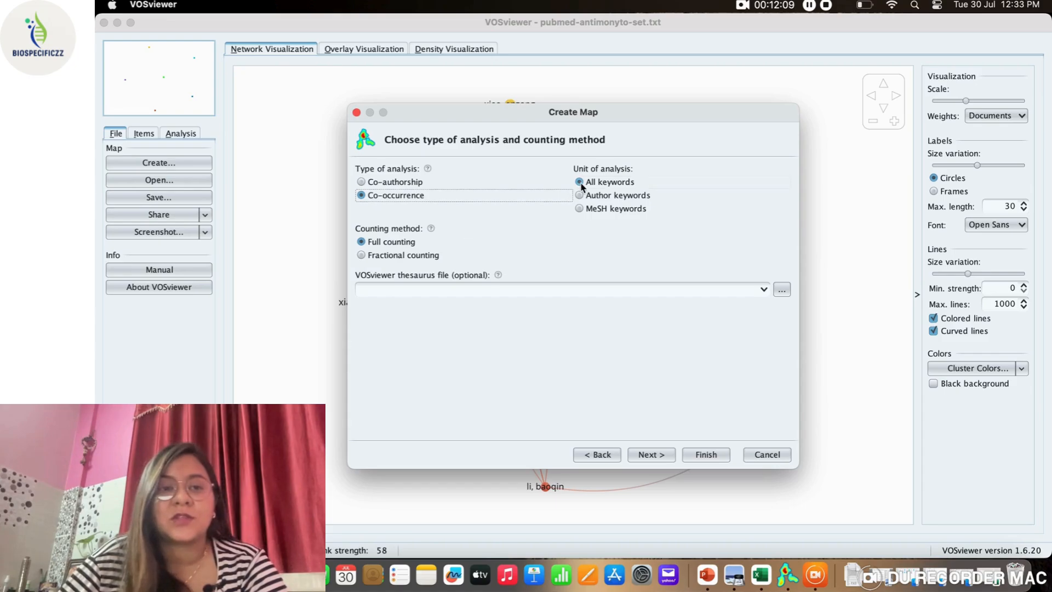
{"action": "left_click", "coordinate": [649, 454]}
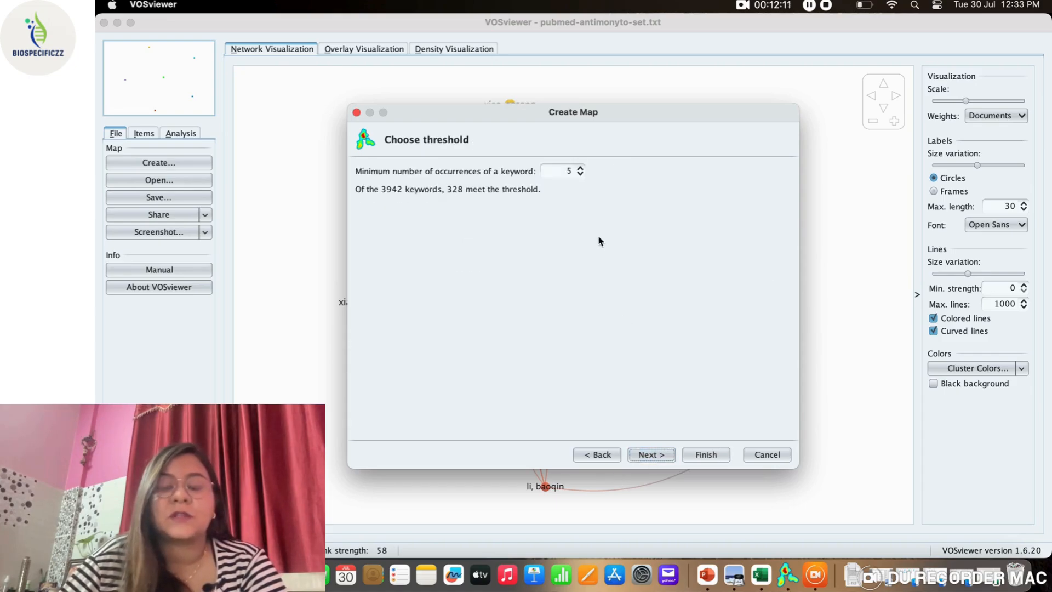
Accept the 5-occurrence minimum, keep all 328 keywords, and finish the map.
{"action": "left_click", "coordinate": [649, 454]}
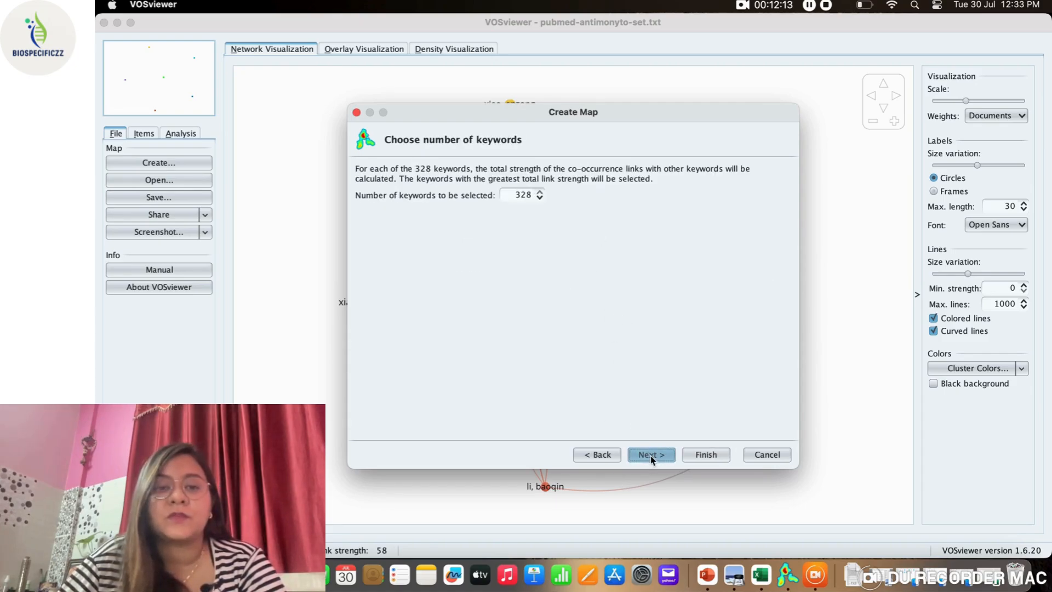
{"action": "left_click", "coordinate": [649, 455]}
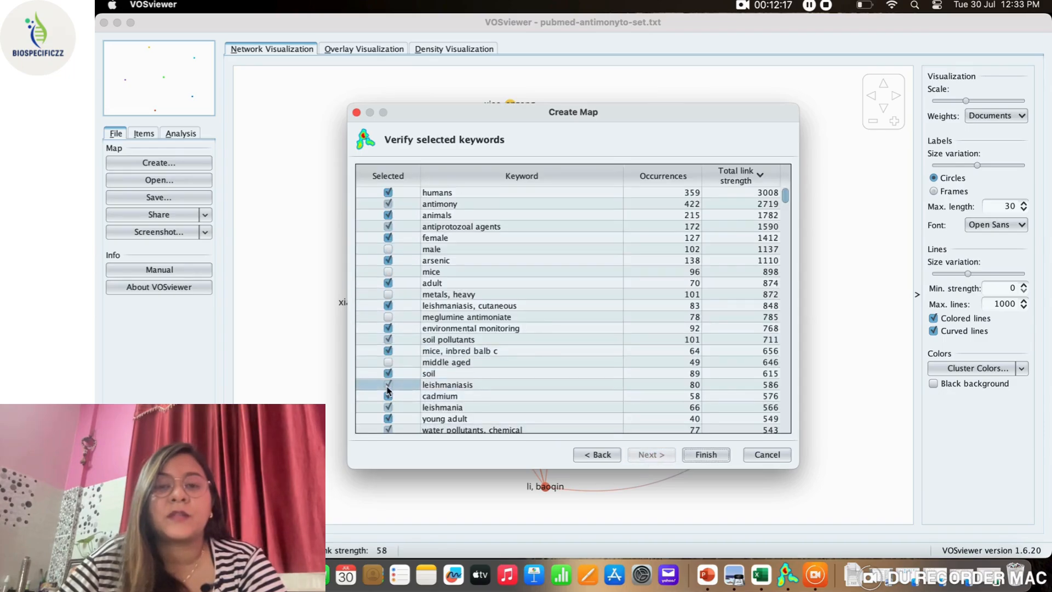
{"action": "scroll", "scroll_direction": "down", "scroll_amount": 3}
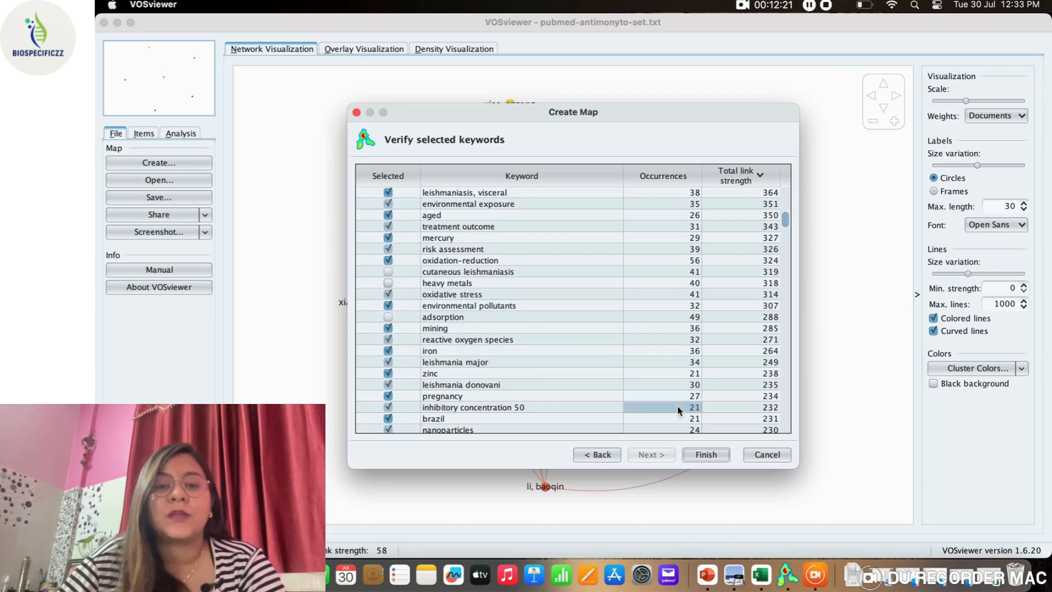
{"action": "left_click", "coordinate": [706, 454]}
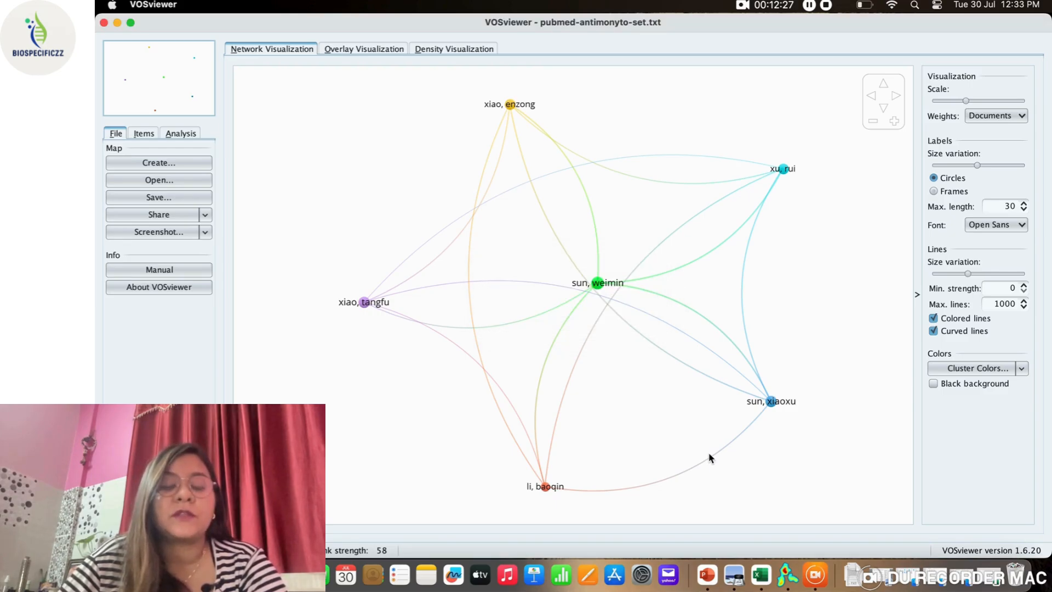
{"action": "left_click", "coordinate": [995, 115]}
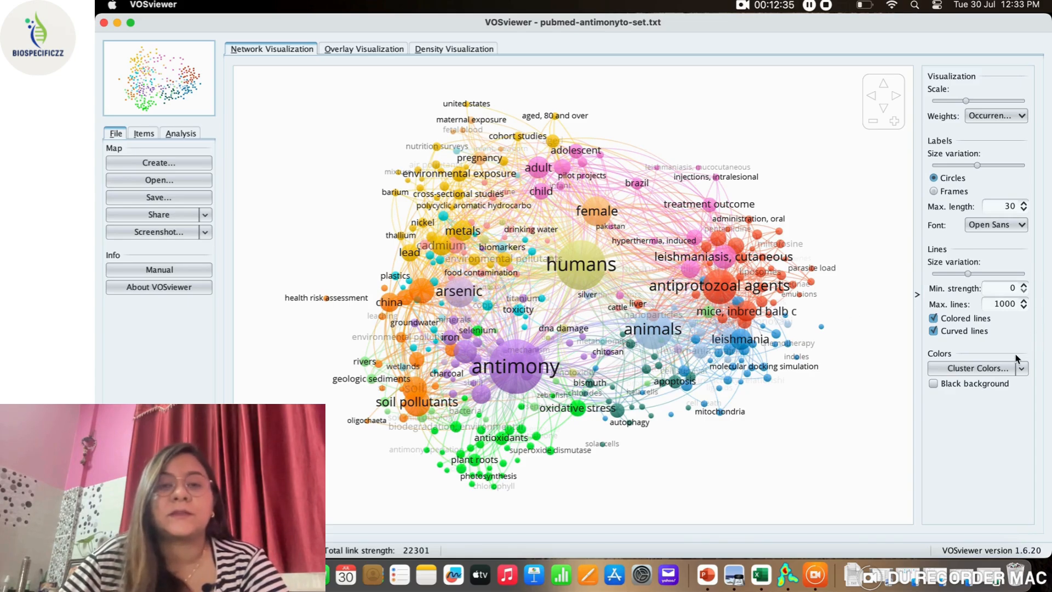
Raise and fine-tune the red amount of cluster 5 in the cluster colour editor.
{"action": "left_click", "coordinate": [973, 367]}
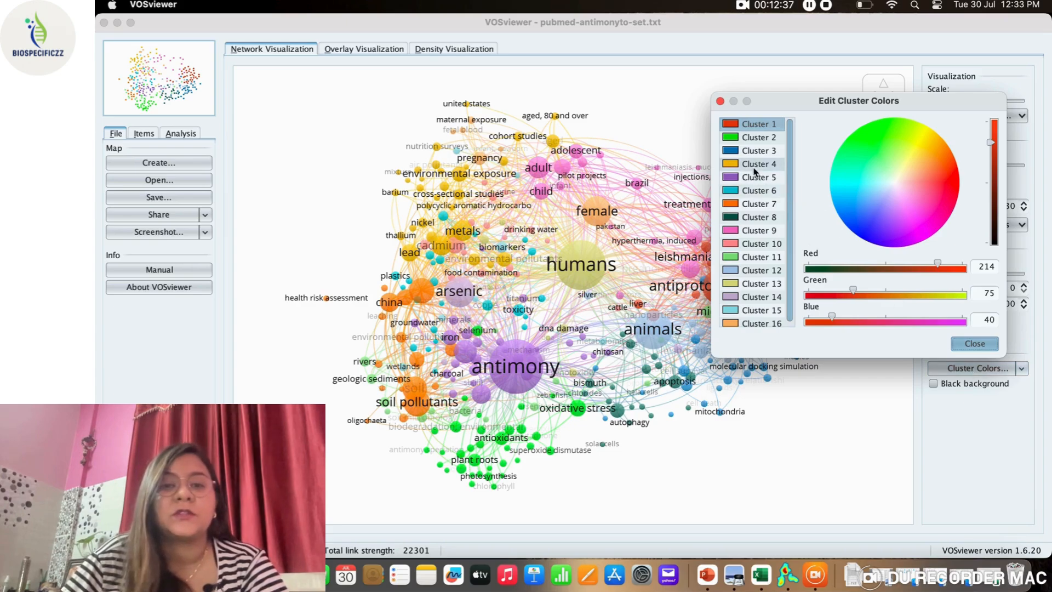
{"action": "left_click", "coordinate": [758, 190]}
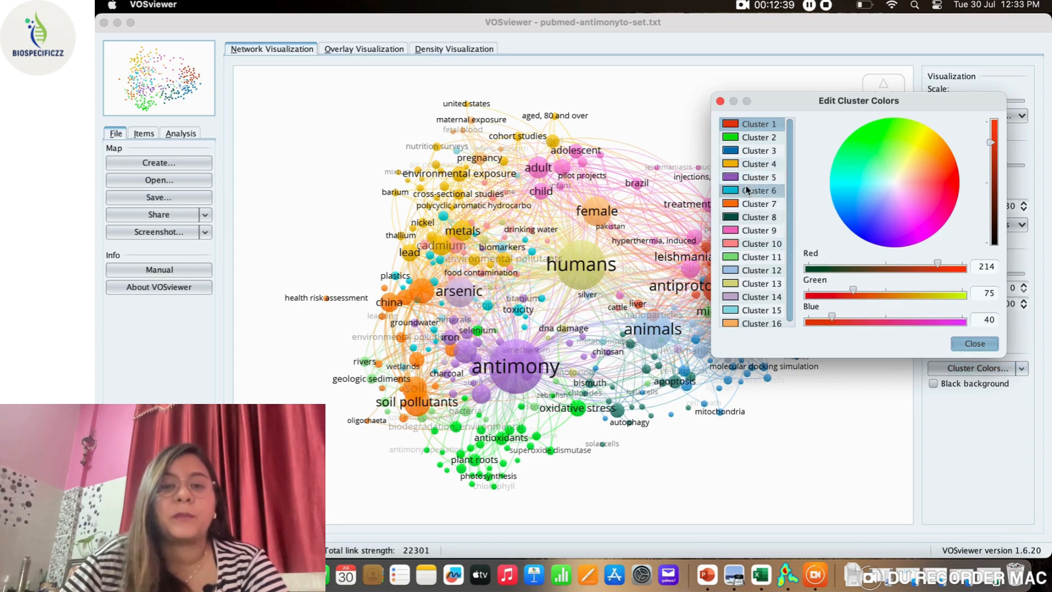
{"action": "left_click", "coordinate": [759, 177]}
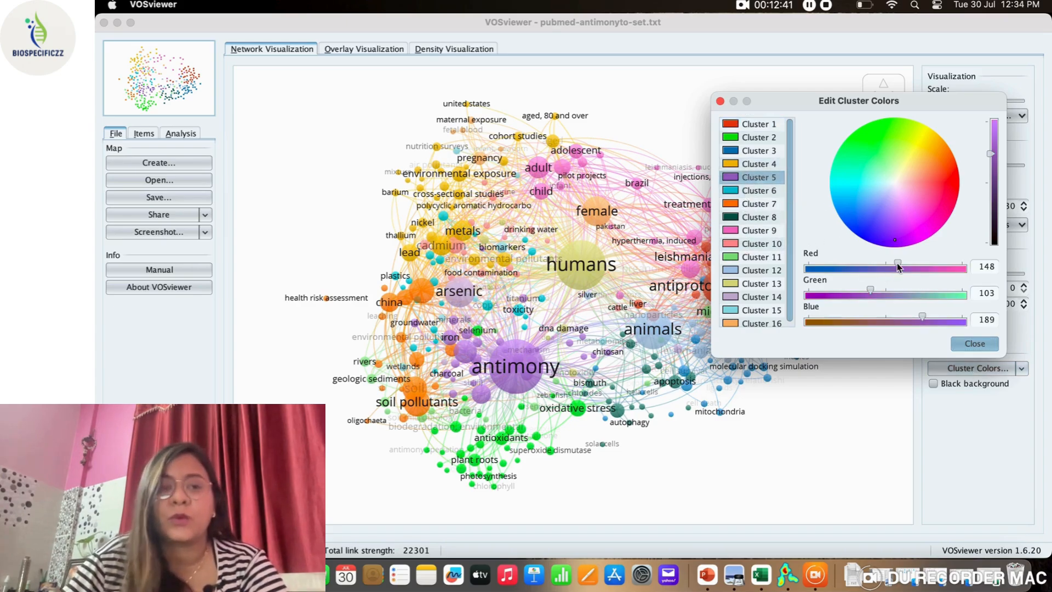
{"action": "left_click_drag", "start_coordinate": [897, 266], "coordinate": [914, 266]}
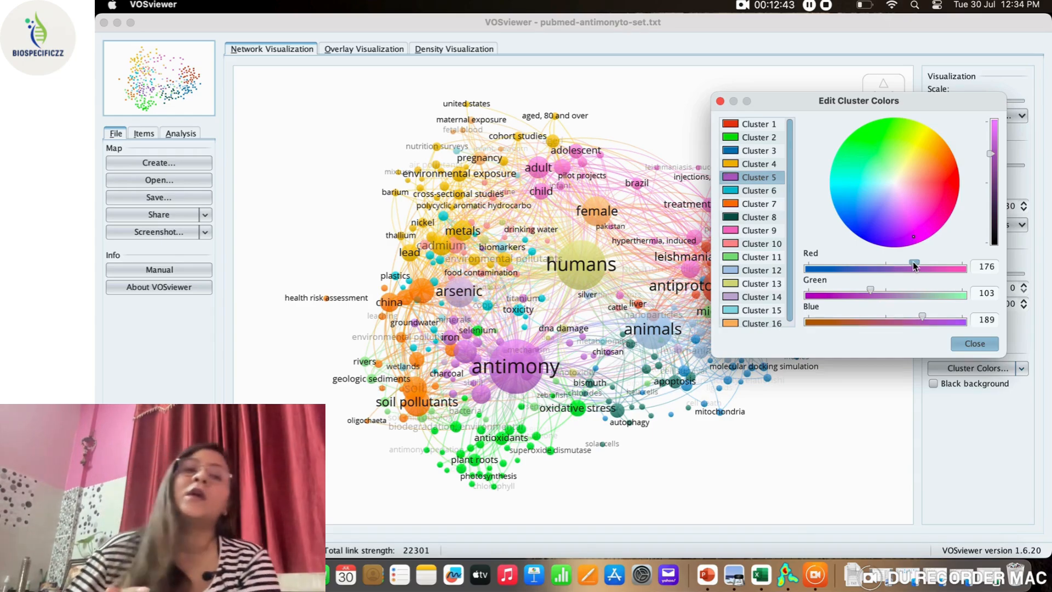
{"action": "left_click_drag", "start_coordinate": [914, 266], "coordinate": [918, 266]}
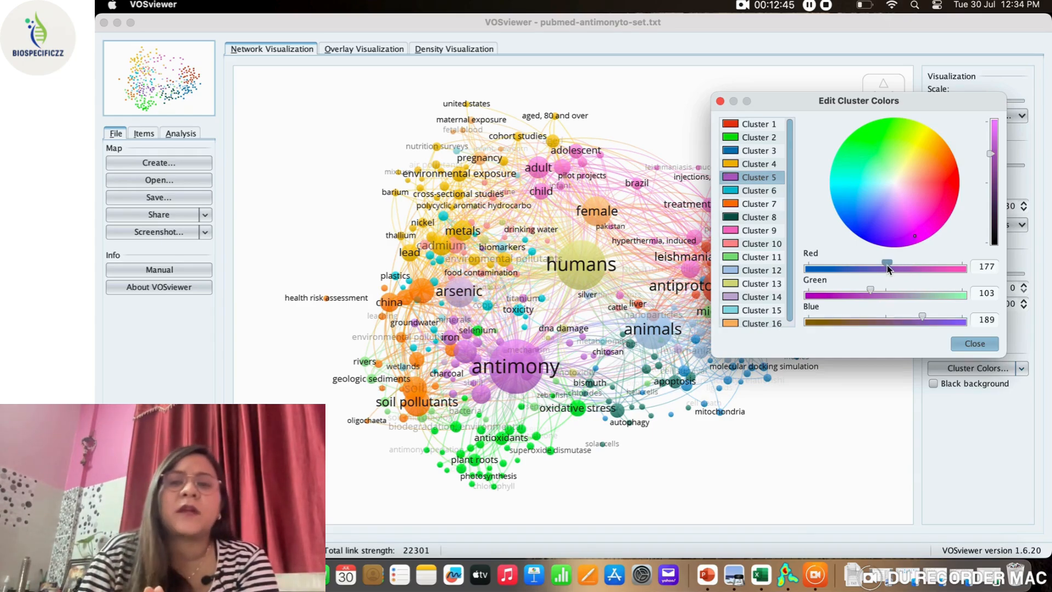
Adjust cluster 6's colour and cluster 9's green amount, then close the editor.
{"action": "left_click", "coordinate": [758, 190]}
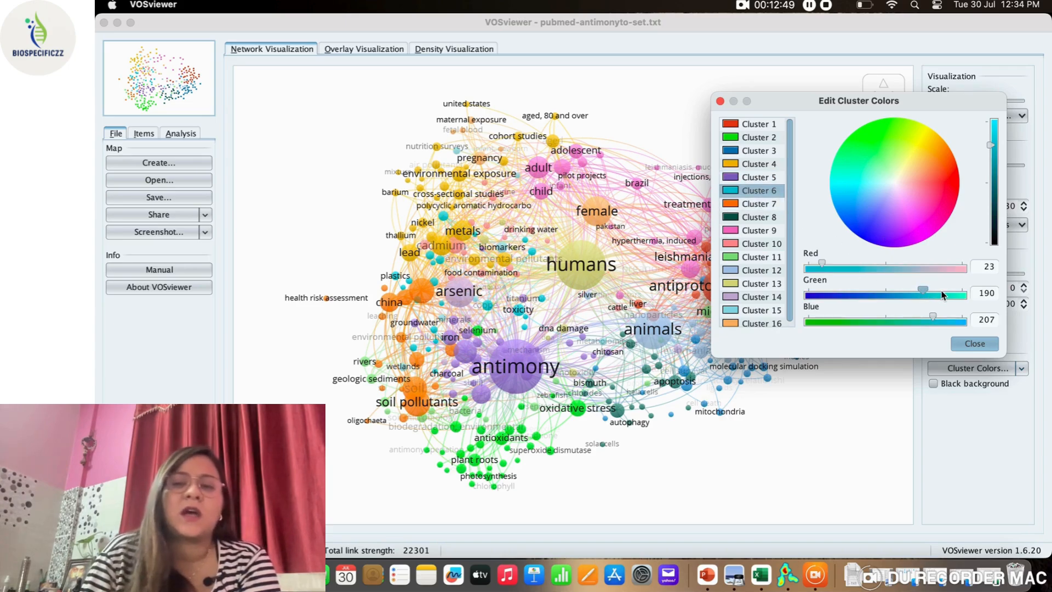
{"action": "left_click_drag", "start_coordinate": [922, 288], "coordinate": [944, 289]}
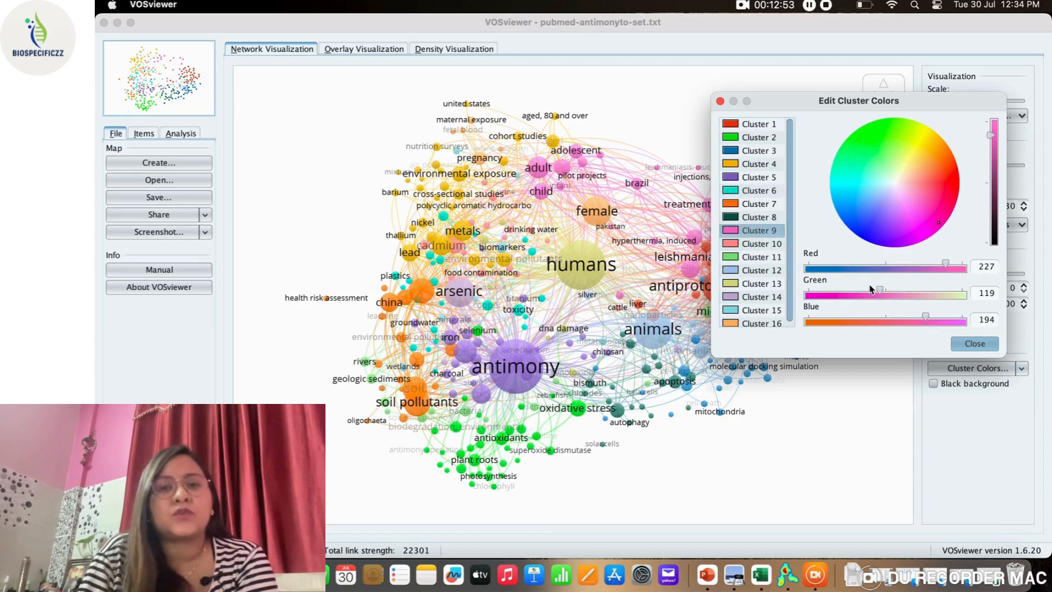
{"action": "left_click_drag", "start_coordinate": [877, 293], "coordinate": [880, 293]}
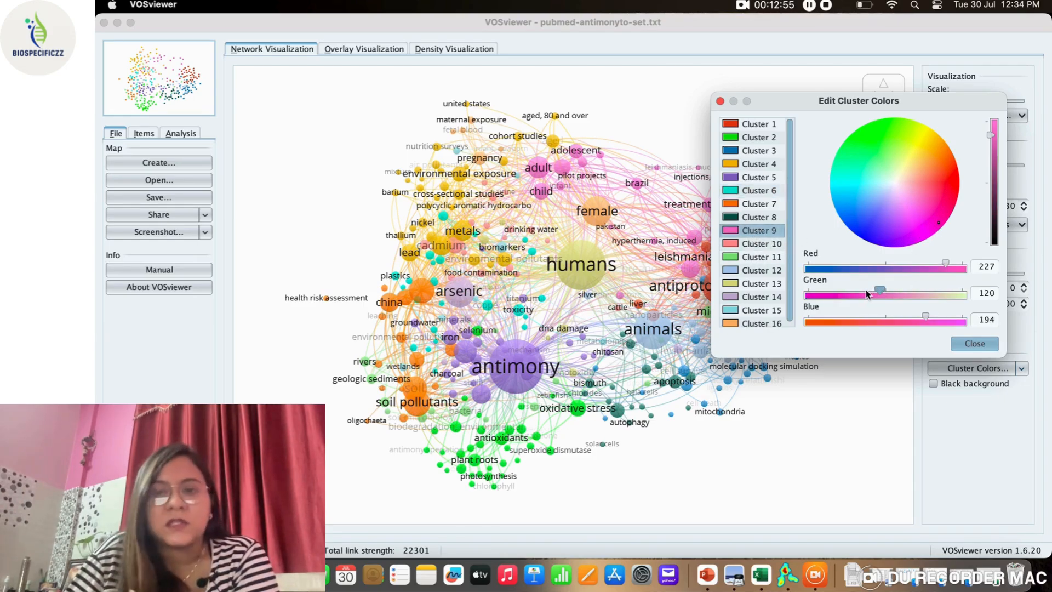
{"action": "left_click", "coordinate": [973, 343]}
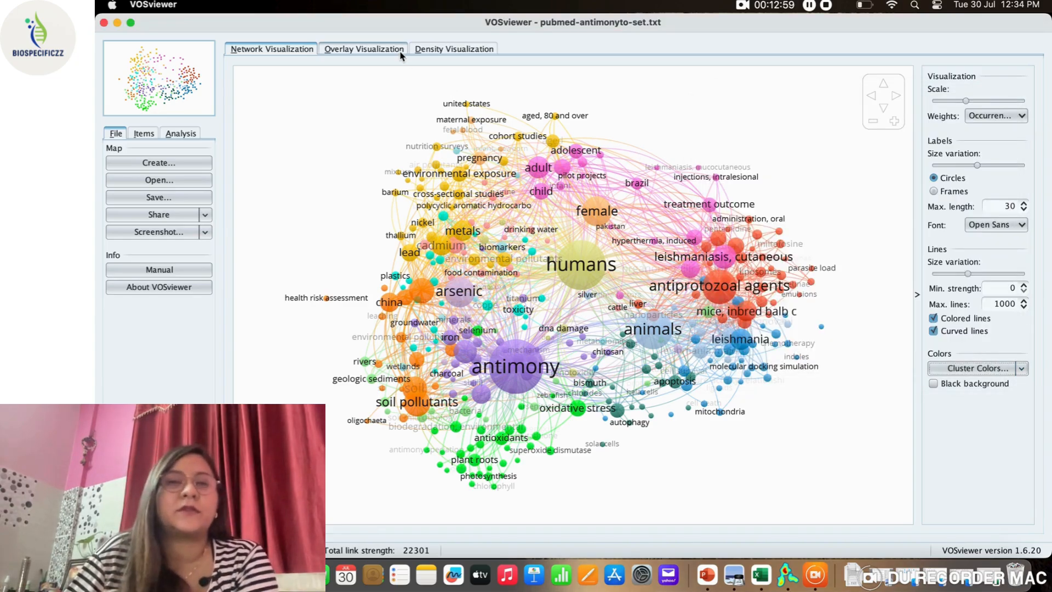
Preview the density visualization, switch back to network visualization, and bring up screenshot saving.
{"action": "left_click", "coordinate": [453, 48]}
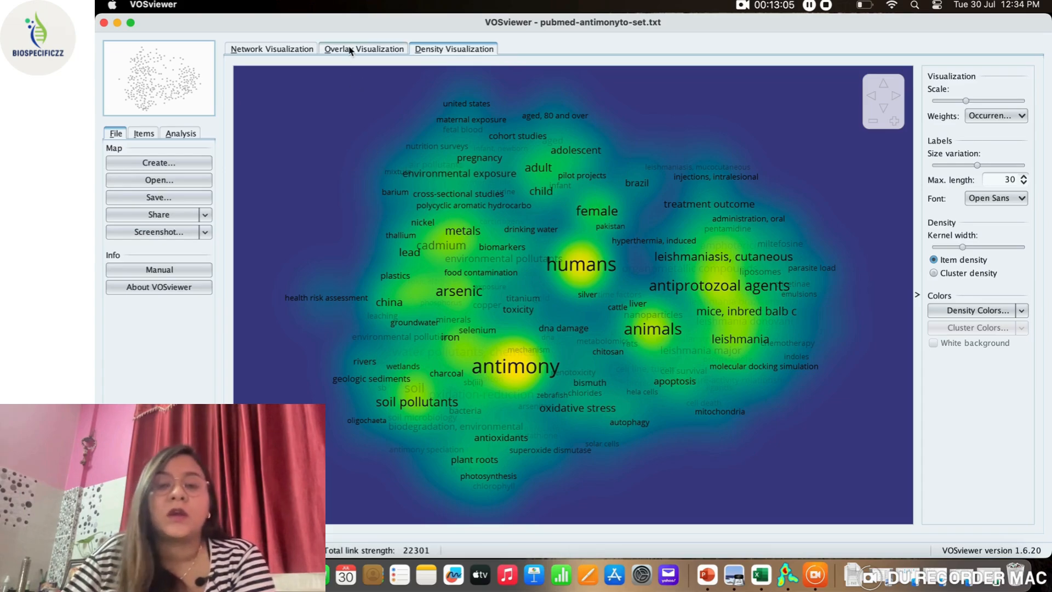
{"action": "left_click", "coordinate": [272, 48]}
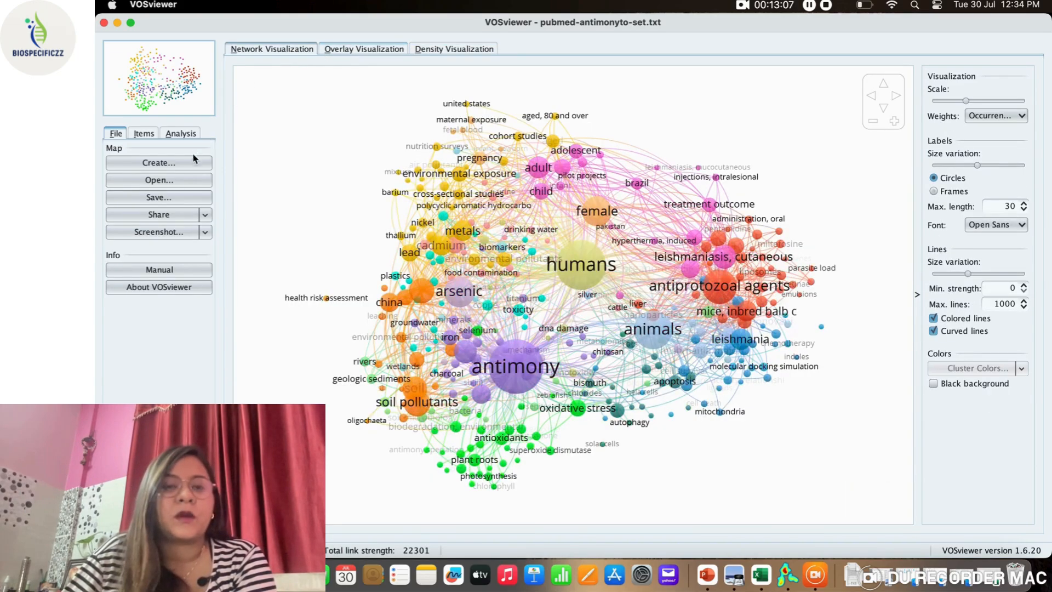
{"action": "left_click", "coordinate": [159, 231]}
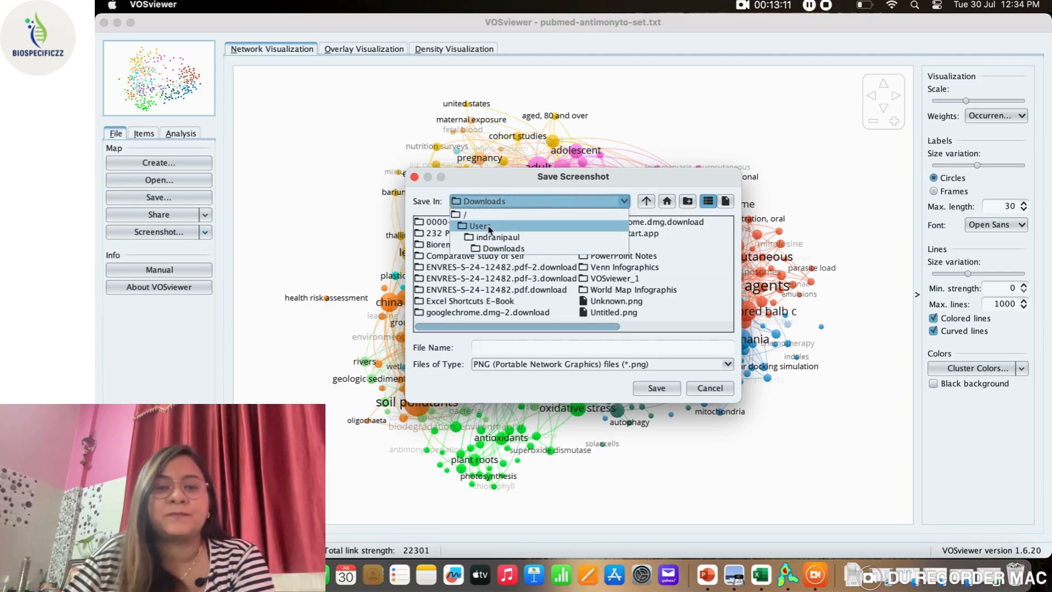
Save the screenshot to the Desktop as ABCDXYZ.png and minimise VOSviewer.
{"action": "left_click", "coordinate": [500, 237]}
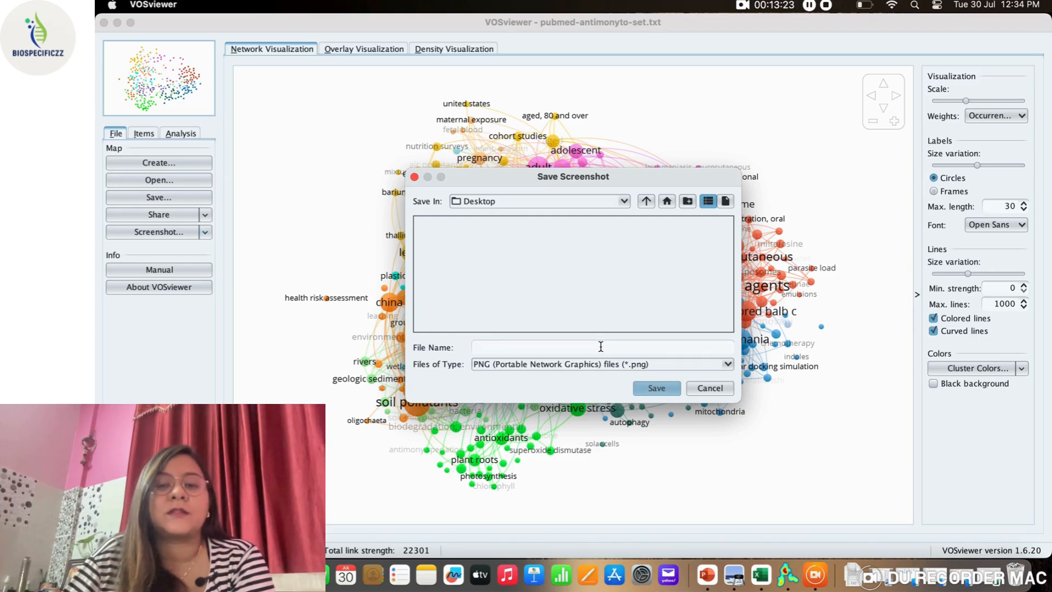
{"action": "type", "text": "AB"}
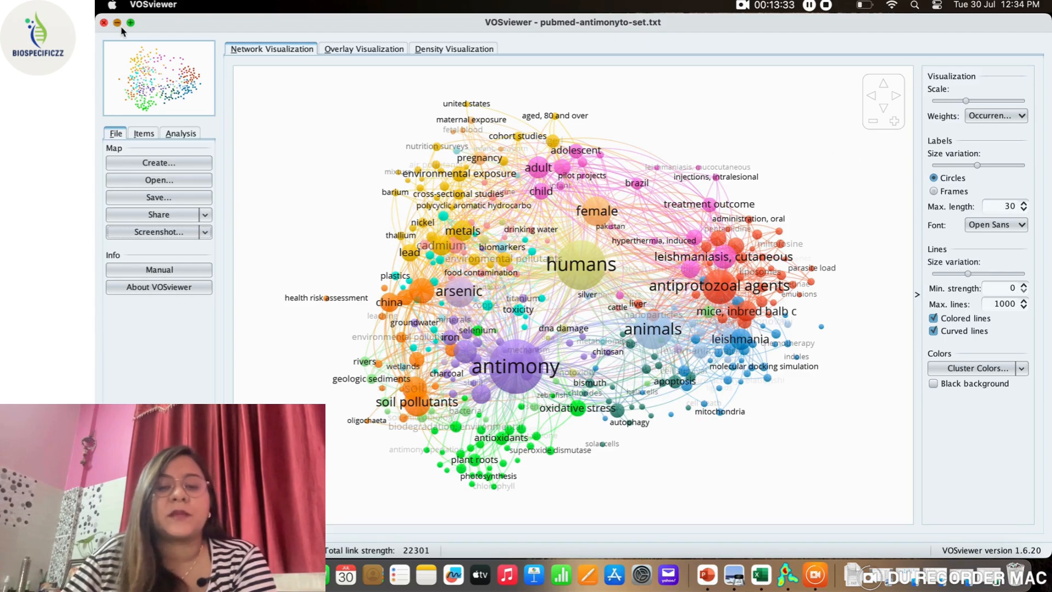
{"action": "left_click", "coordinate": [117, 22]}
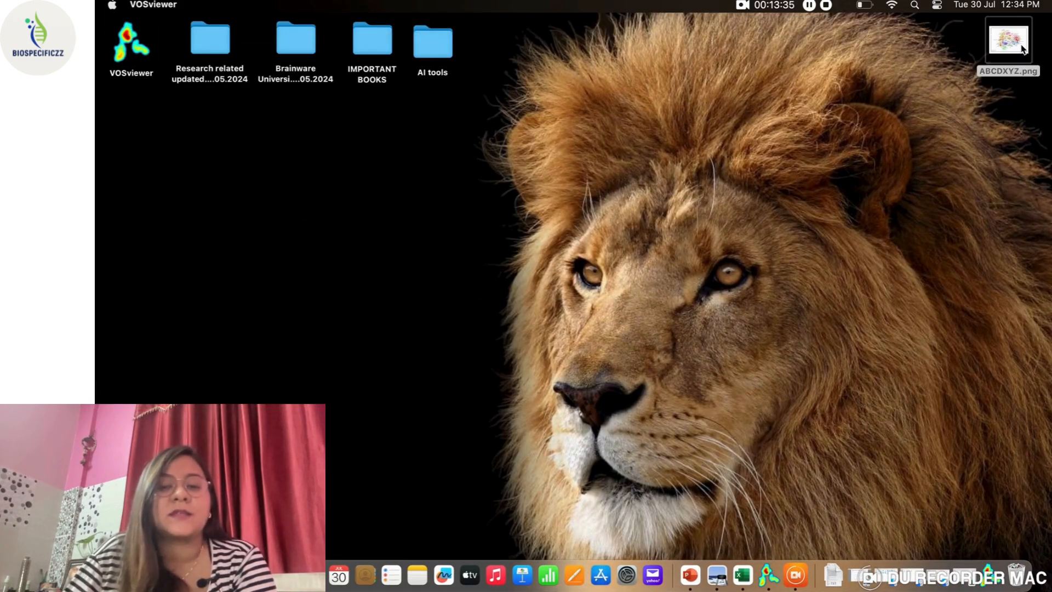
Open ABCDXYZ.png from the desktop in Preview.
{"action": "double_click", "coordinate": [1007, 39]}
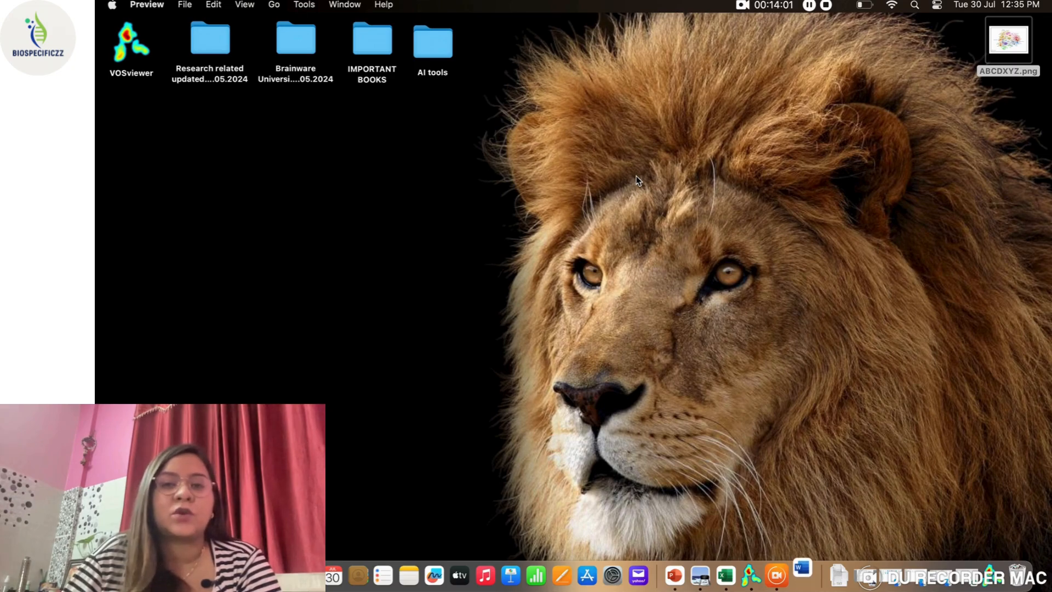
{"action": "mouse_move", "coordinate": [641, 182]}
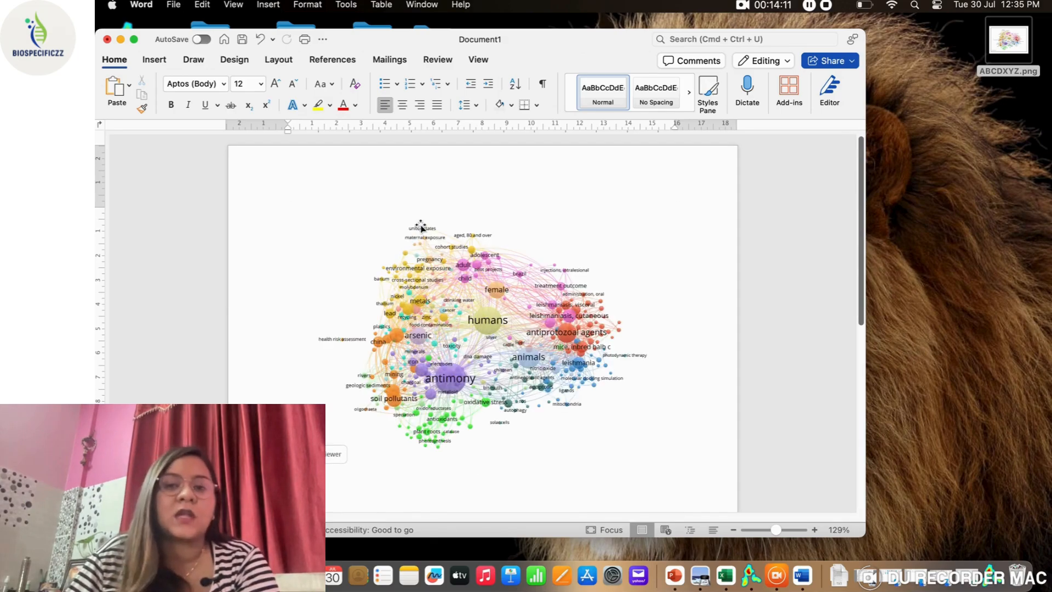
{"action": "scroll", "scroll_direction": "down", "scroll_amount": 3}
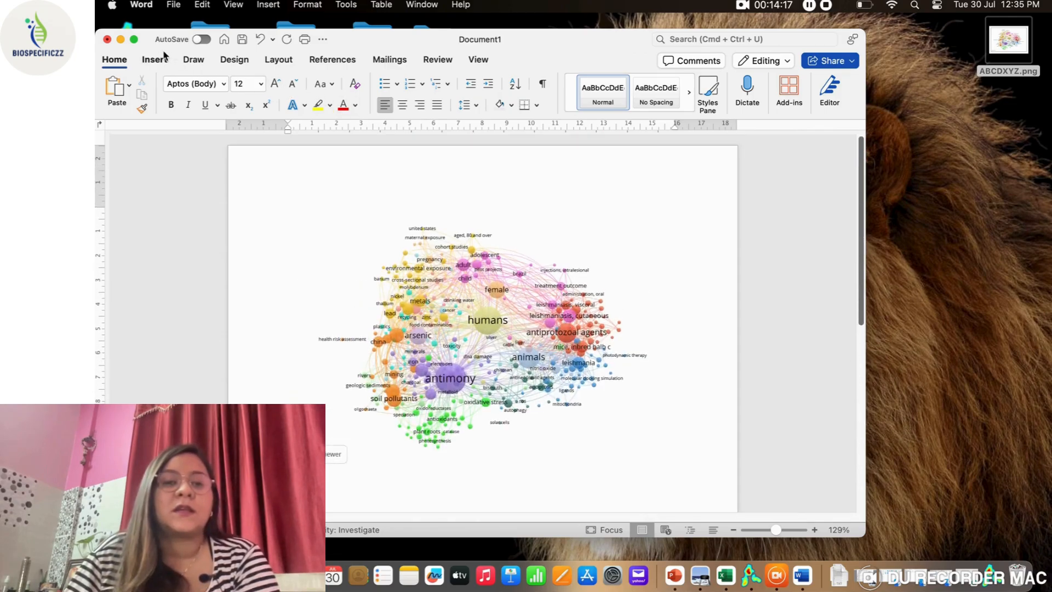
{"action": "left_click", "coordinate": [242, 39]}
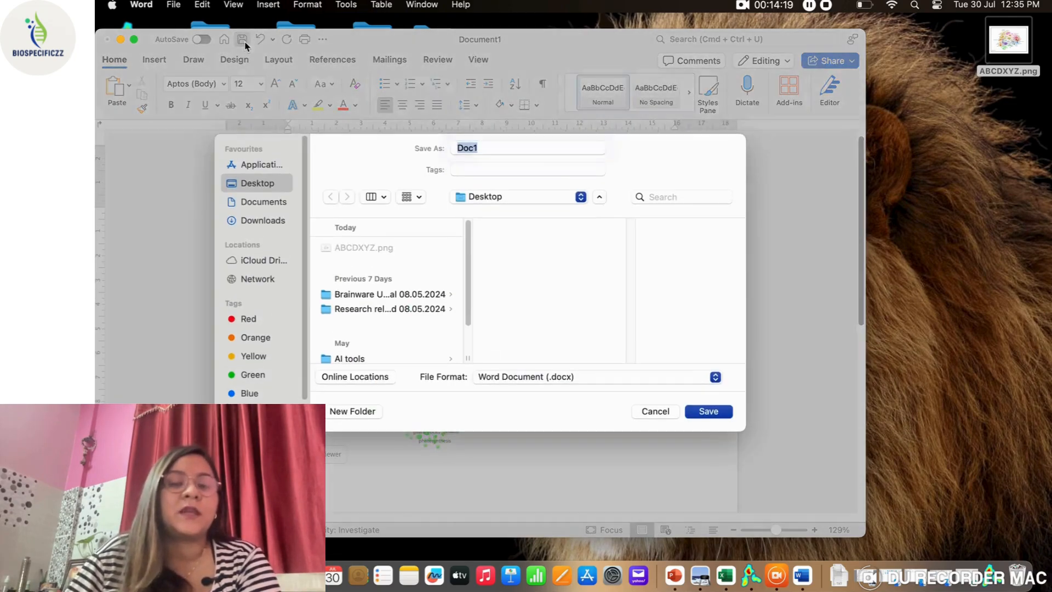
{"action": "left_click", "coordinate": [654, 411]}
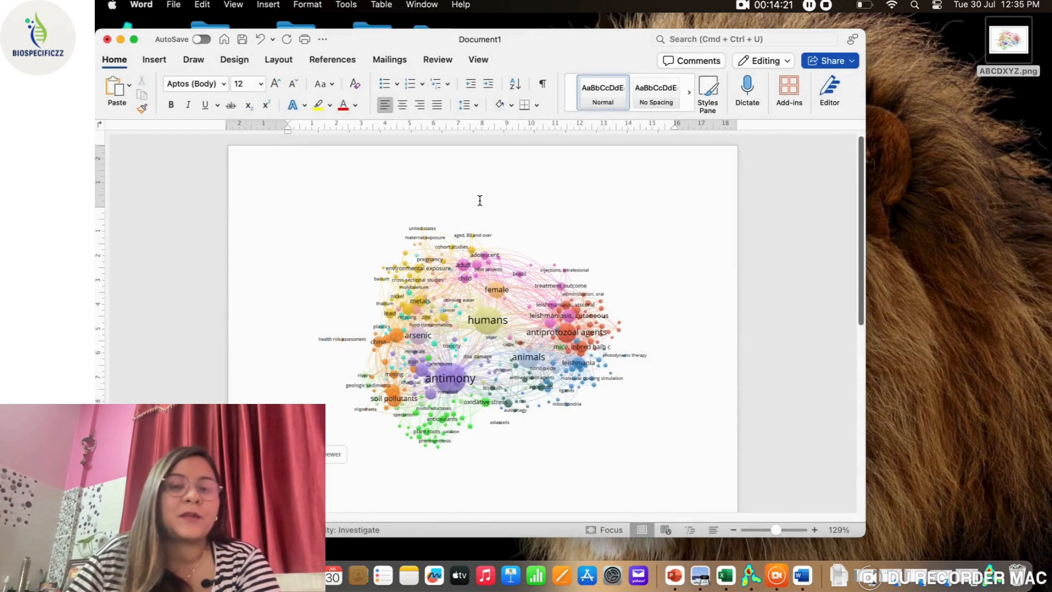